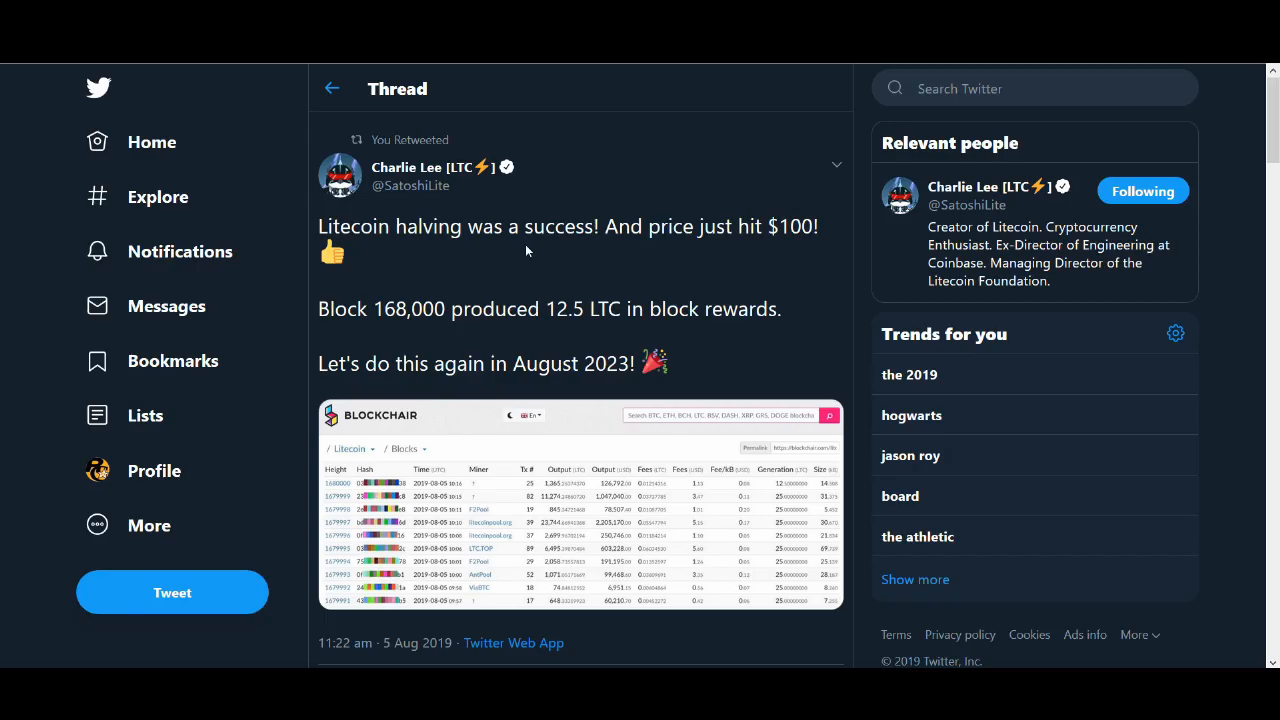
# - Read down the halving thread to the reply about blocks found since the halving
pyautogui.scroll(-3)
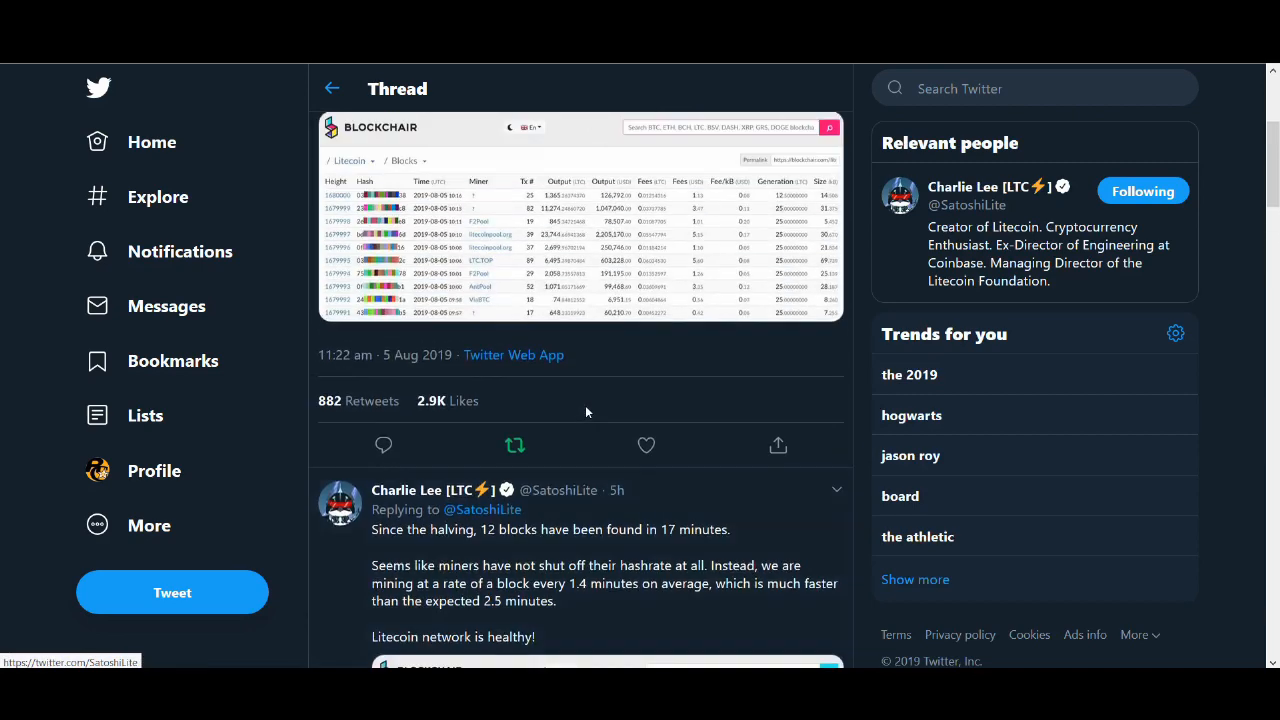
pyautogui.scroll(-3)
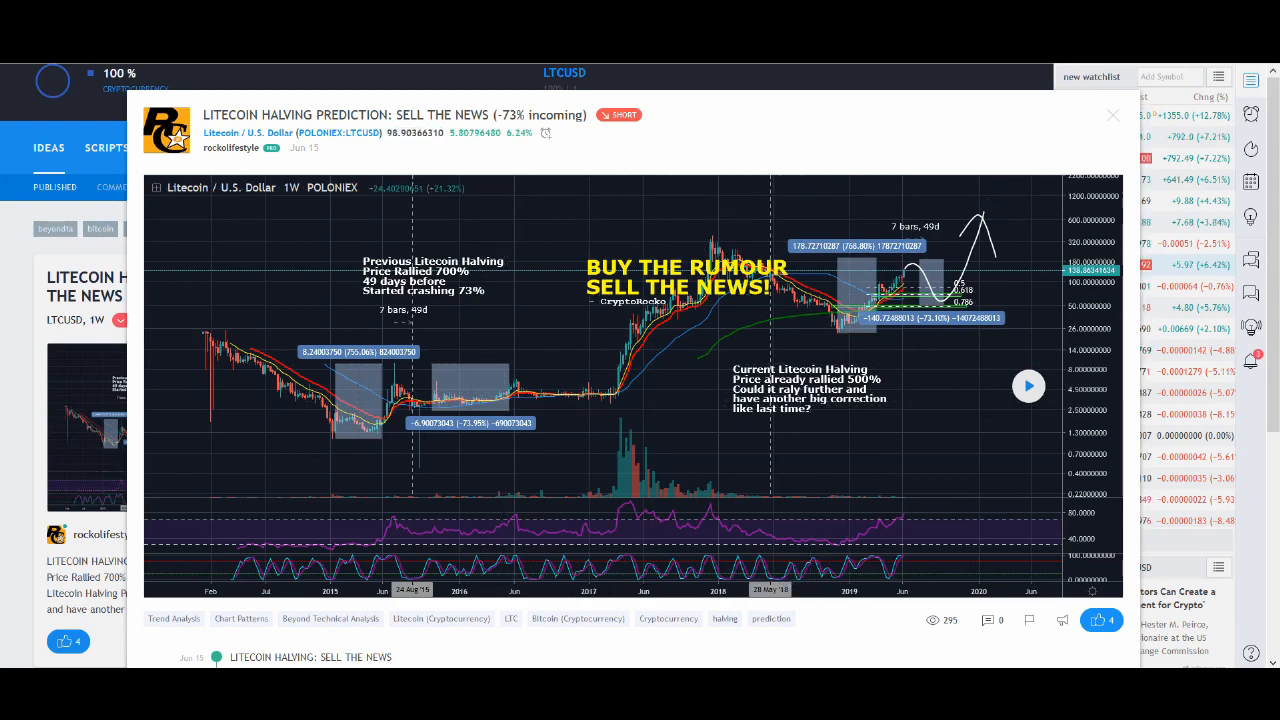
# - Bring up the 'Litecoin Halving Prediction: Sell The News' idea with its weekly chart
pyautogui.click(1112, 114)
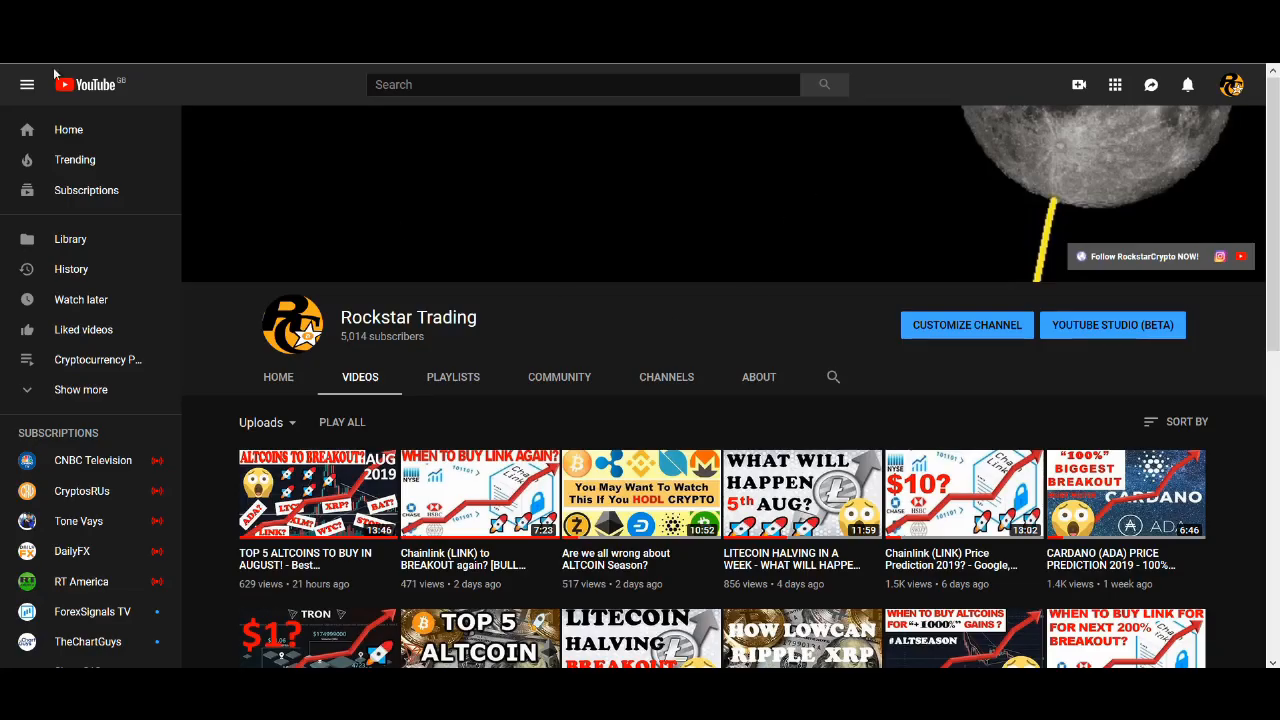
# - Browse the Rockstar Trading uploads down to videos from about two months ago
pyautogui.scroll(-3)
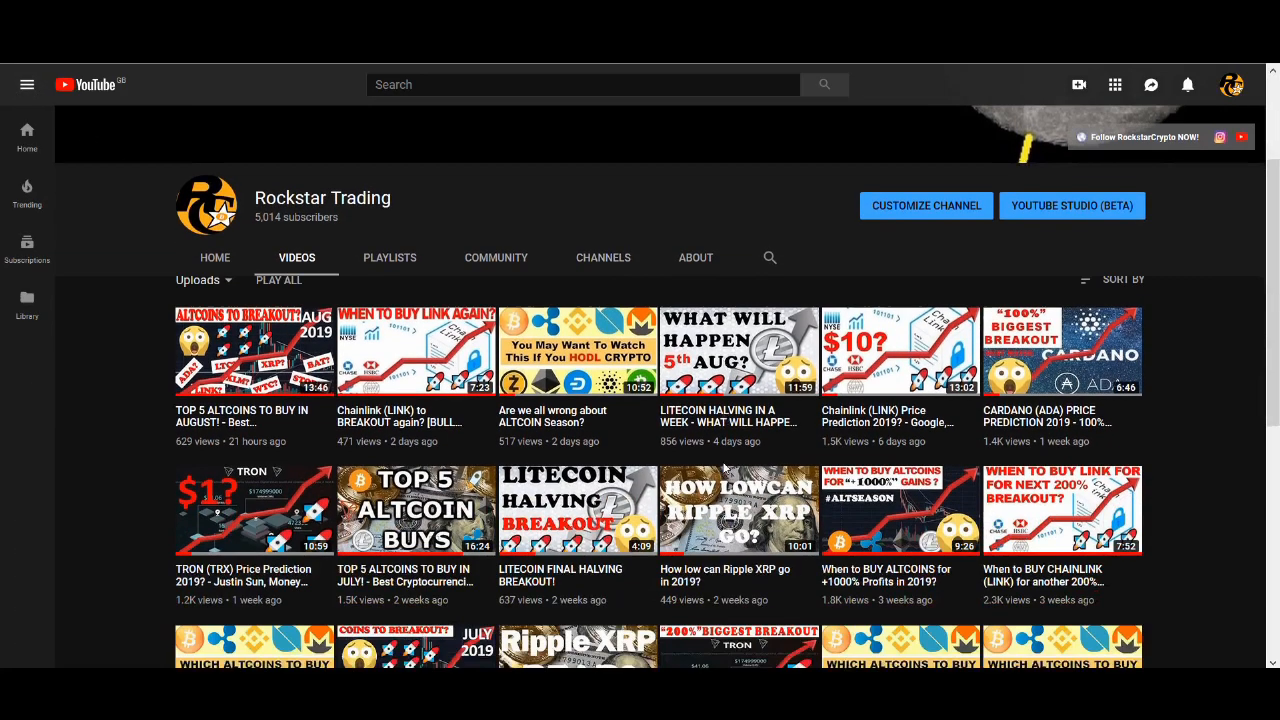
pyautogui.scroll(-3)
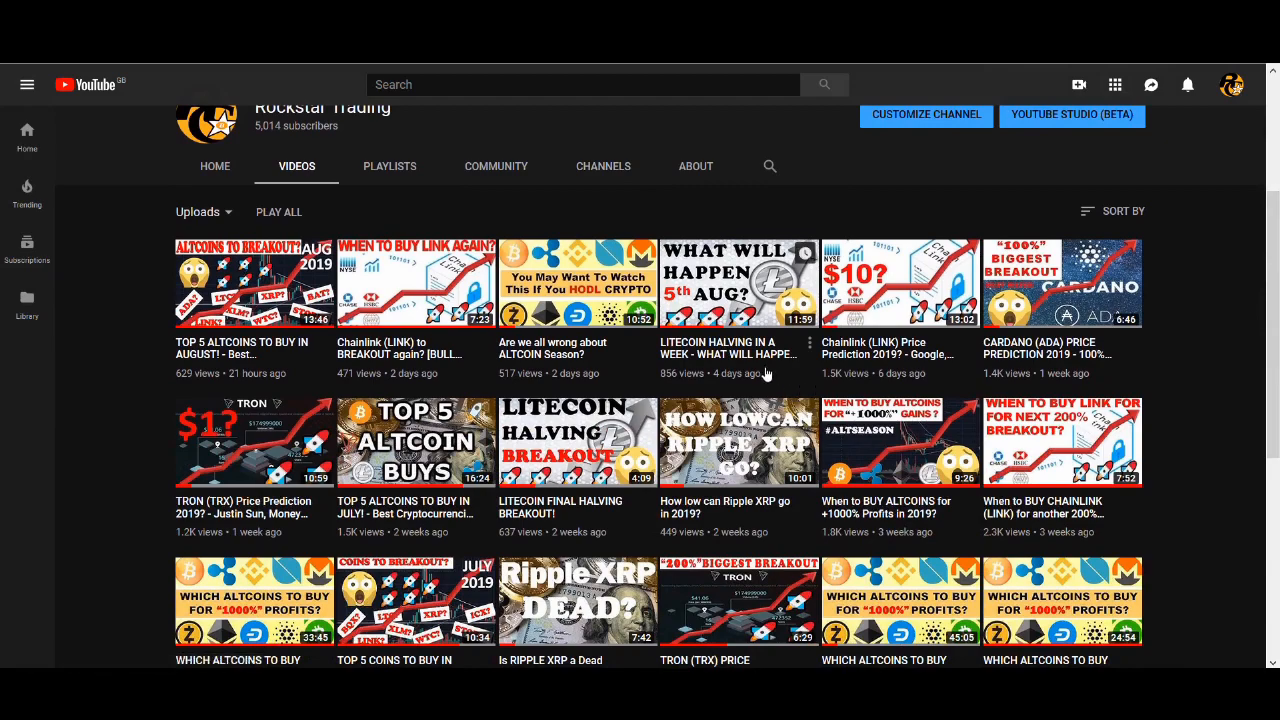
pyautogui.scroll(-3)
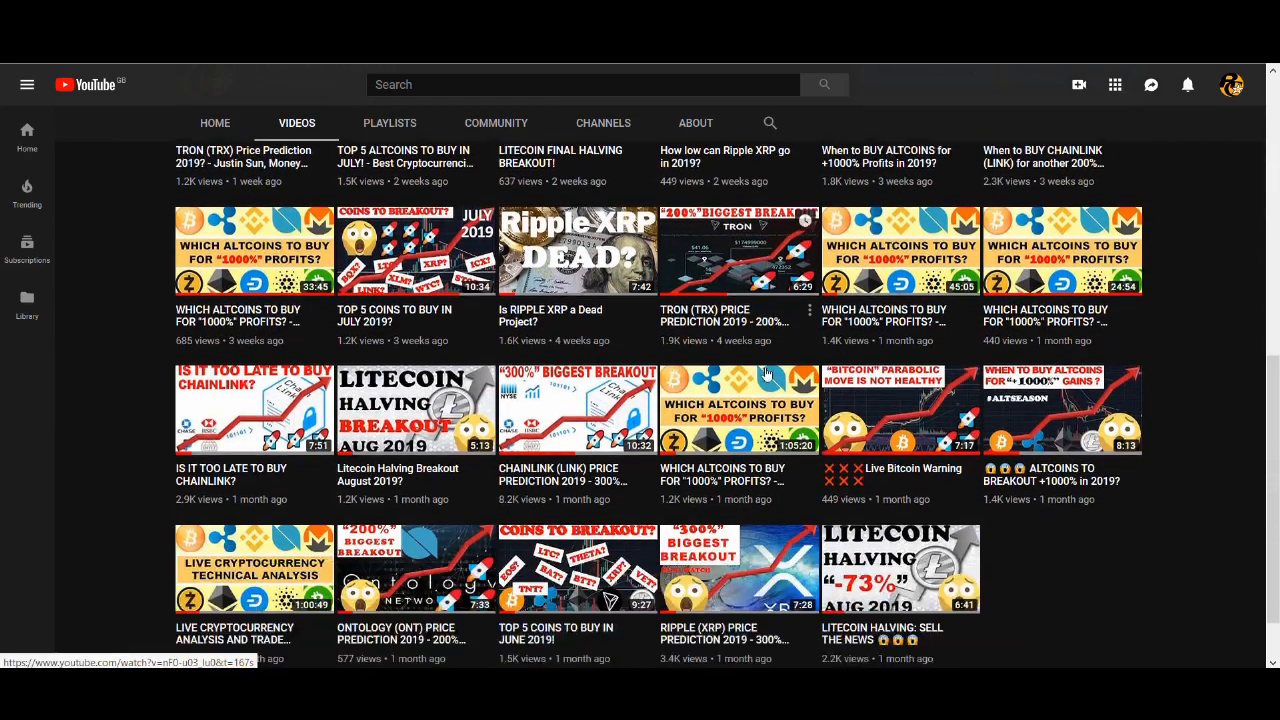
pyautogui.scroll(-3)
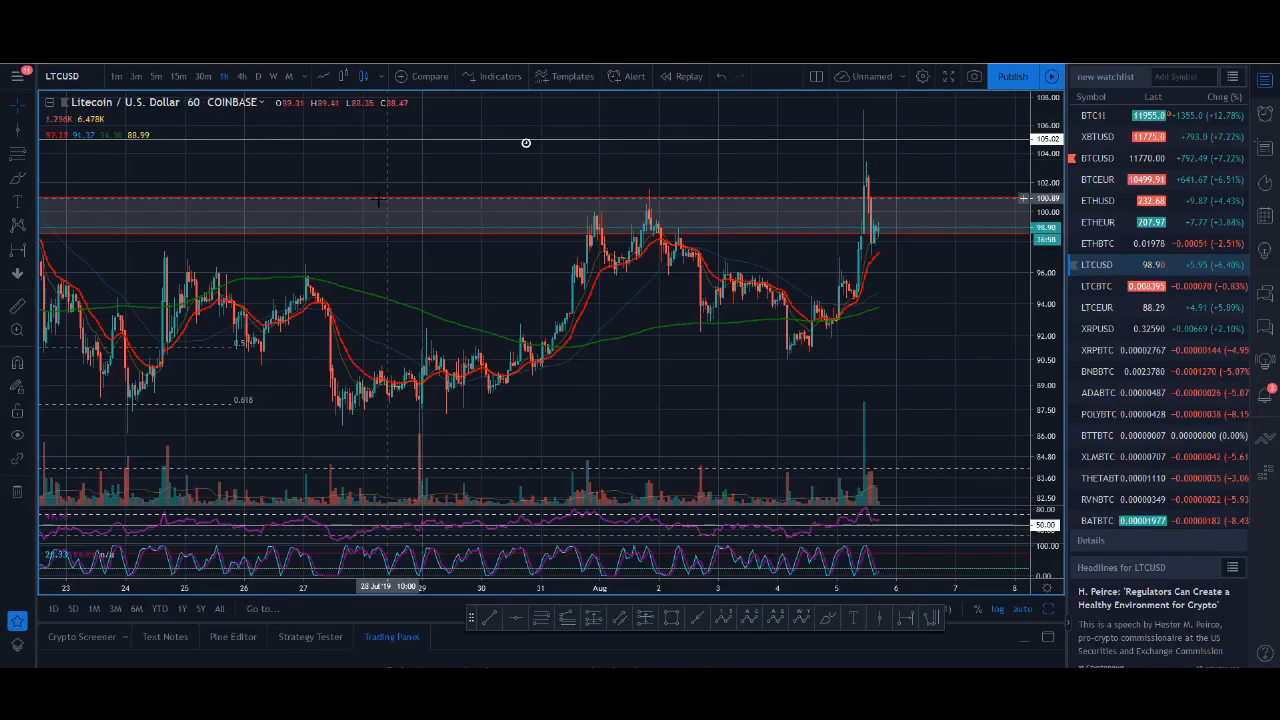
pyautogui.click(256, 76)
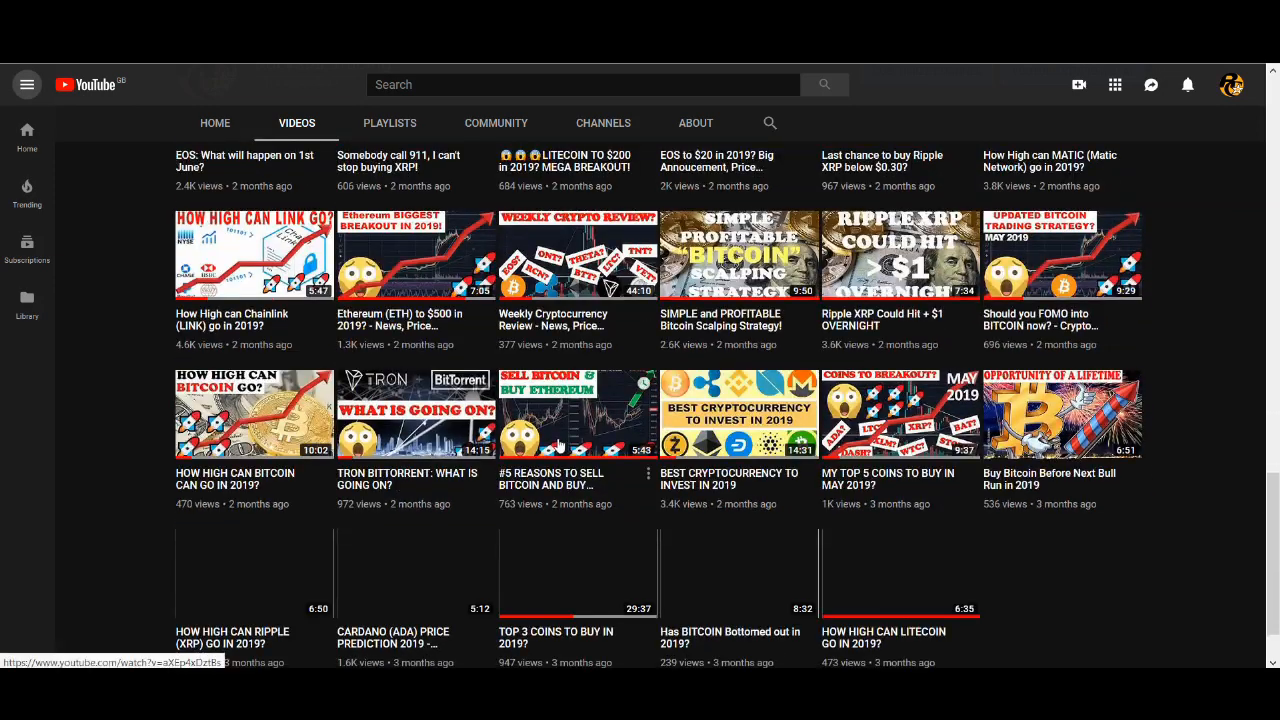
# - Continue through the uploads to videos from roughly five and six months ago
pyautogui.scroll(-3)
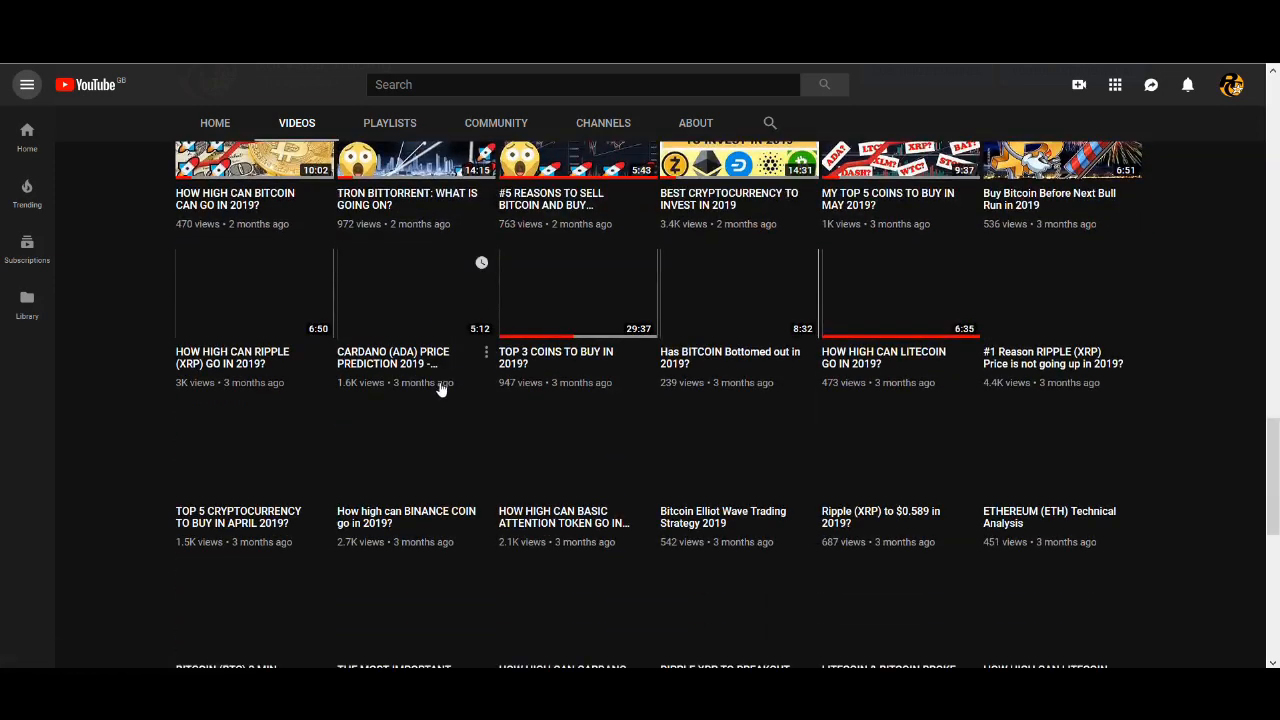
pyautogui.scroll(-3)
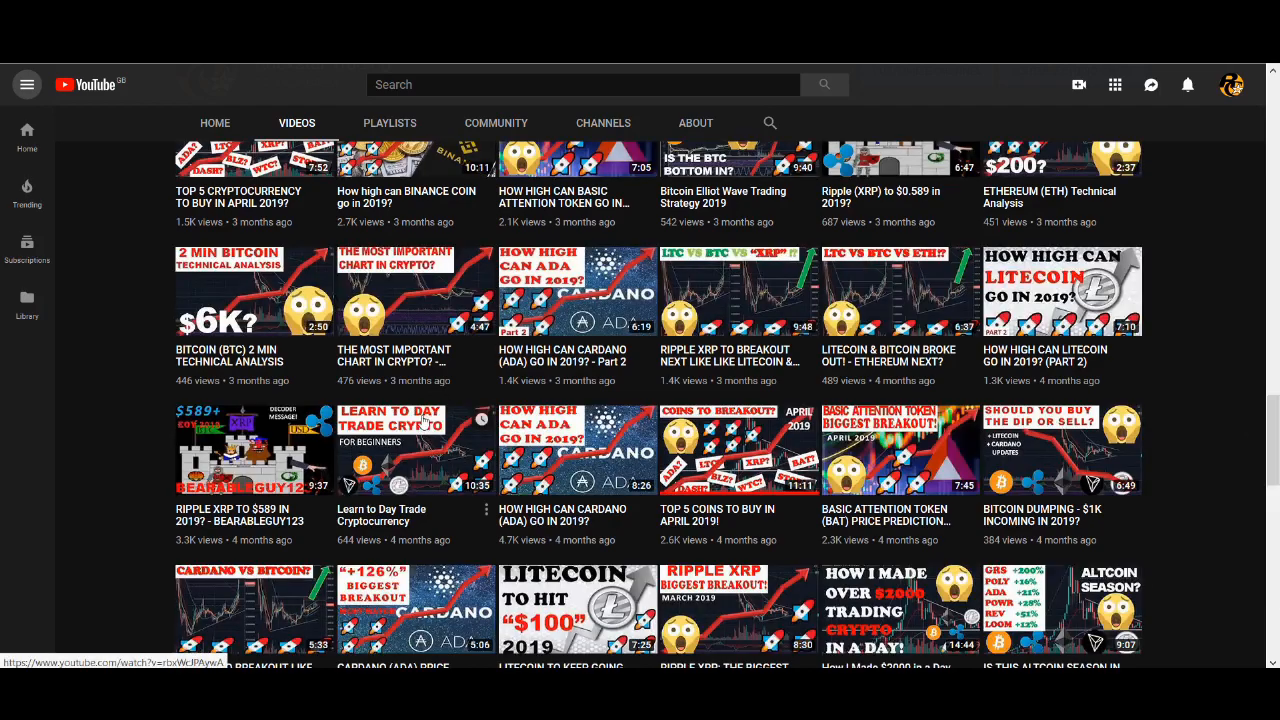
pyautogui.scroll(-3)
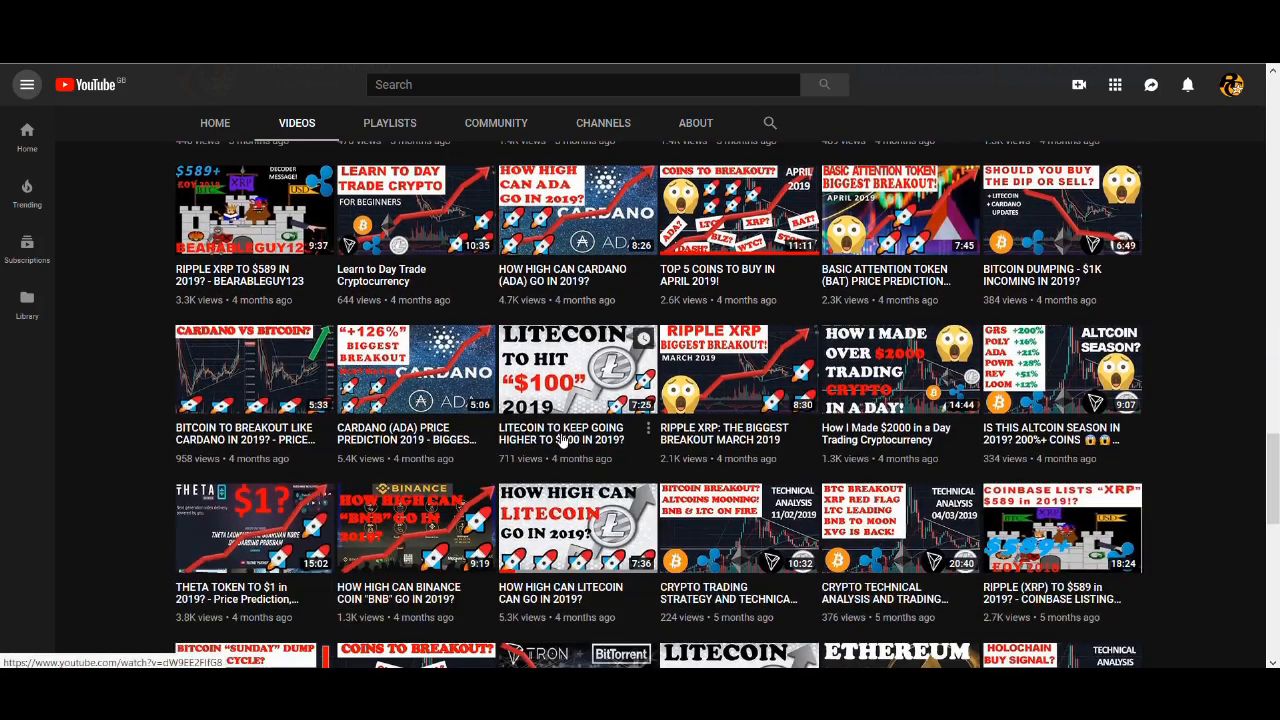
pyautogui.scroll(-3)
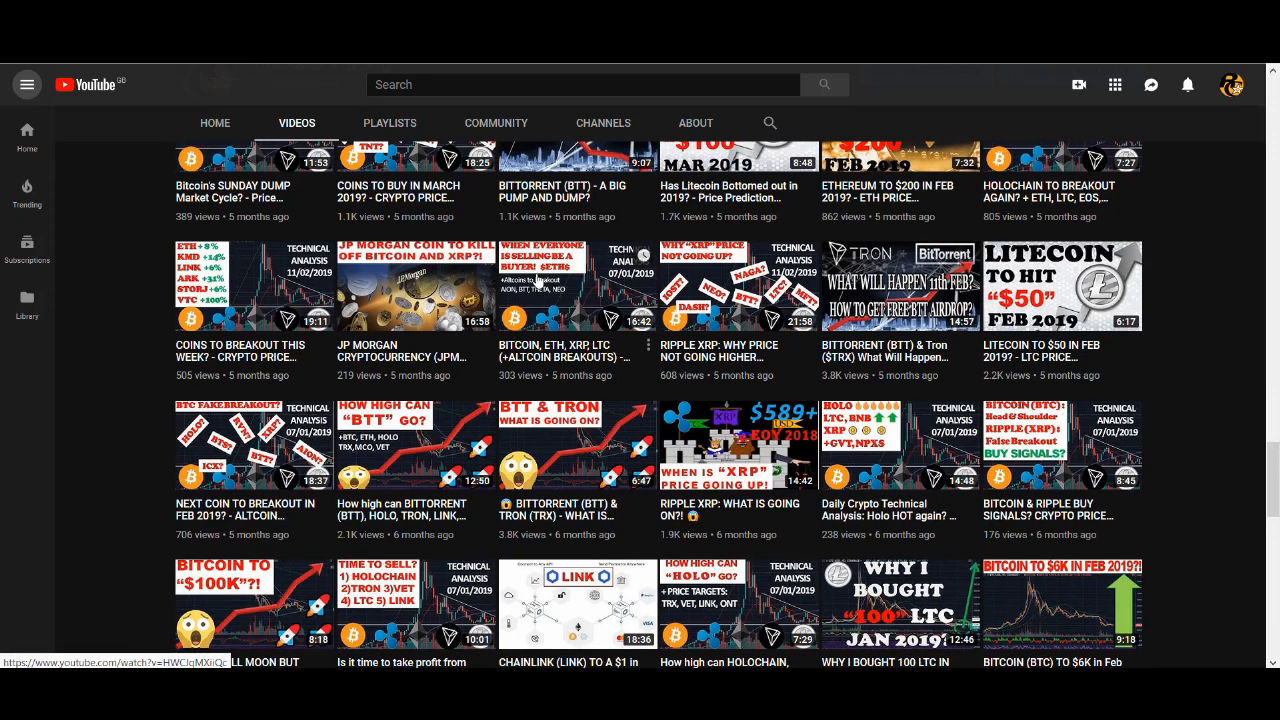
pyautogui.scroll(-3)
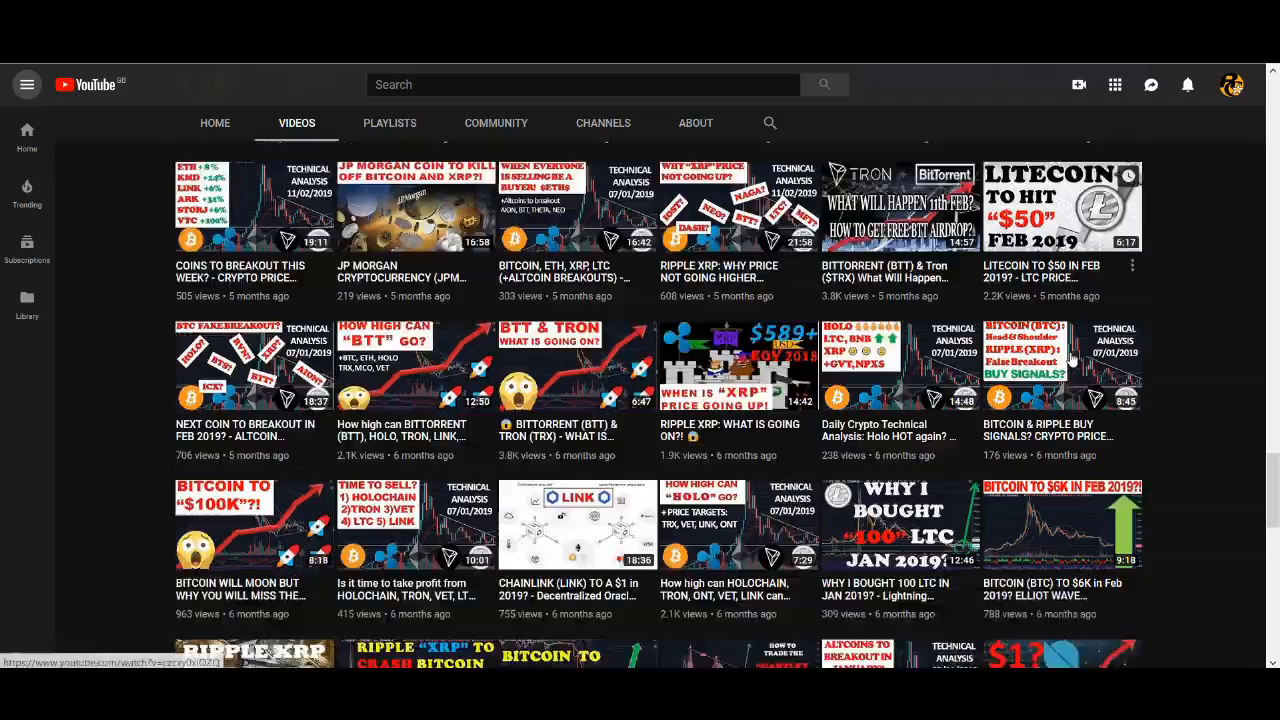
pyautogui.scroll(-3)
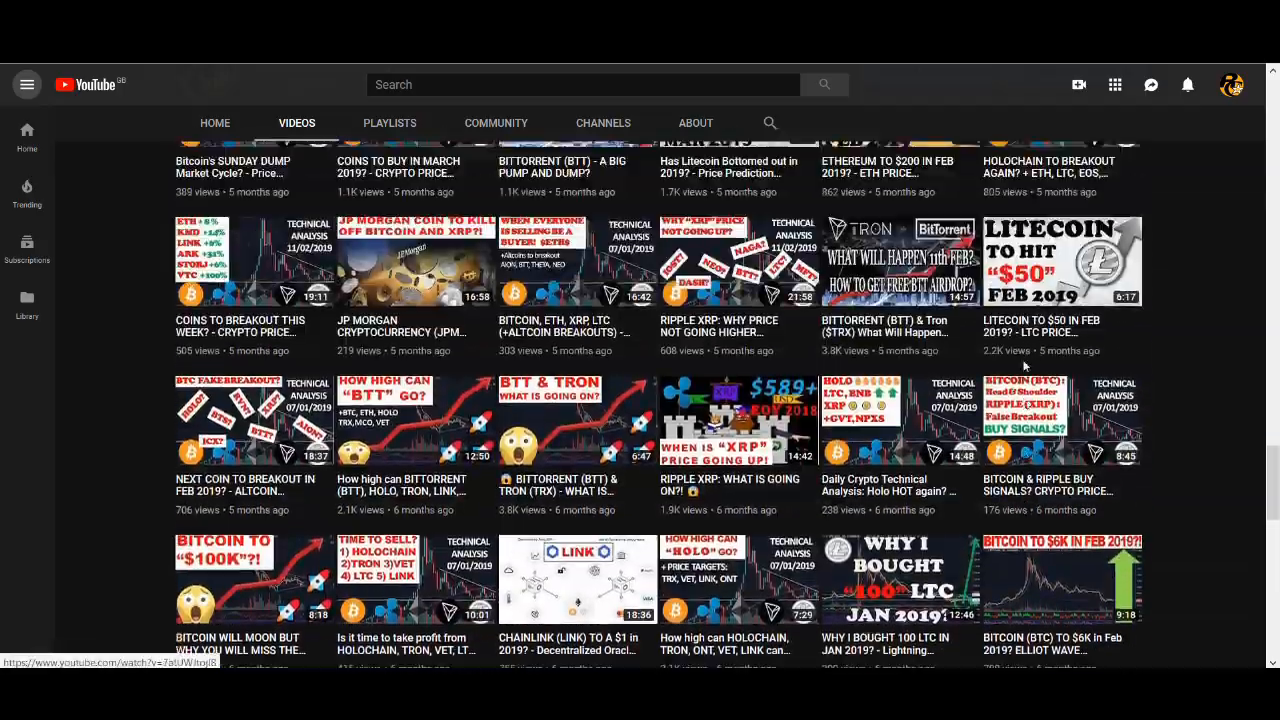
pyautogui.scroll(-3)
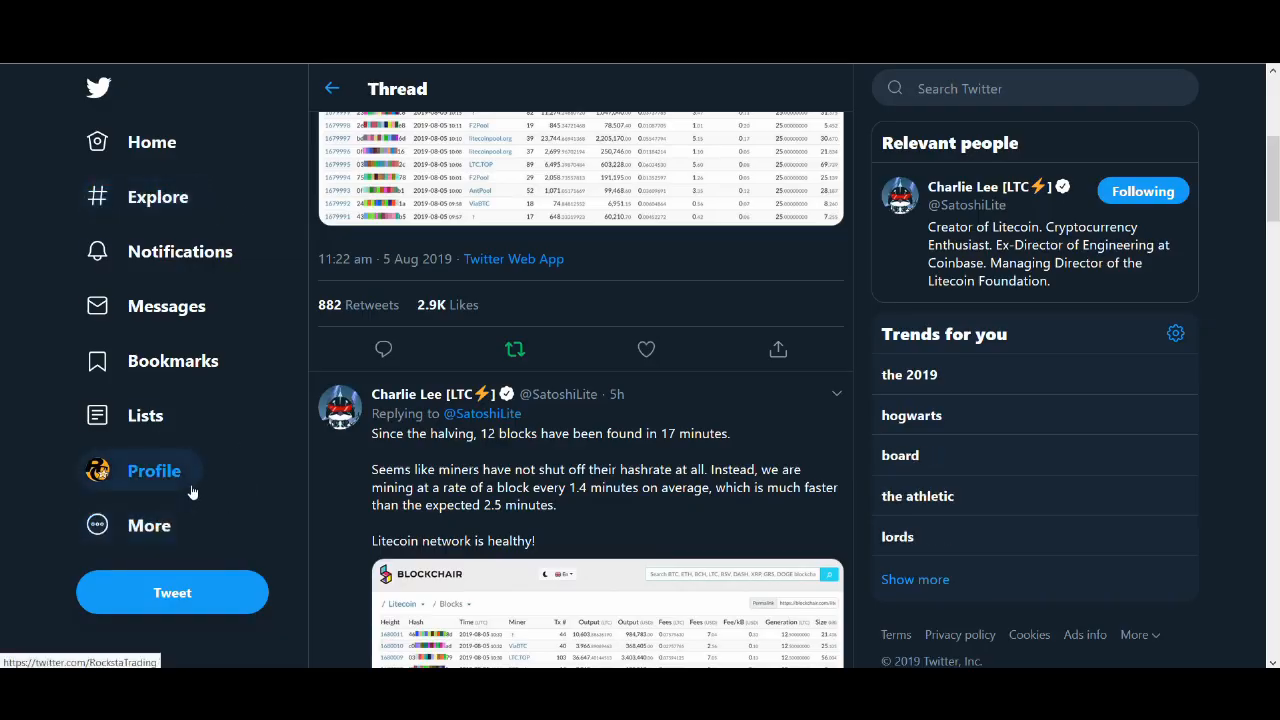
# - Go to the Rockstar Trading profile and its pinned Litecoin and XRP giveaway tweet
pyautogui.click(154, 470)
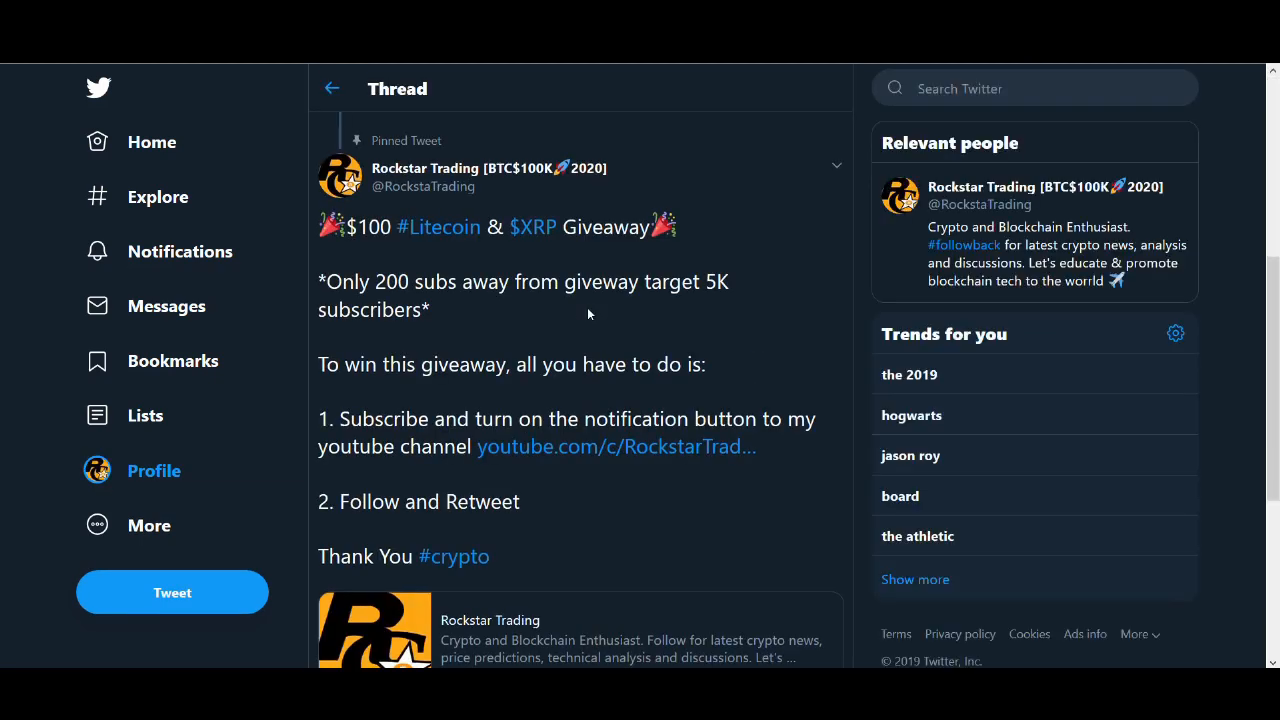
pyautogui.click(616, 446)
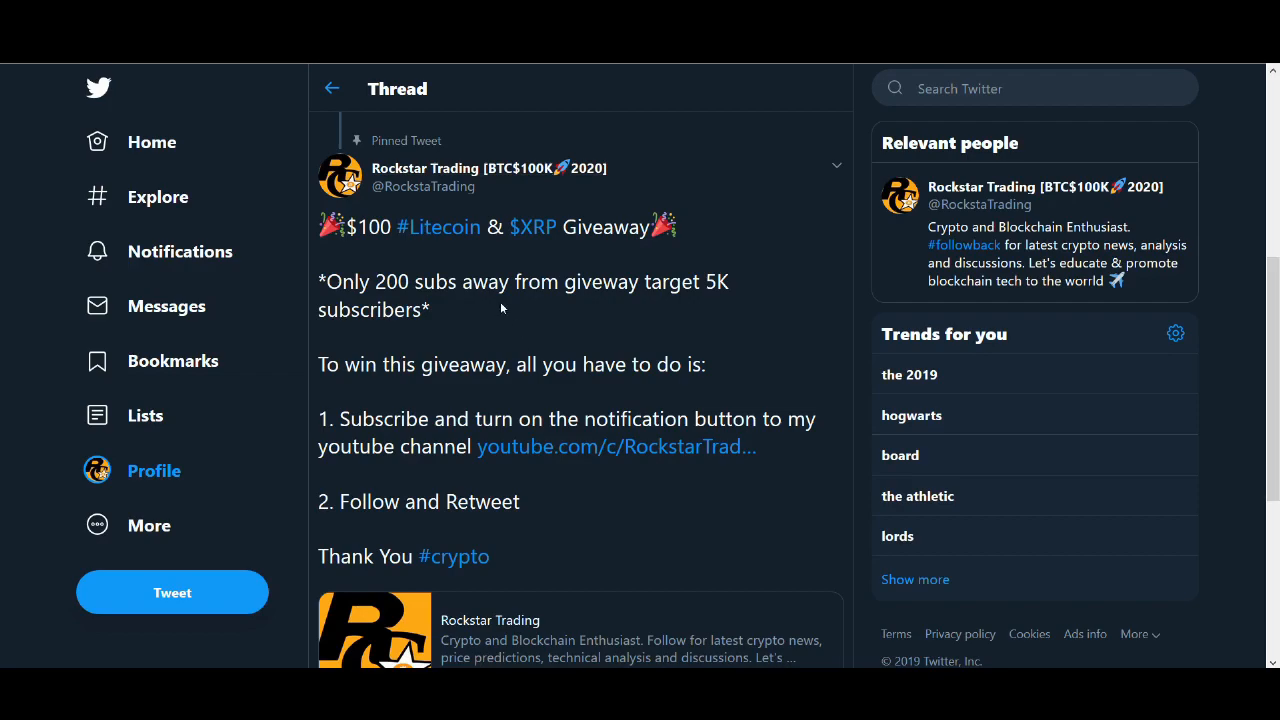
# - Return to the Rockstar Trading channel's Videos list and browse its latest uploads
pyautogui.click(616, 446)
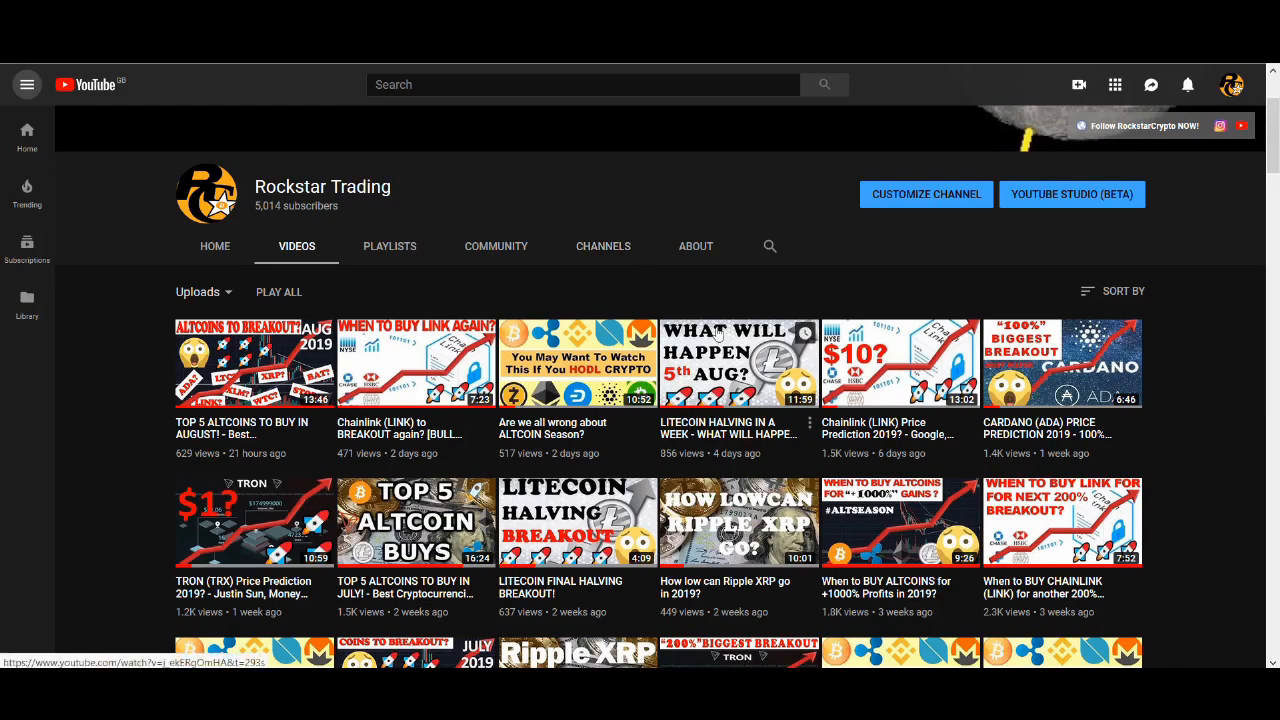
pyautogui.moveTo(810, 264)
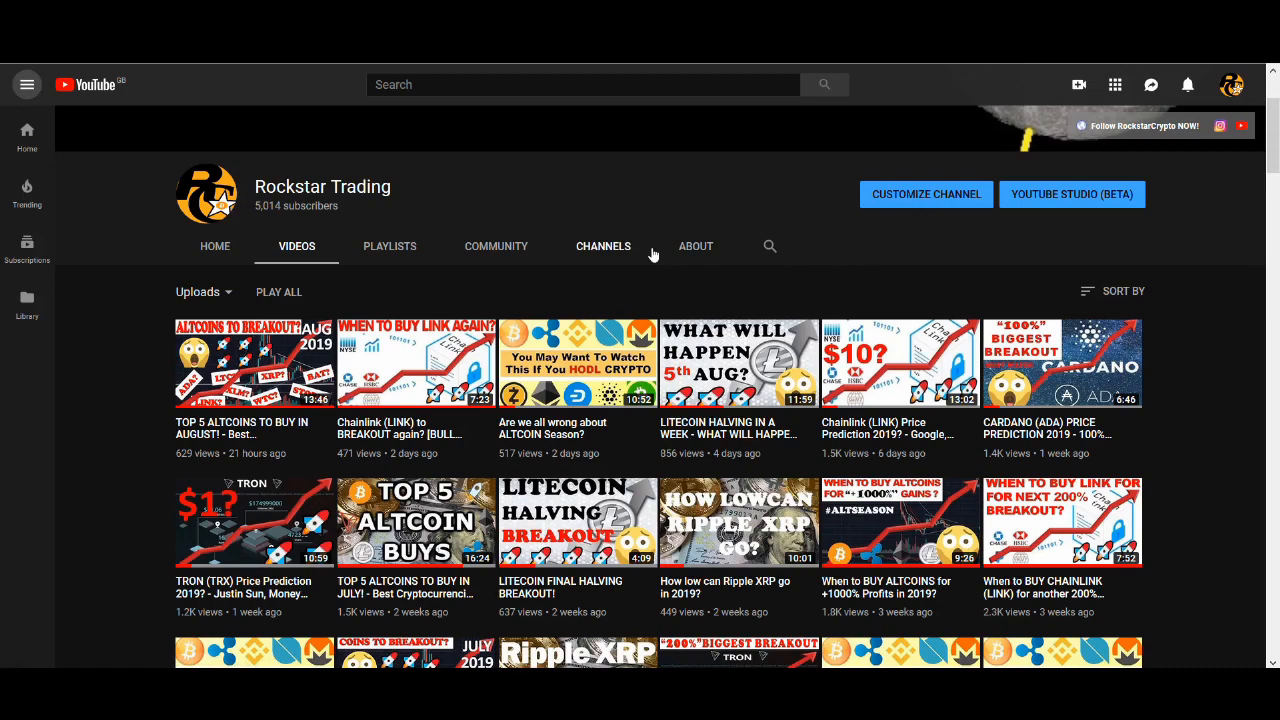
pyautogui.scroll(-3)
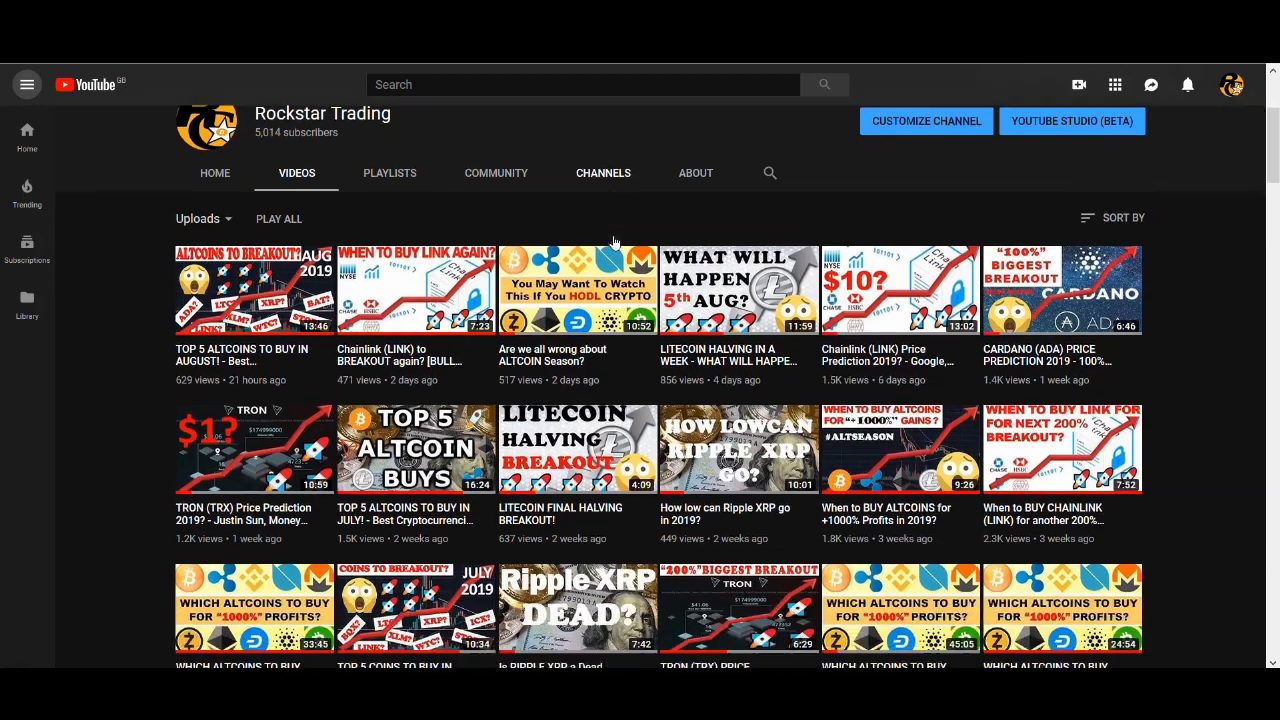
pyautogui.scroll(-3)
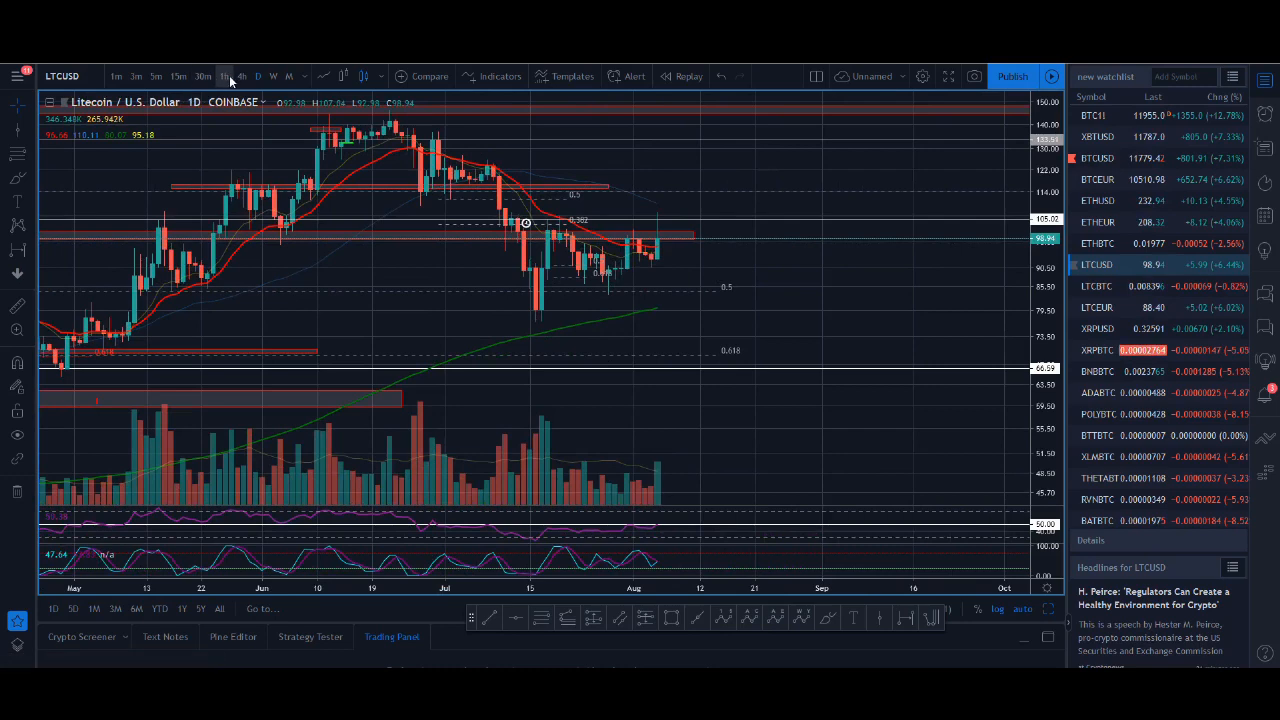
# - Show the LTCUSD chart with its drawn zones on 1h candles
pyautogui.click(224, 76)
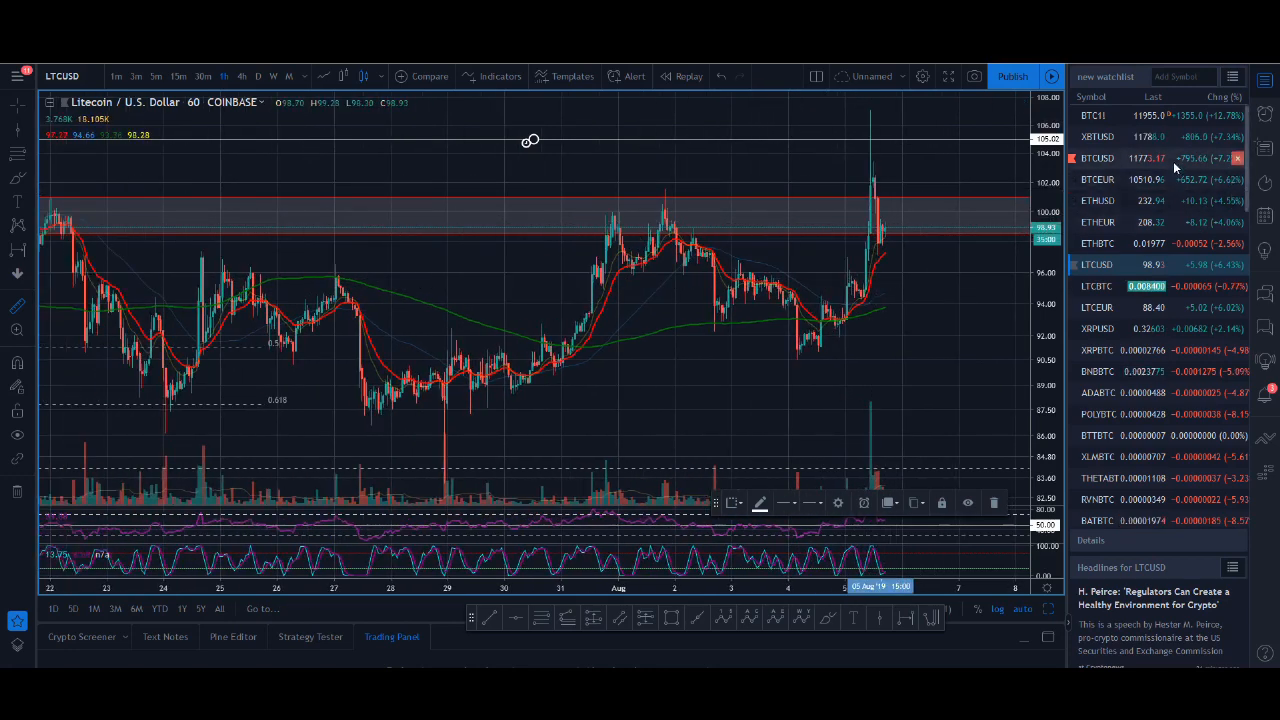
pyautogui.click(1096, 158)
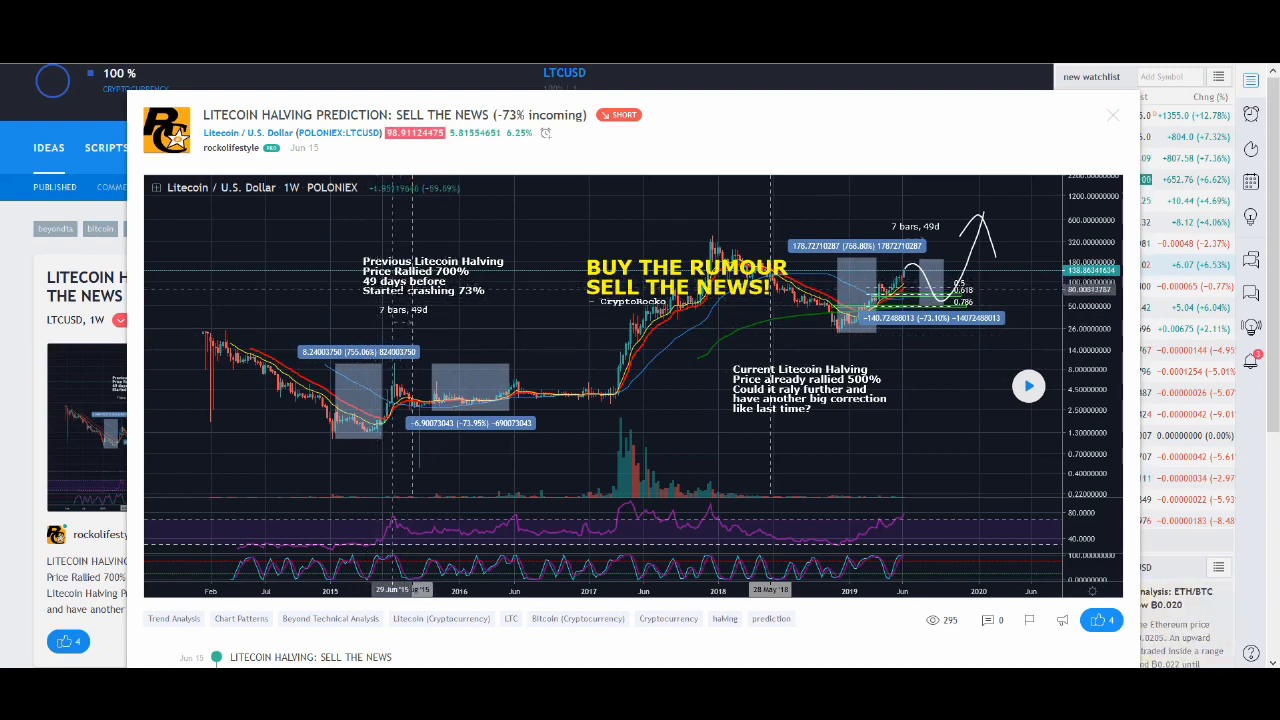
pyautogui.moveTo(648, 390)
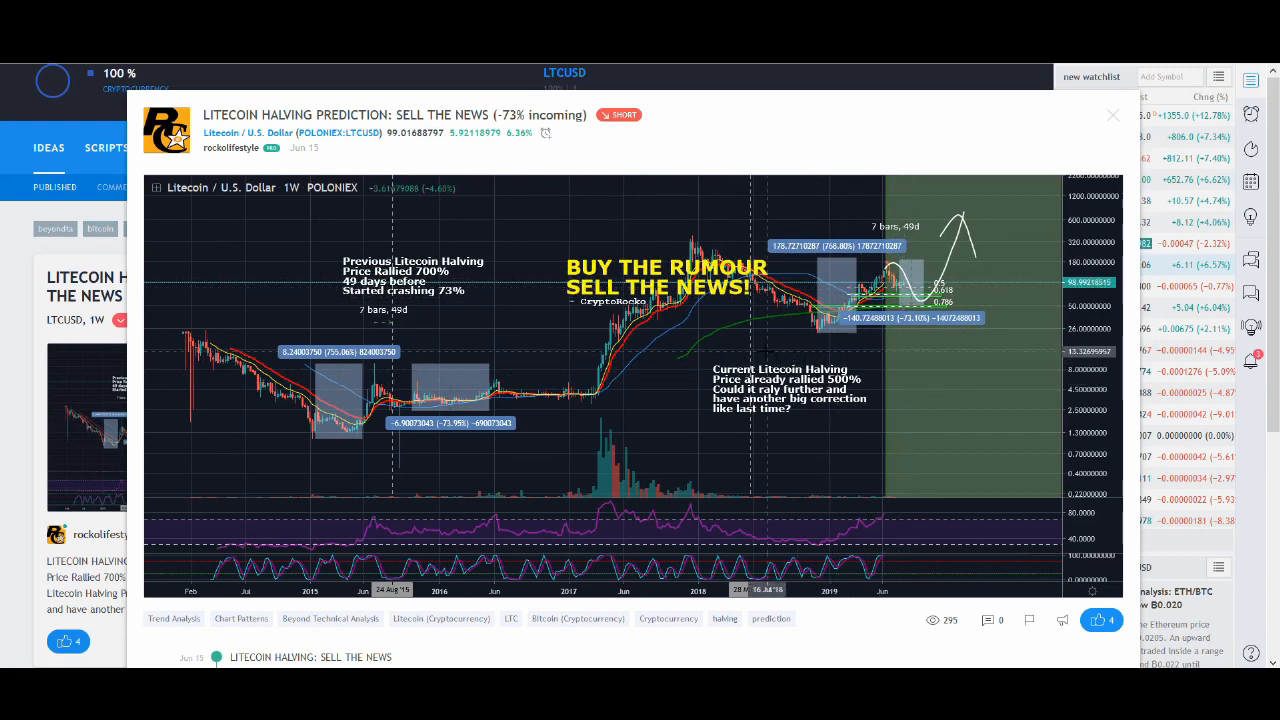
pyautogui.moveTo(764, 264)
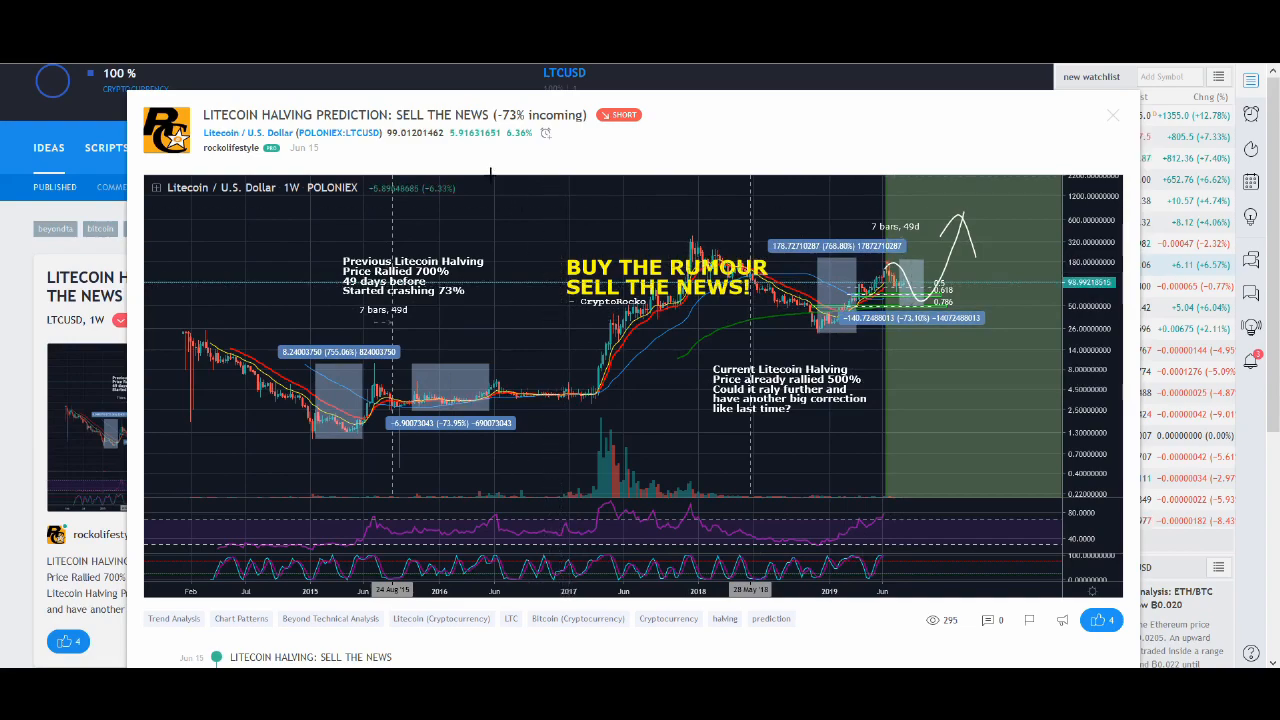
# - Close the halving prediction idea to return to the weekly Litecoin chart
pyautogui.click(1112, 114)
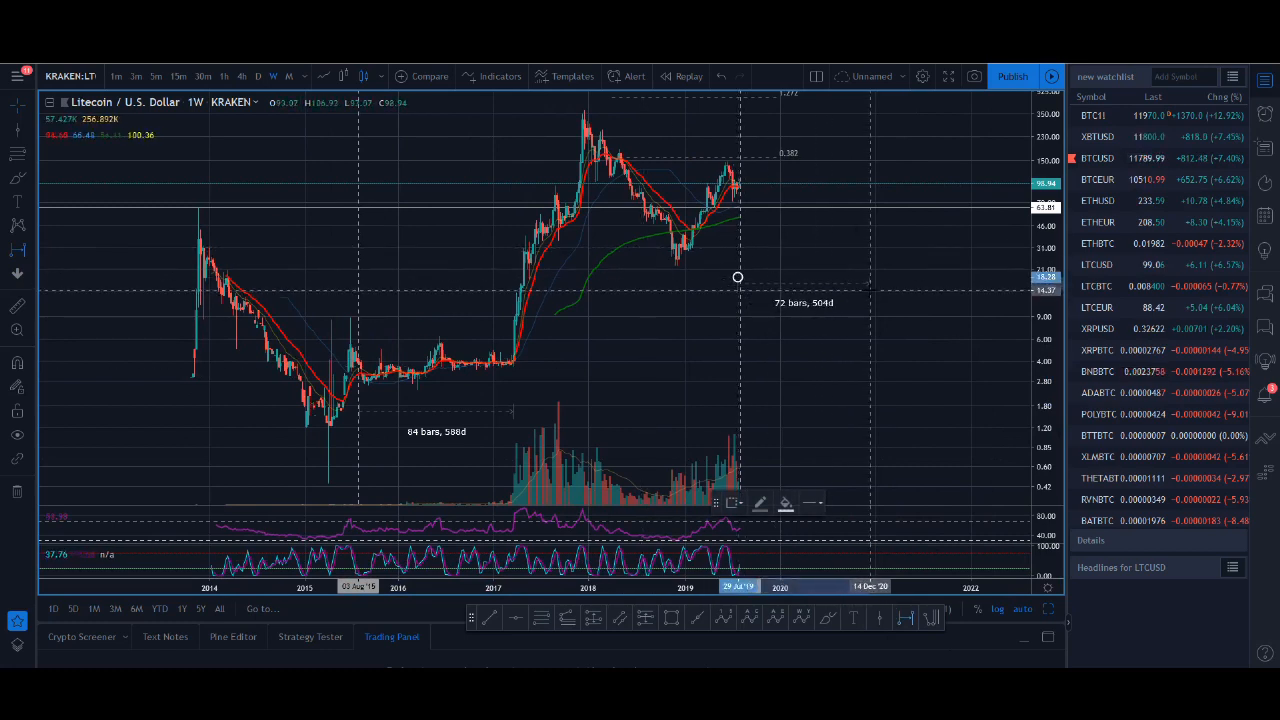
# - Measure 78 weekly bars (546 days) ahead with Date Range, then shift toward later dates
pyautogui.moveTo(738, 288); pyautogui.dragTo(880, 288)
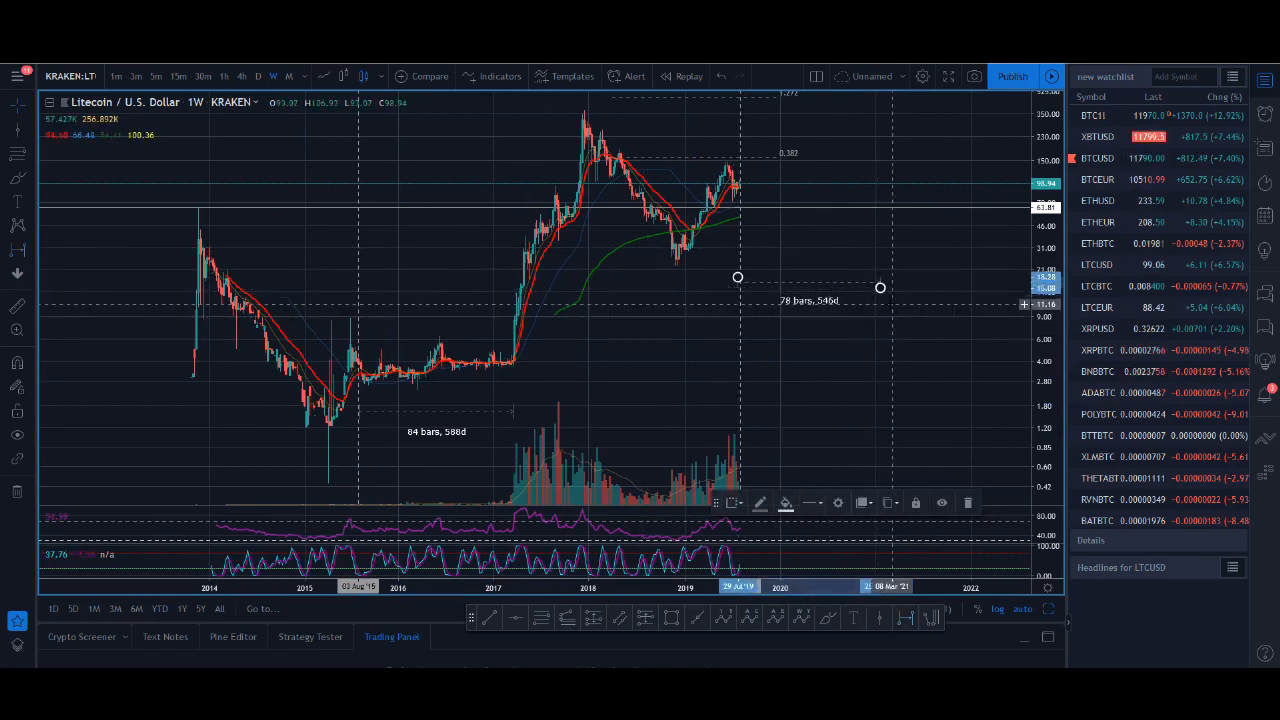
pyautogui.moveTo(880, 288); pyautogui.dragTo(848, 292)
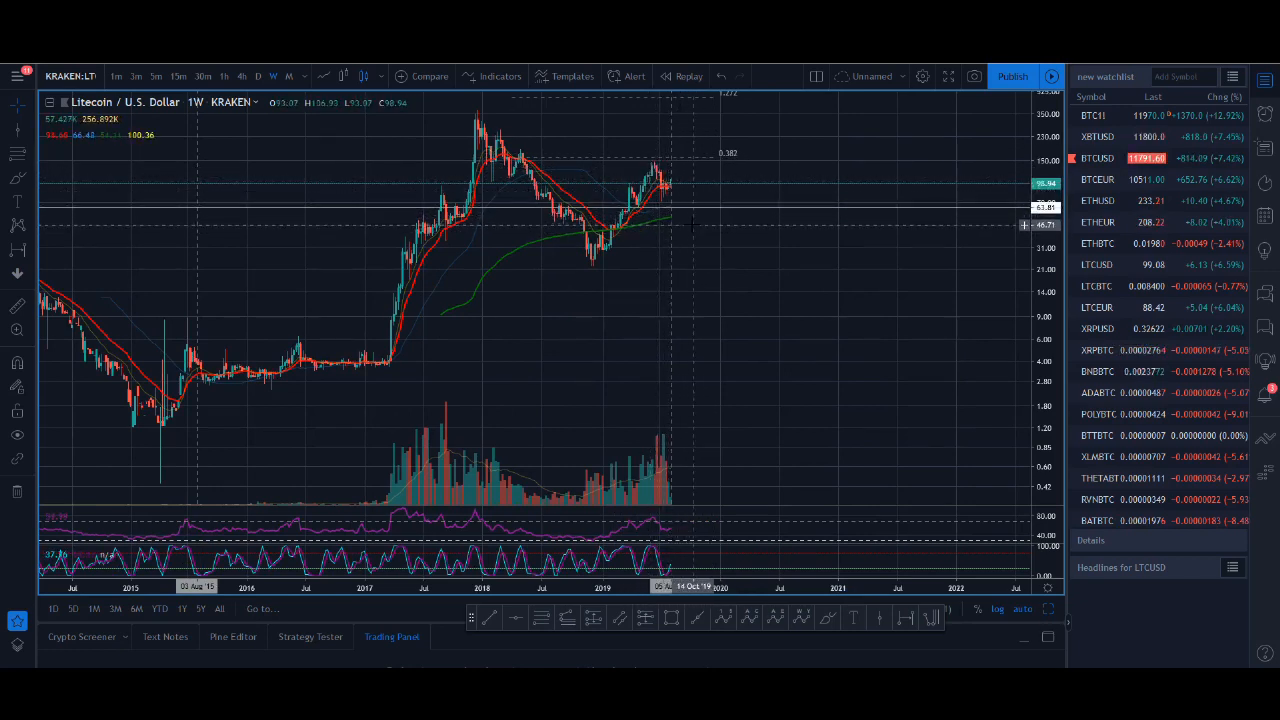
pyautogui.moveTo(670, 308)
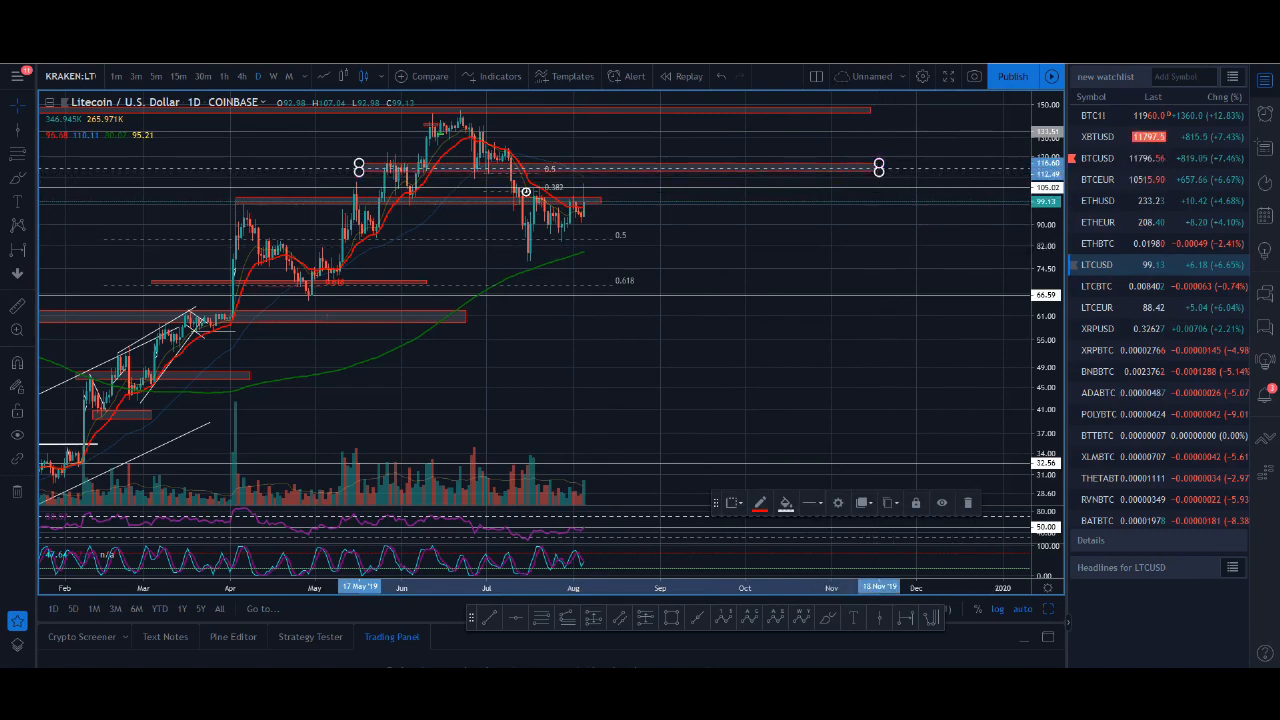
pyautogui.click(272, 76)
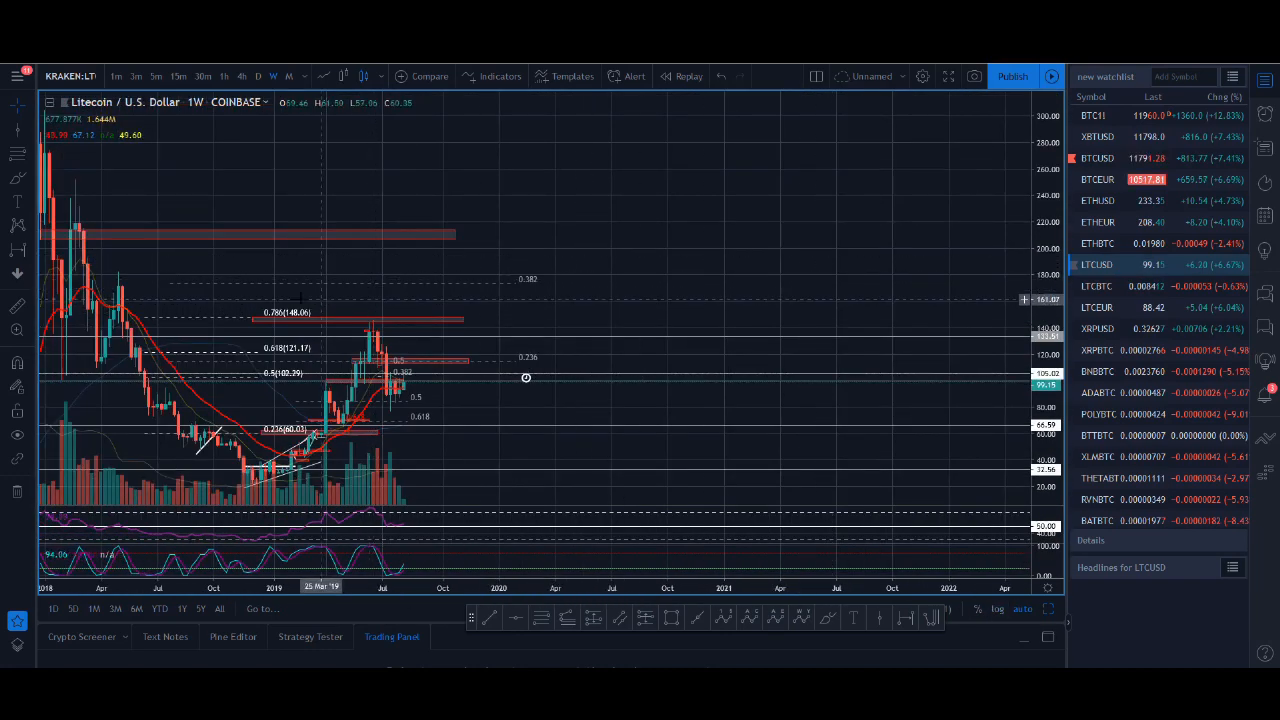
pyautogui.click(258, 76)
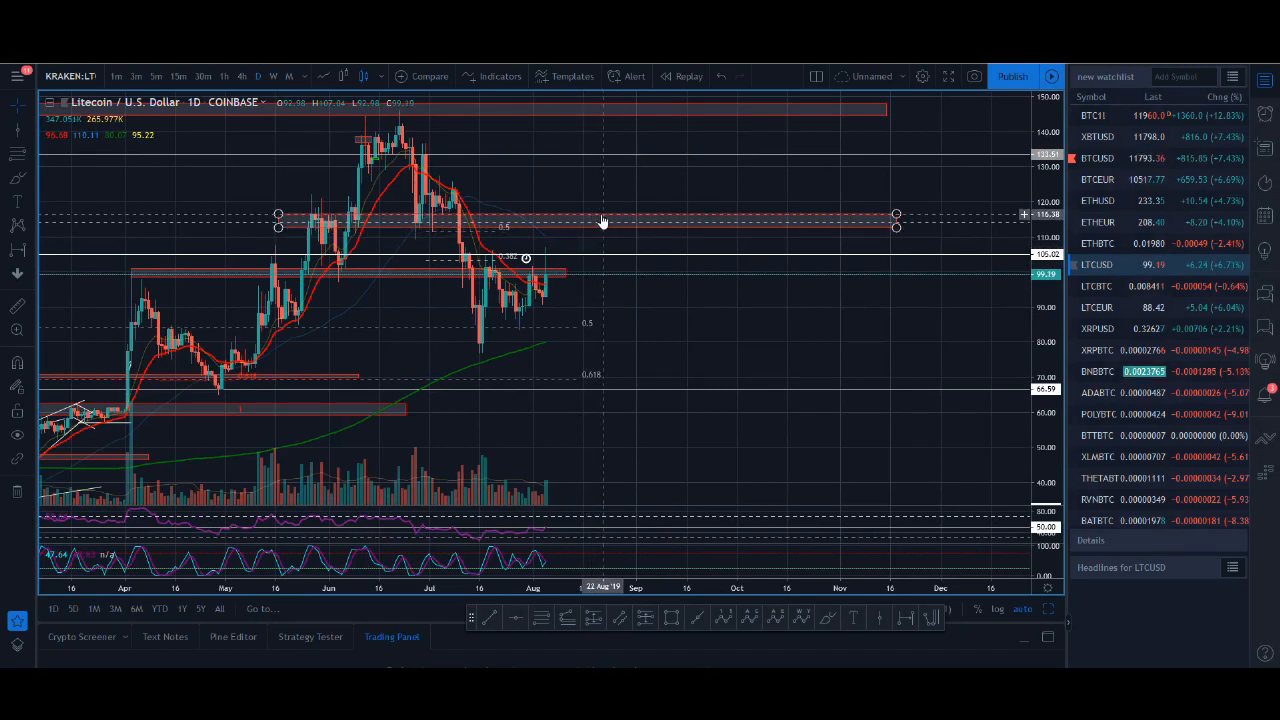
pyautogui.moveTo(598, 224)
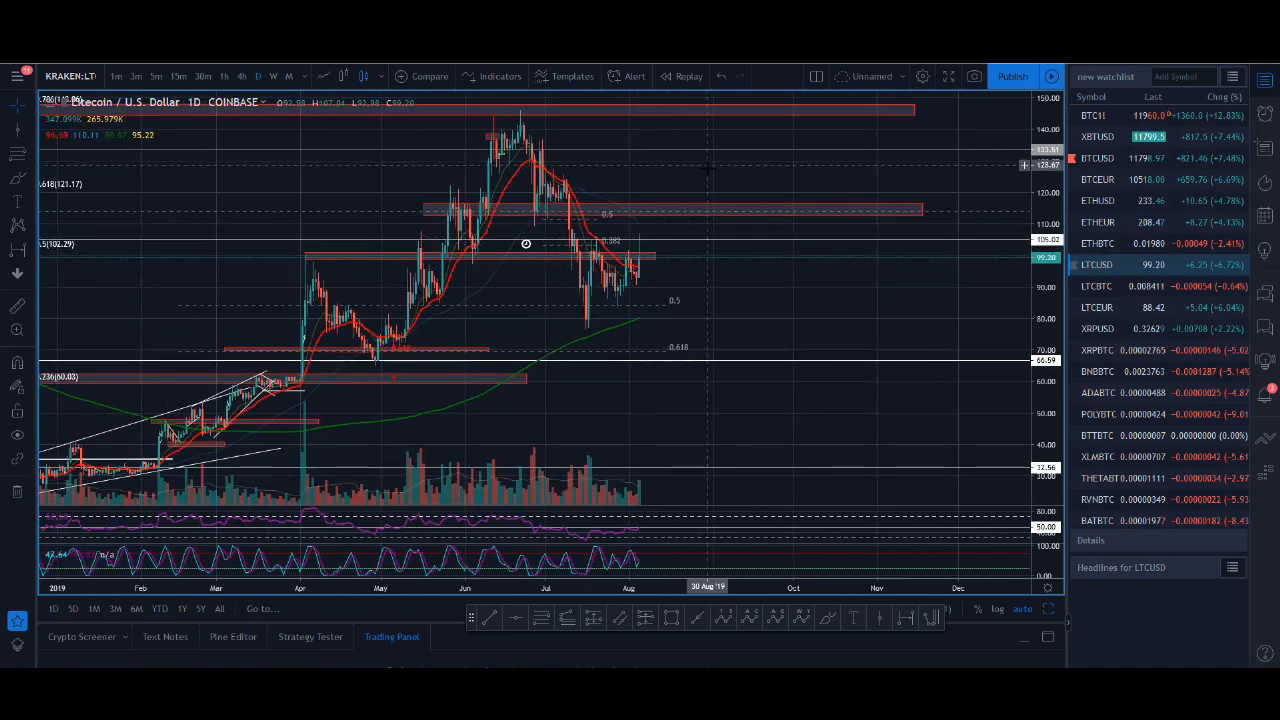
pyautogui.moveTo(590, 330)
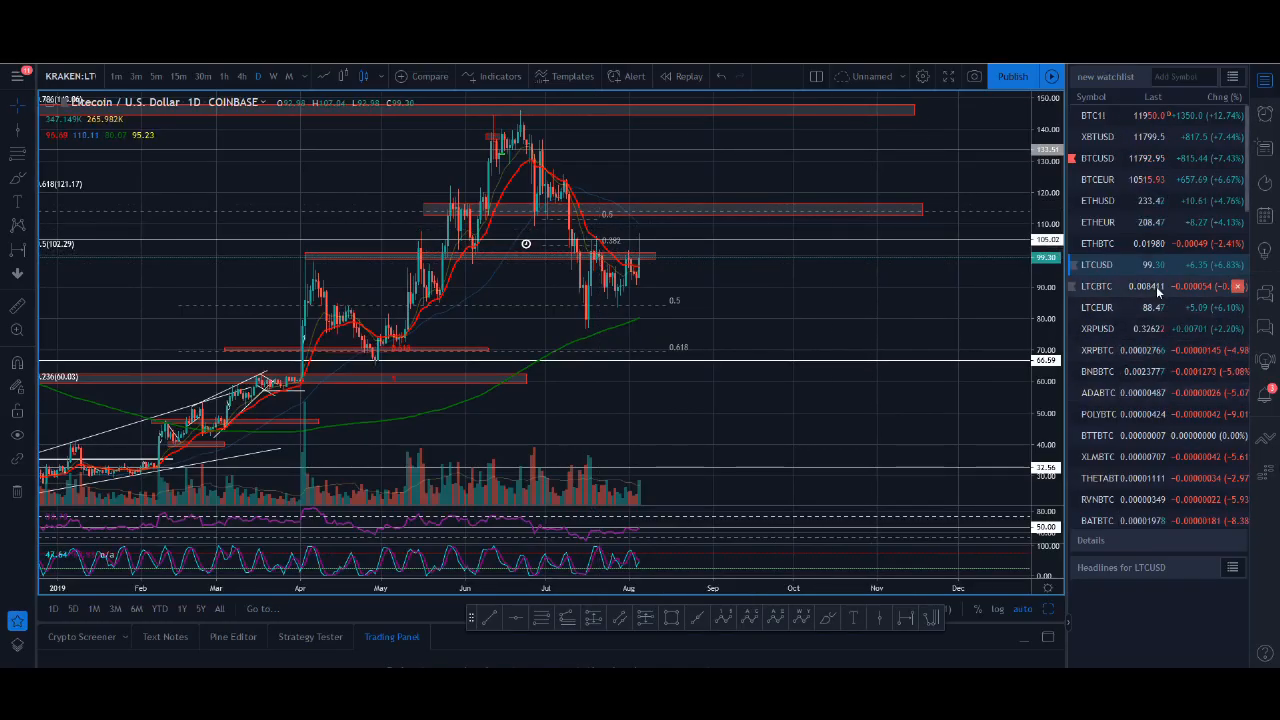
# - Load the LTCBTC daily chart from the watchlist and pan to its long-term support zone
pyautogui.click(1096, 286)
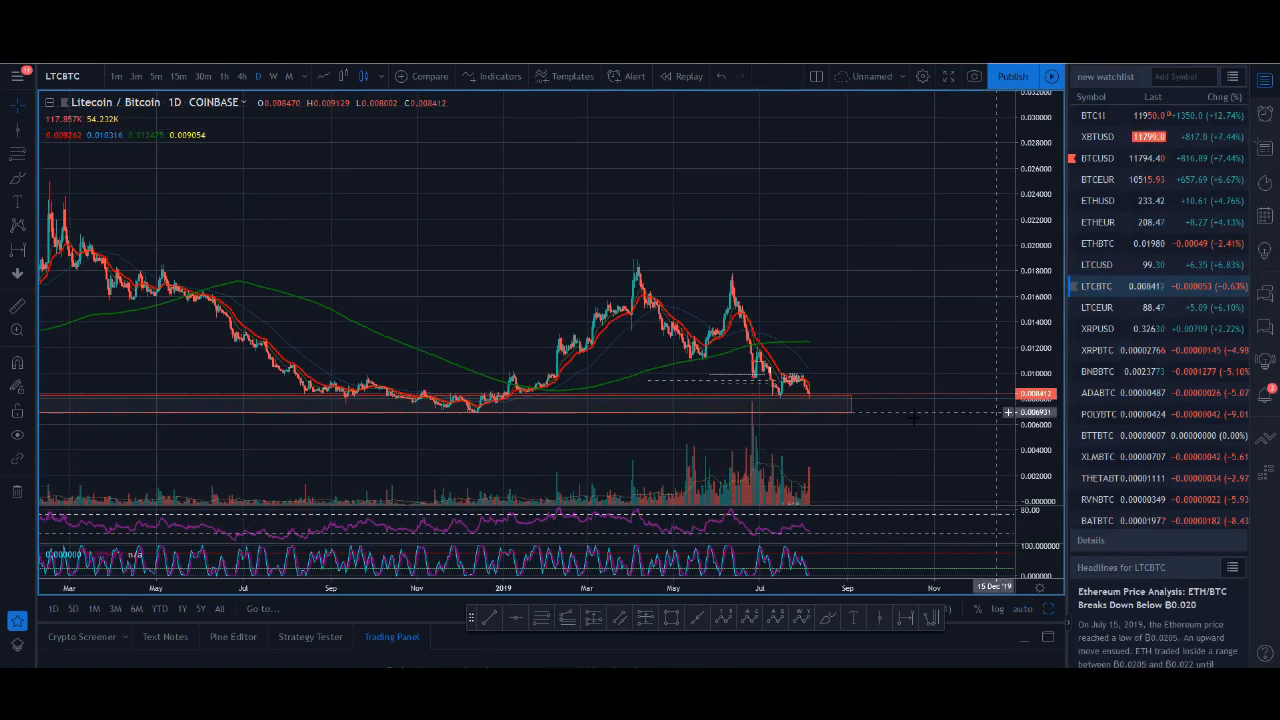
pyautogui.moveTo(820, 402)
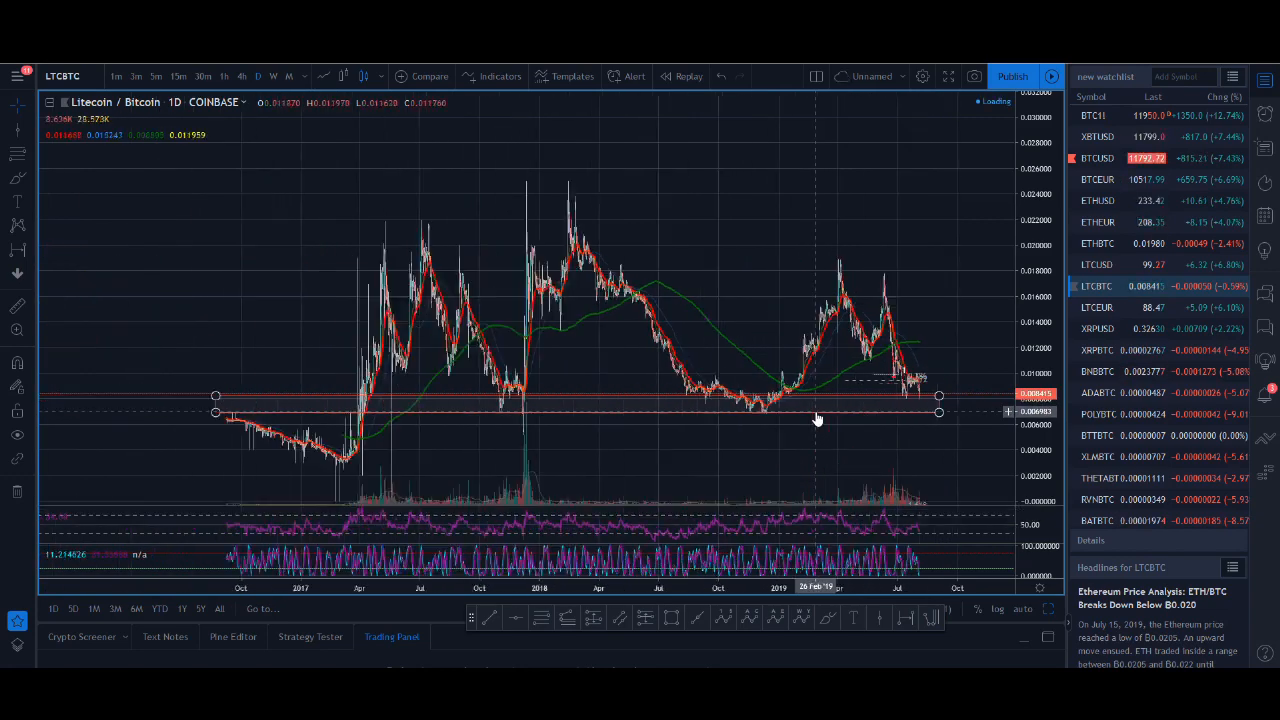
pyautogui.moveTo(816, 414); pyautogui.dragTo(590, 408)
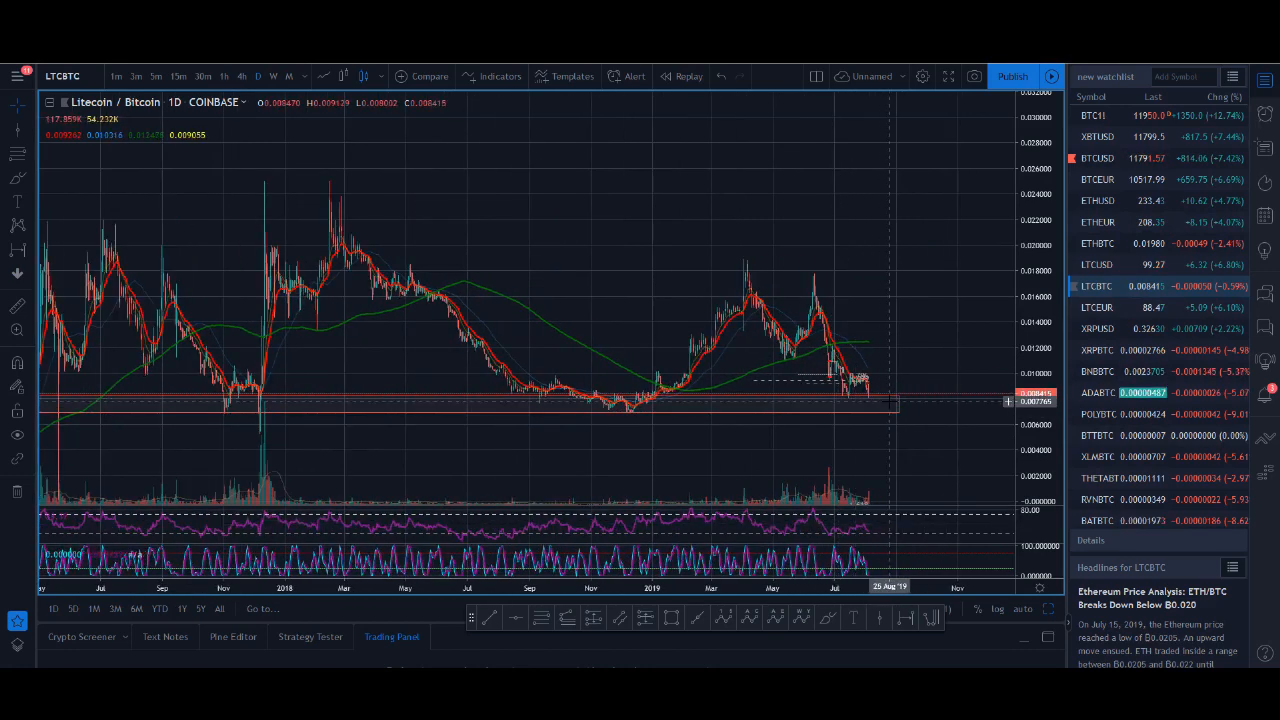
pyautogui.moveTo(876, 404)
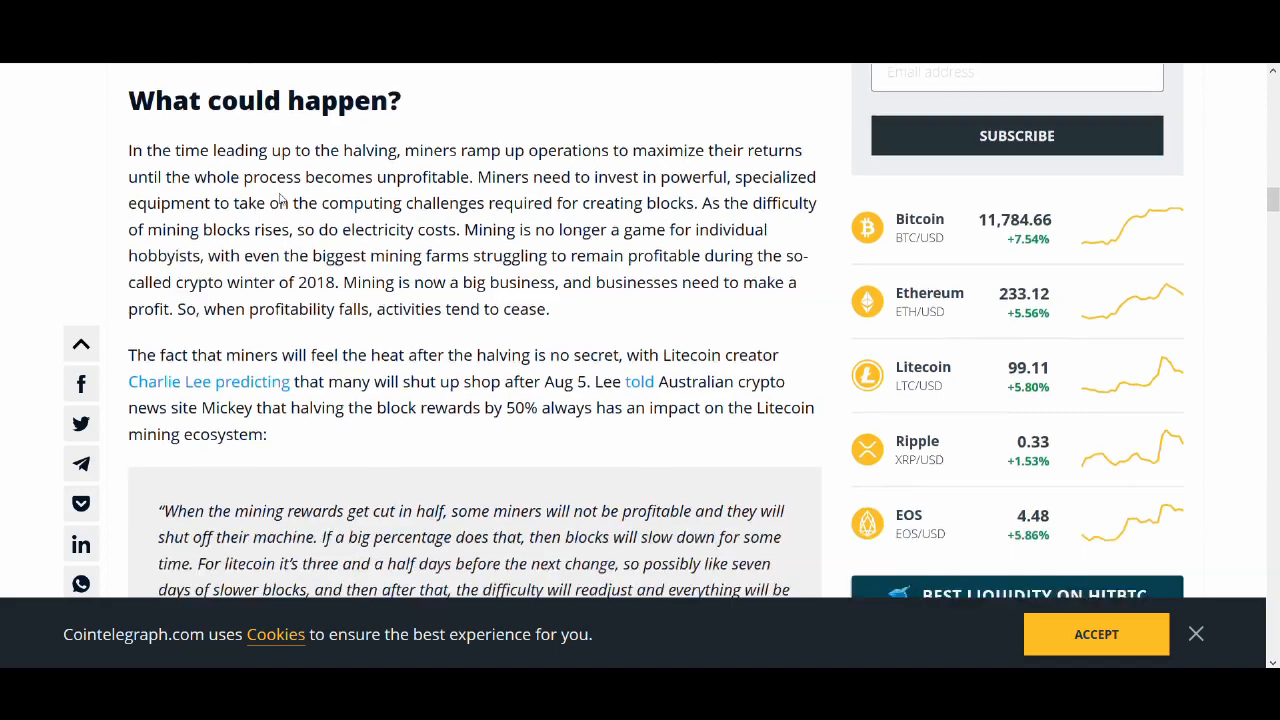
# - Scroll past the 'What could happen?' section to Charlie Lee's quotes on miner profitability and price
pyautogui.scroll(-3)
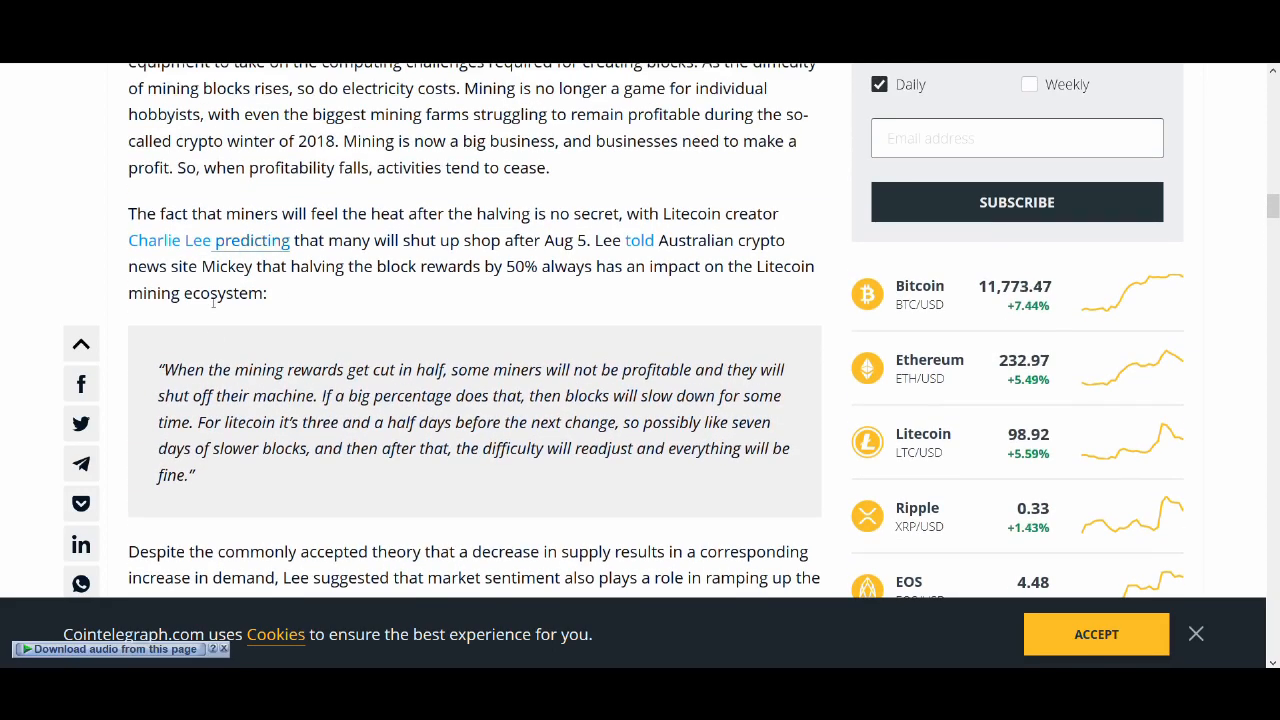
pyautogui.scroll(-3)
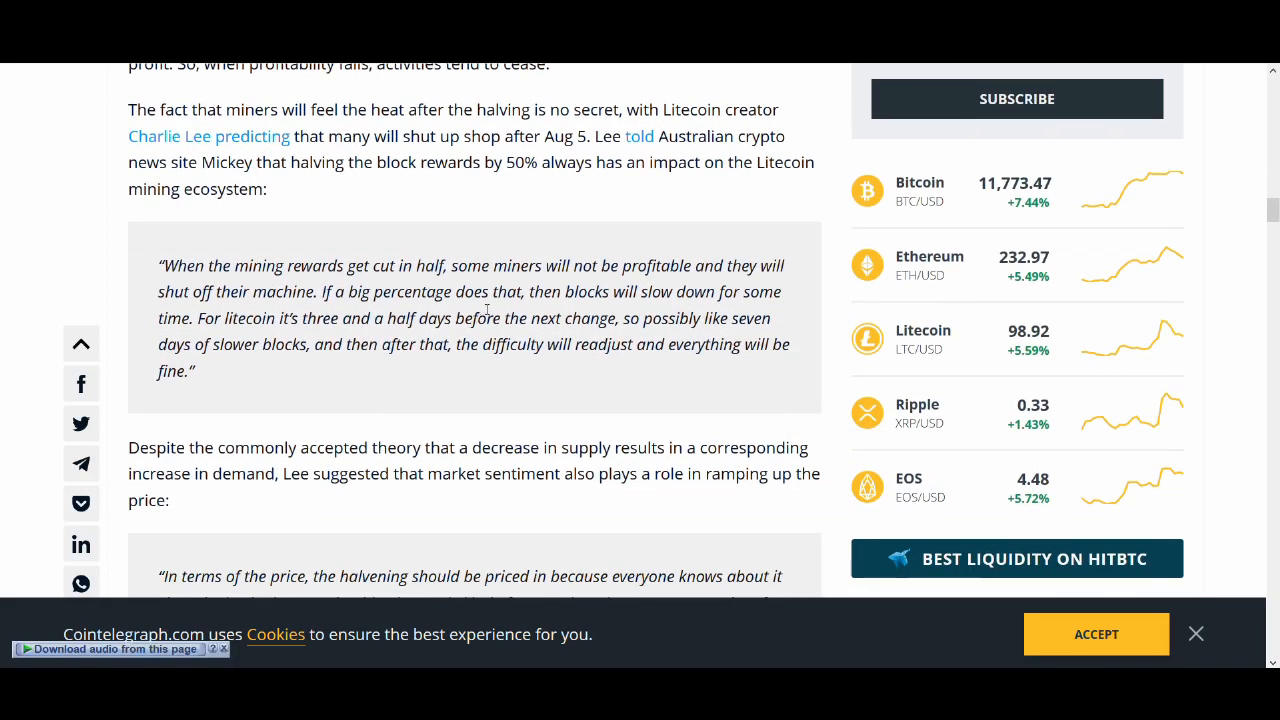
pyautogui.moveTo(528, 284)
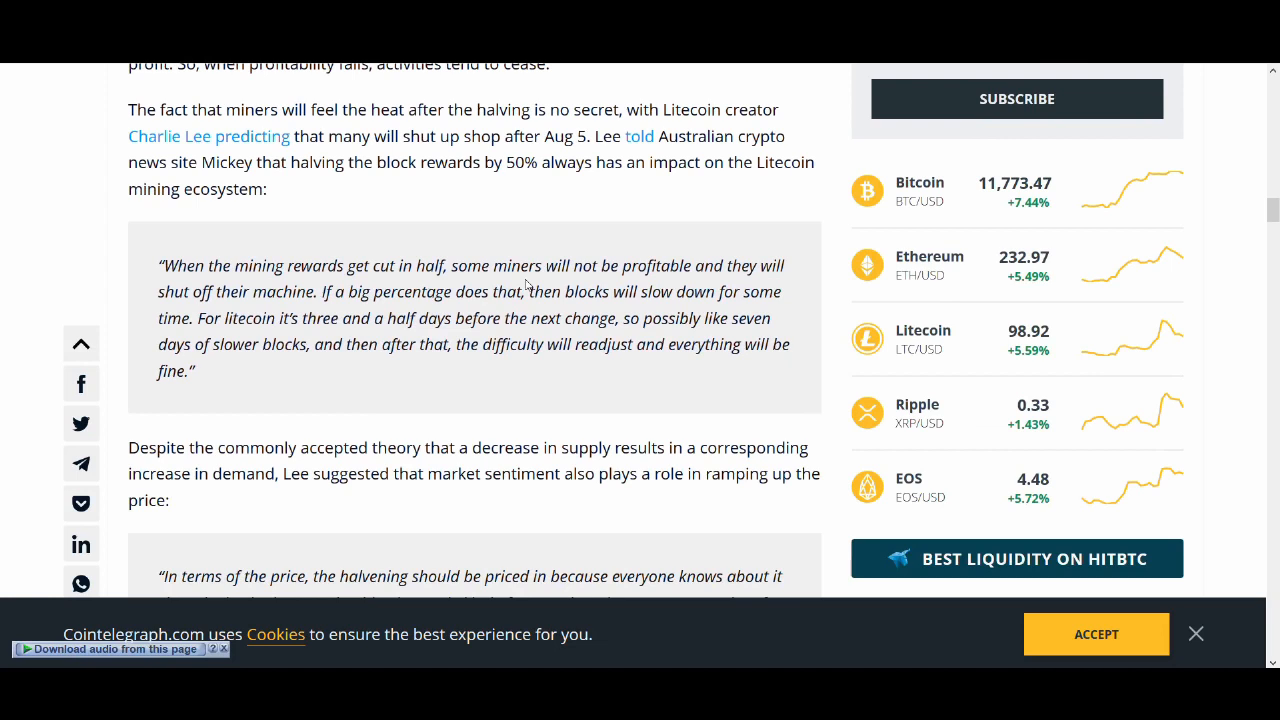
pyautogui.moveTo(516, 272)
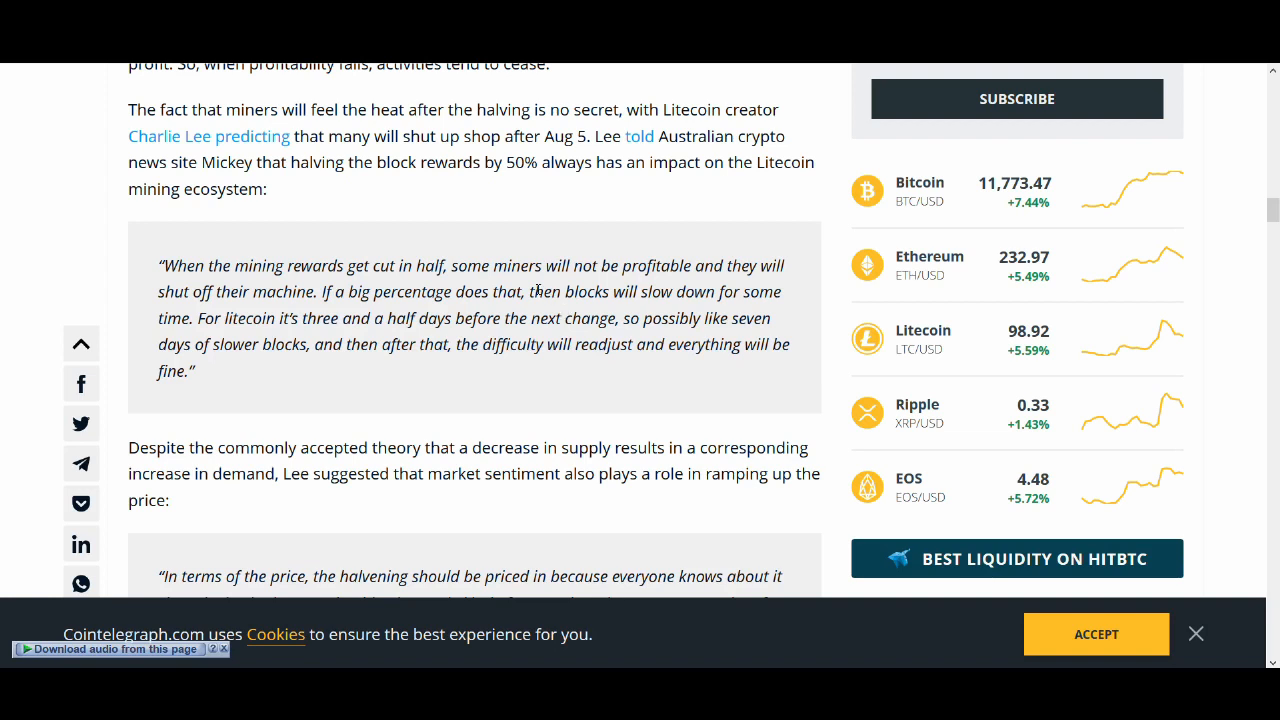
pyautogui.moveTo(556, 344)
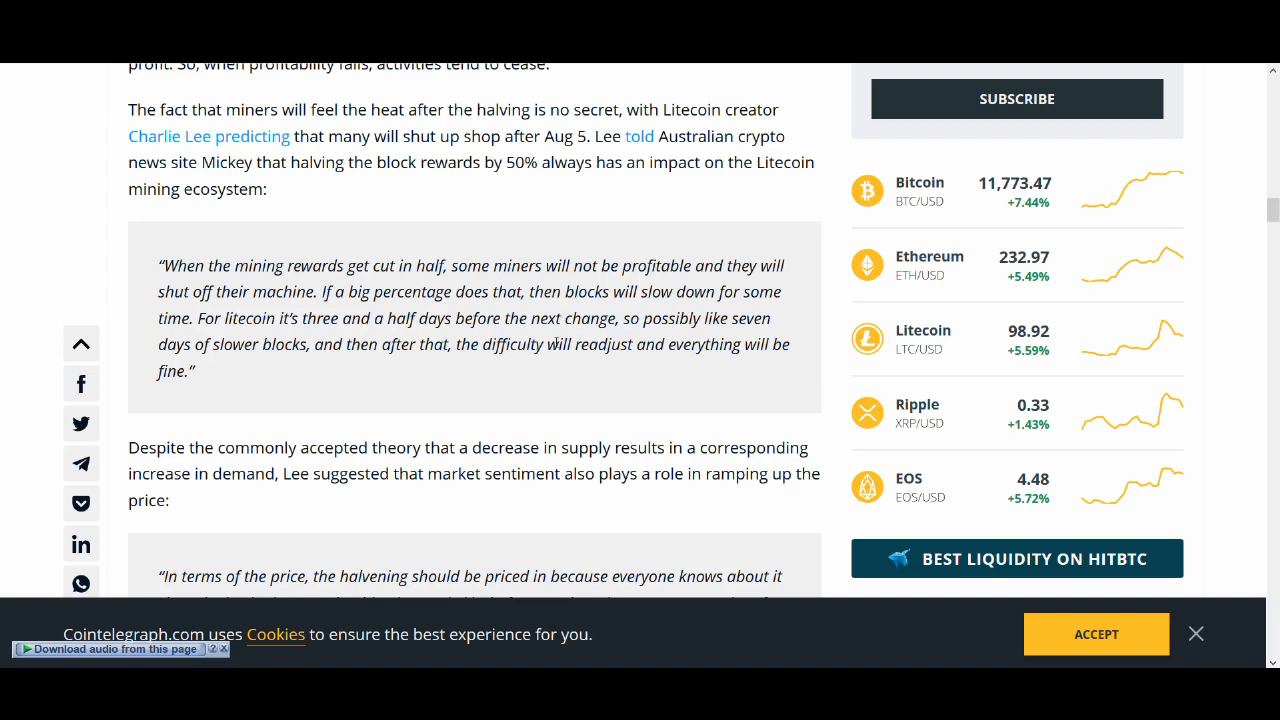
pyautogui.scroll(-3)
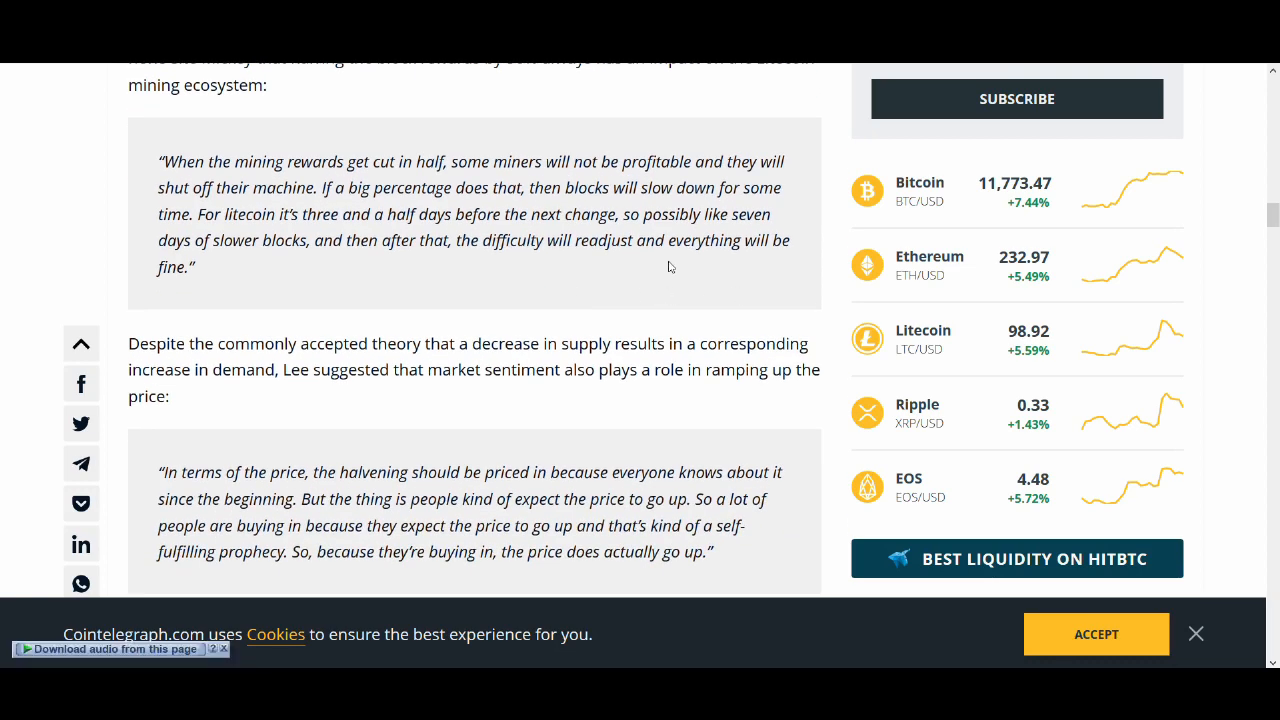
pyautogui.moveTo(684, 264)
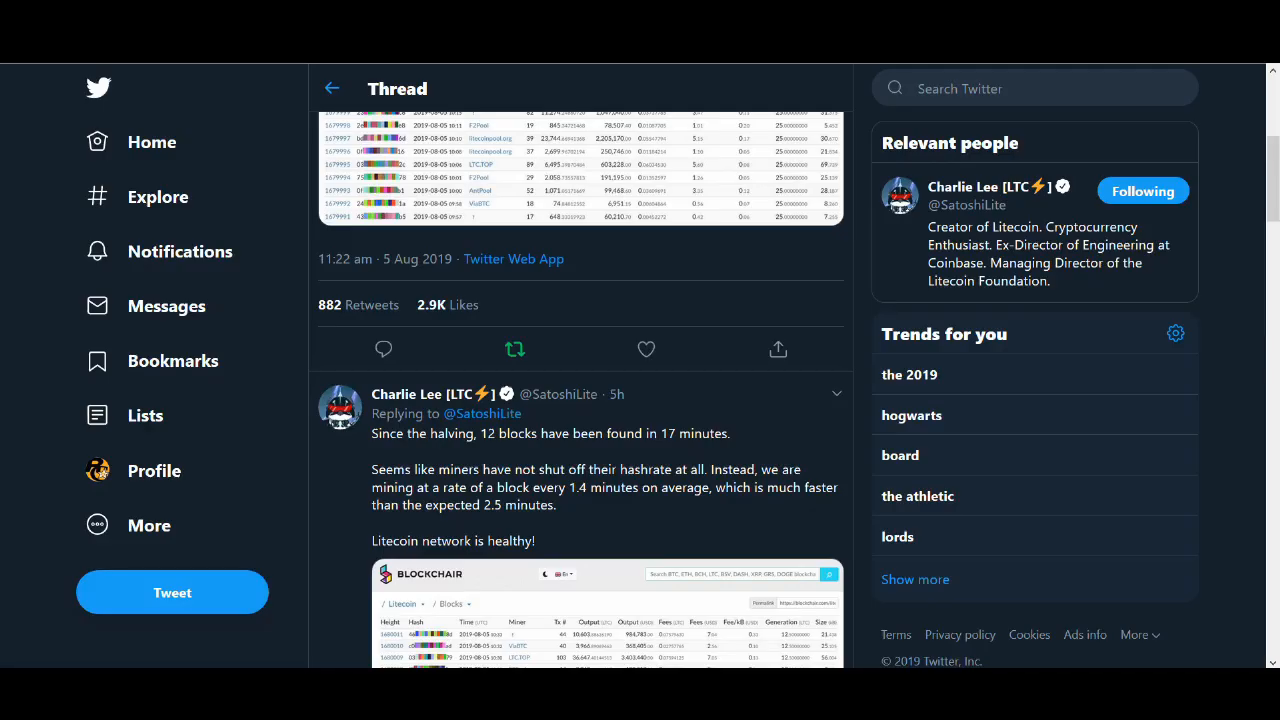
# - Scroll Charlie Lee's halving thread to the reply about 12 blocks found in 17 minutes
pyautogui.scroll(-3)
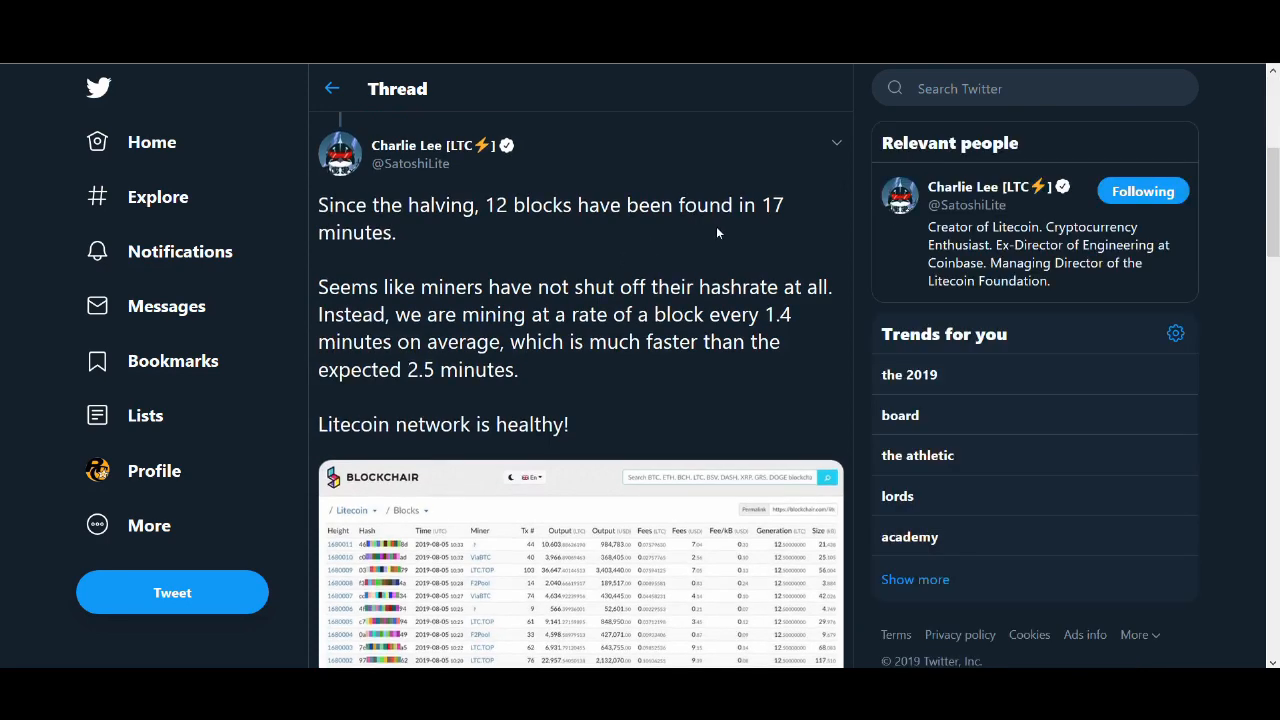
pyautogui.scroll(-3)
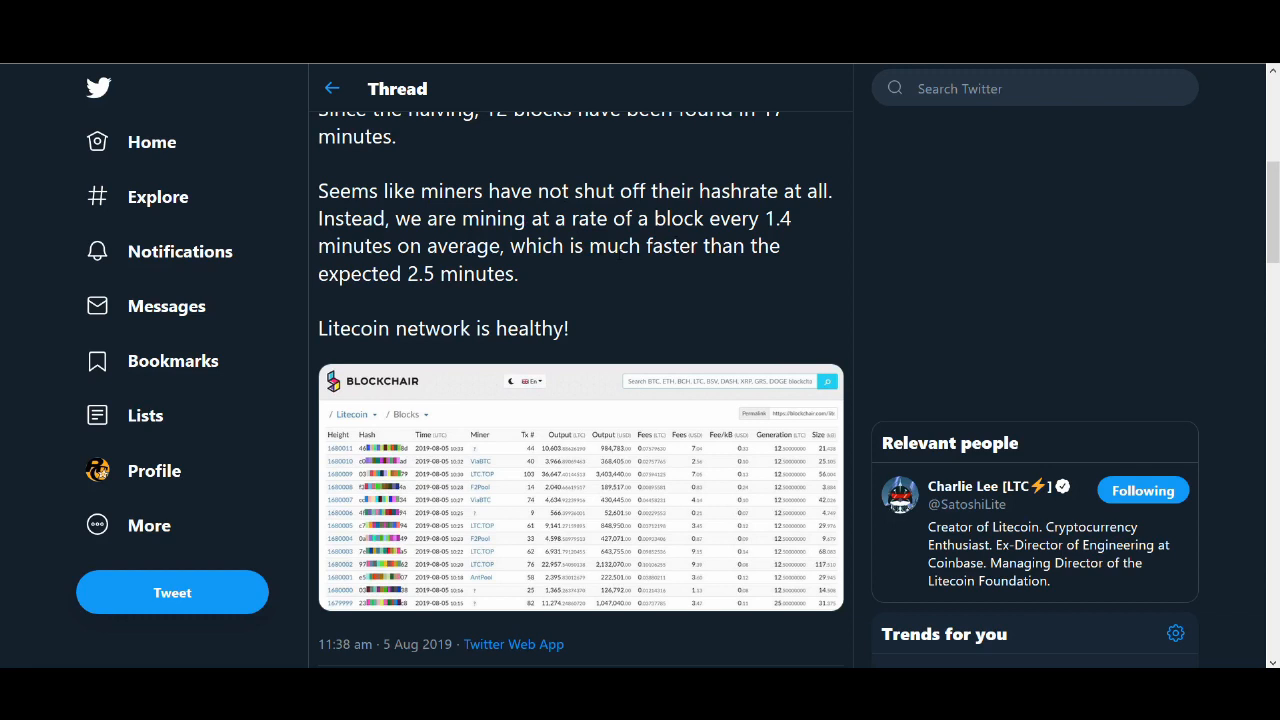
pyautogui.moveTo(596, 286)
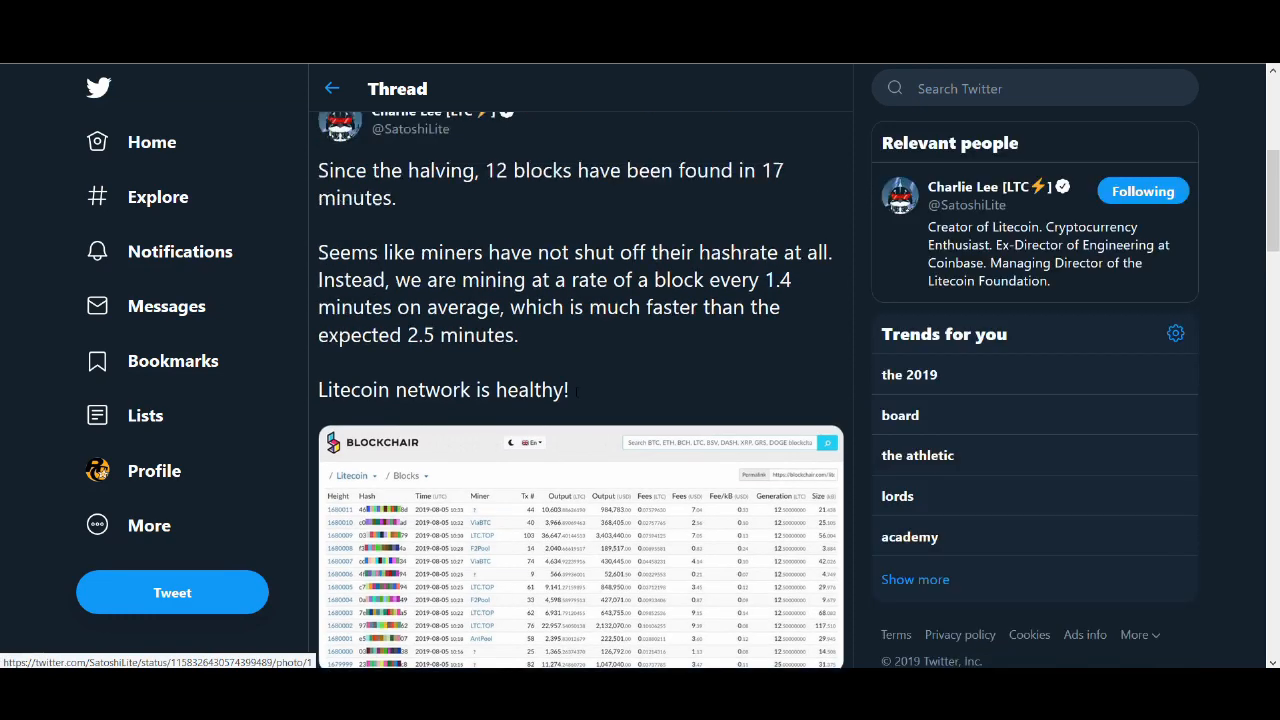
pyautogui.scroll(-3)
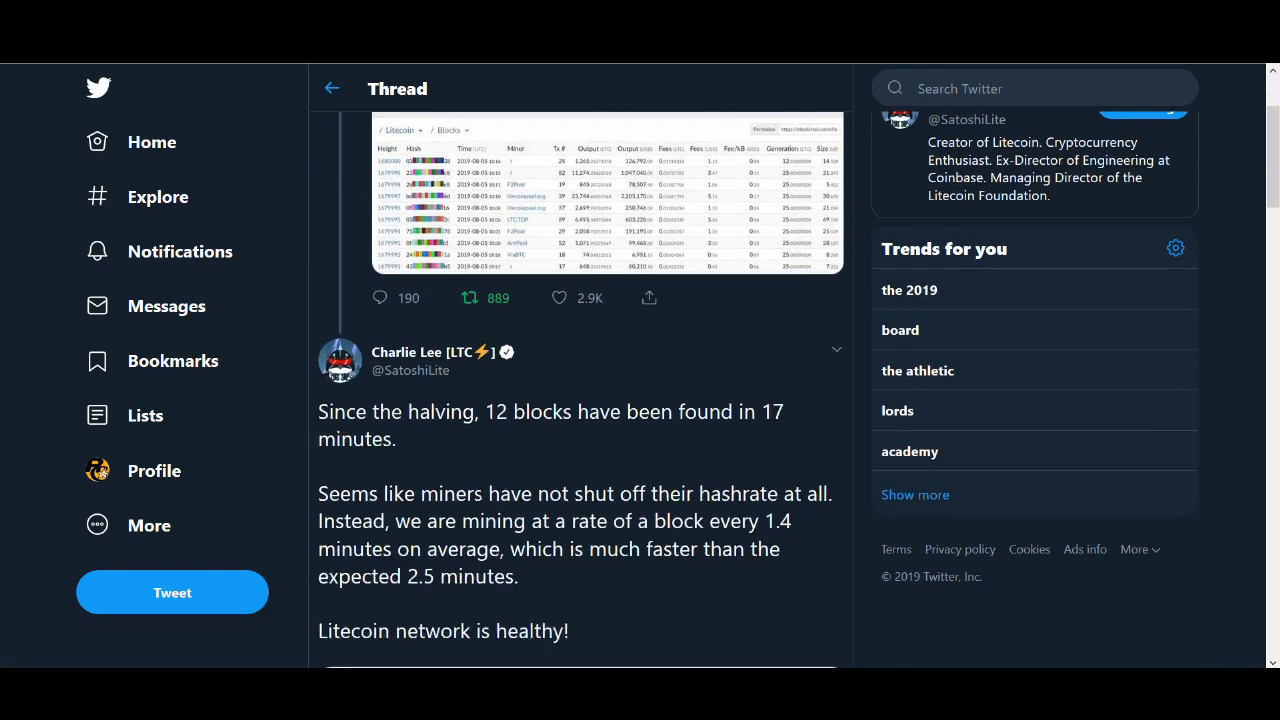
pyautogui.scroll(-3)
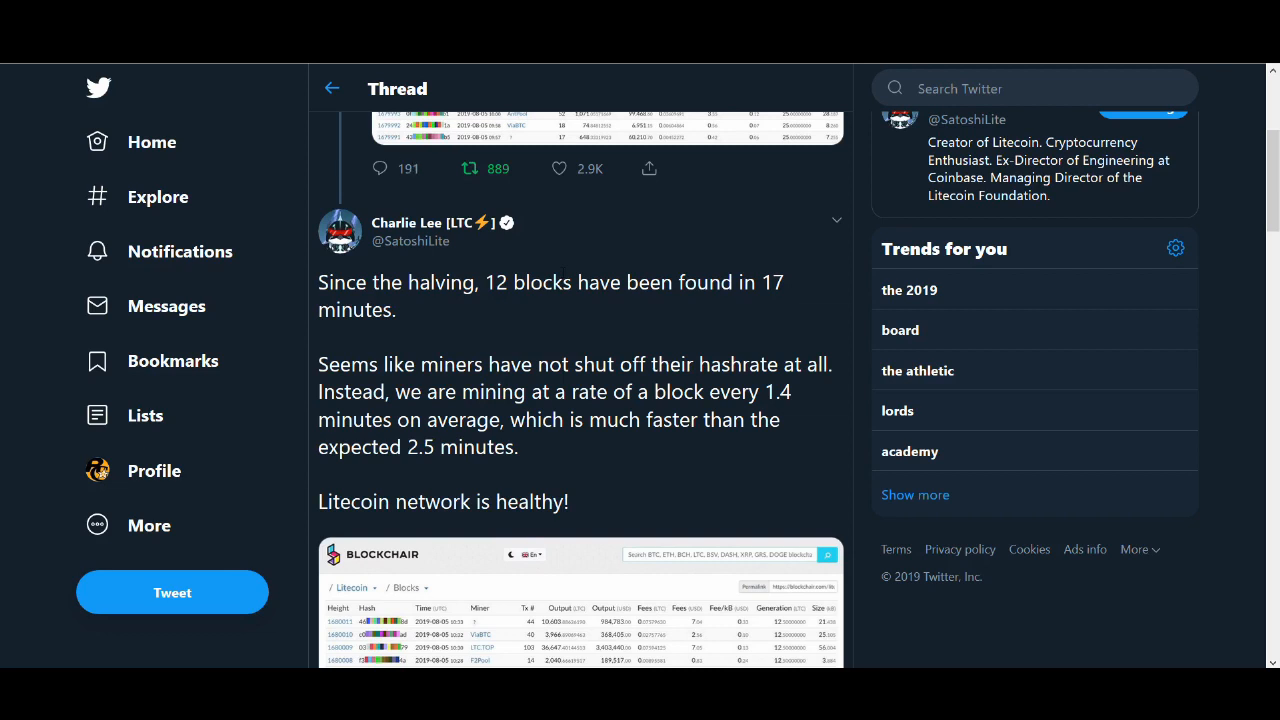
pyautogui.moveTo(544, 218)
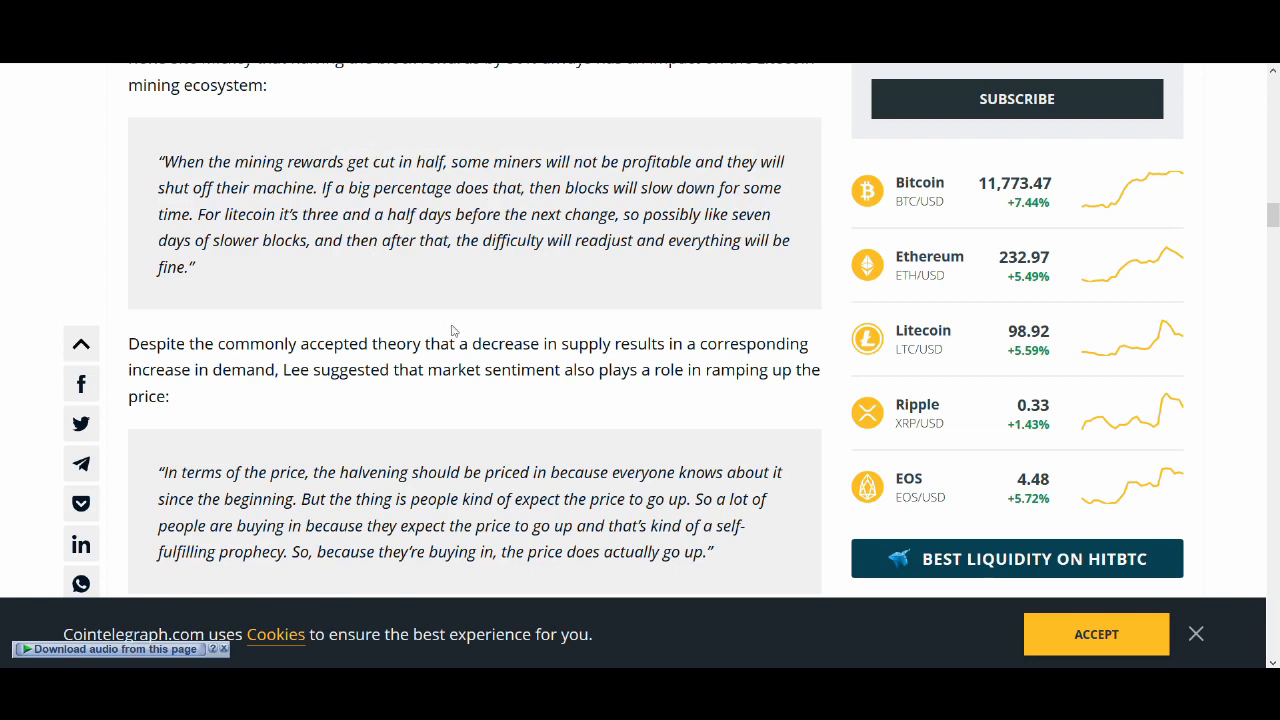
pyautogui.moveTo(492, 252)
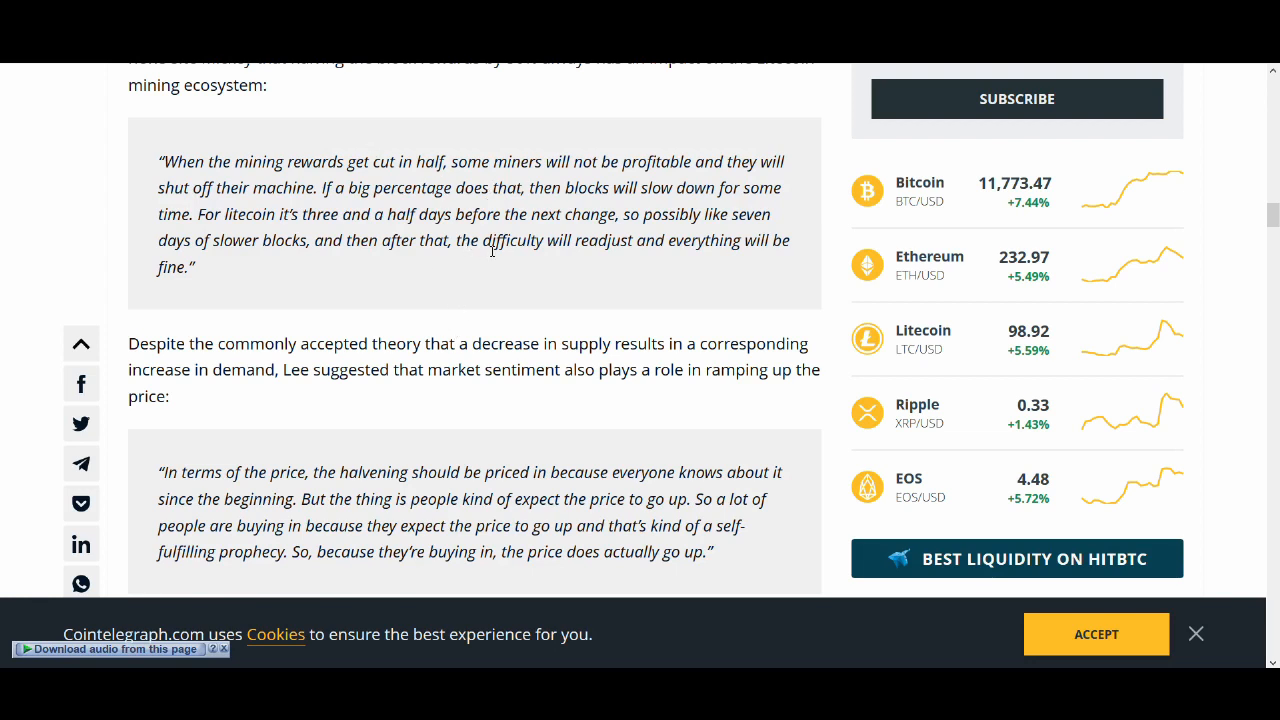
pyautogui.moveTo(492, 288)
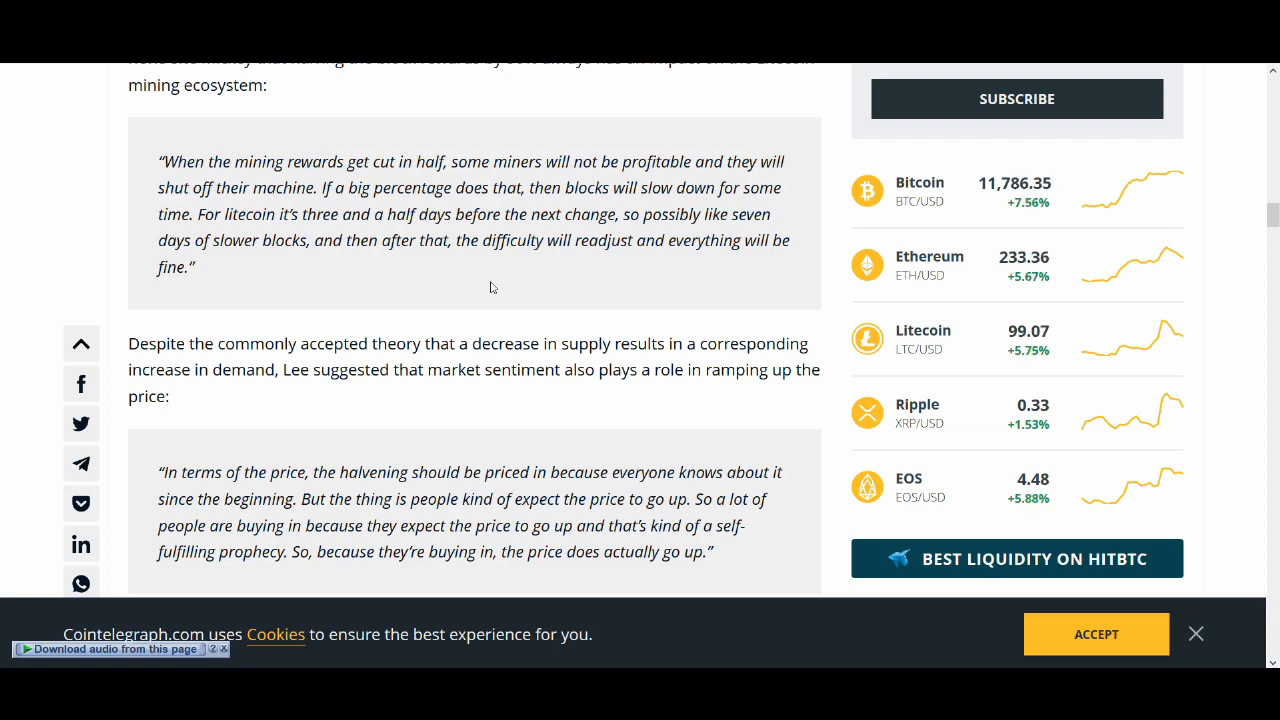
pyautogui.moveTo(484, 290)
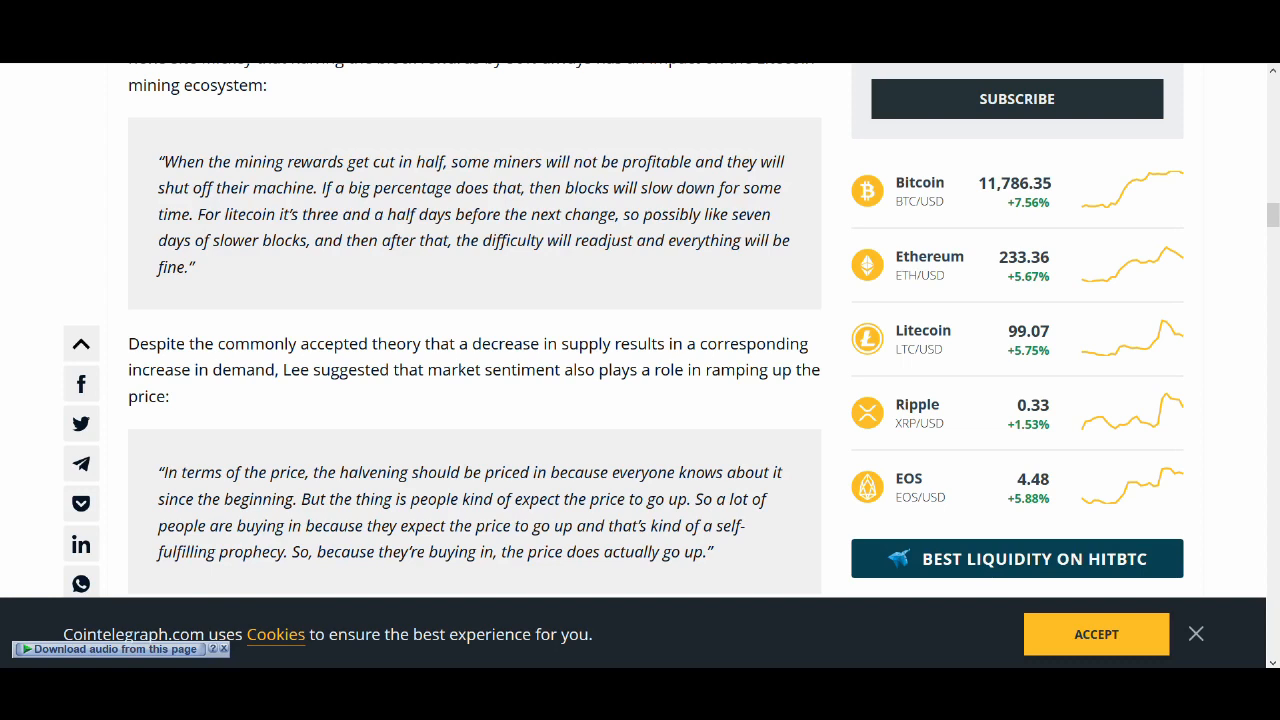
pyautogui.moveTo(580, 168)
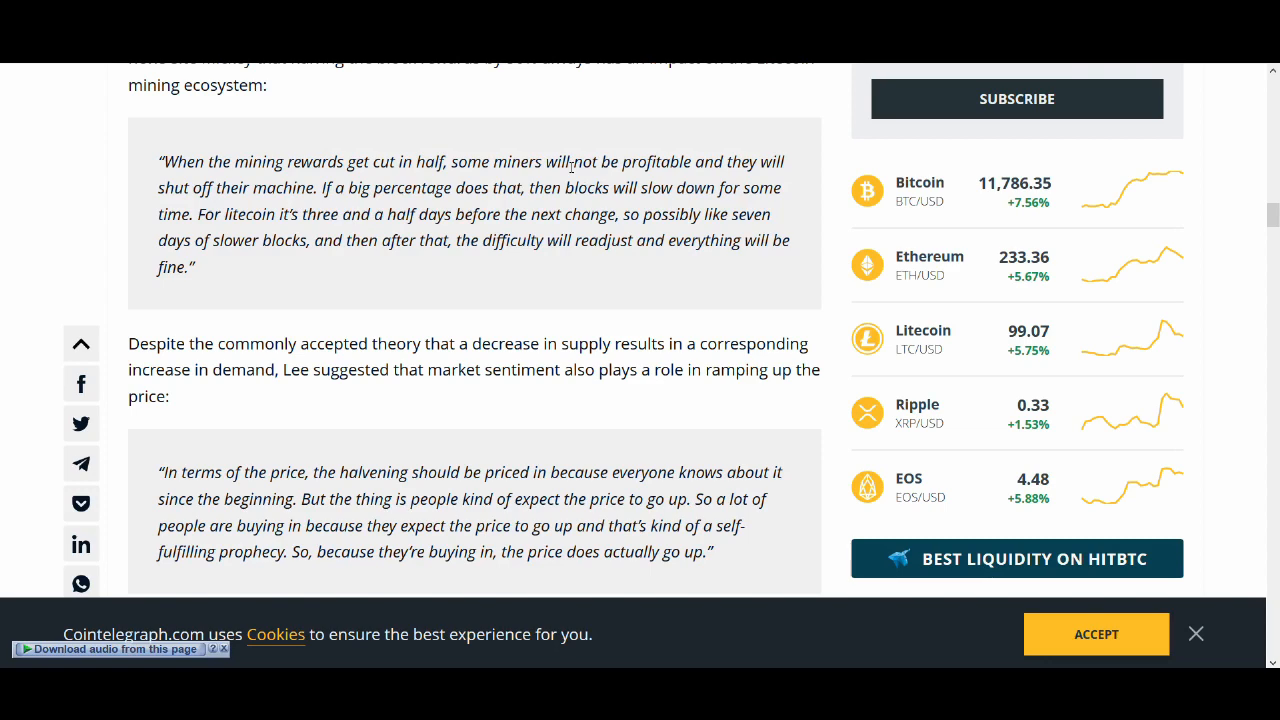
# - Scroll the article to the Naeem Aslam and Crypto Rand quotes on the halving being priced in
pyautogui.scroll(-3)
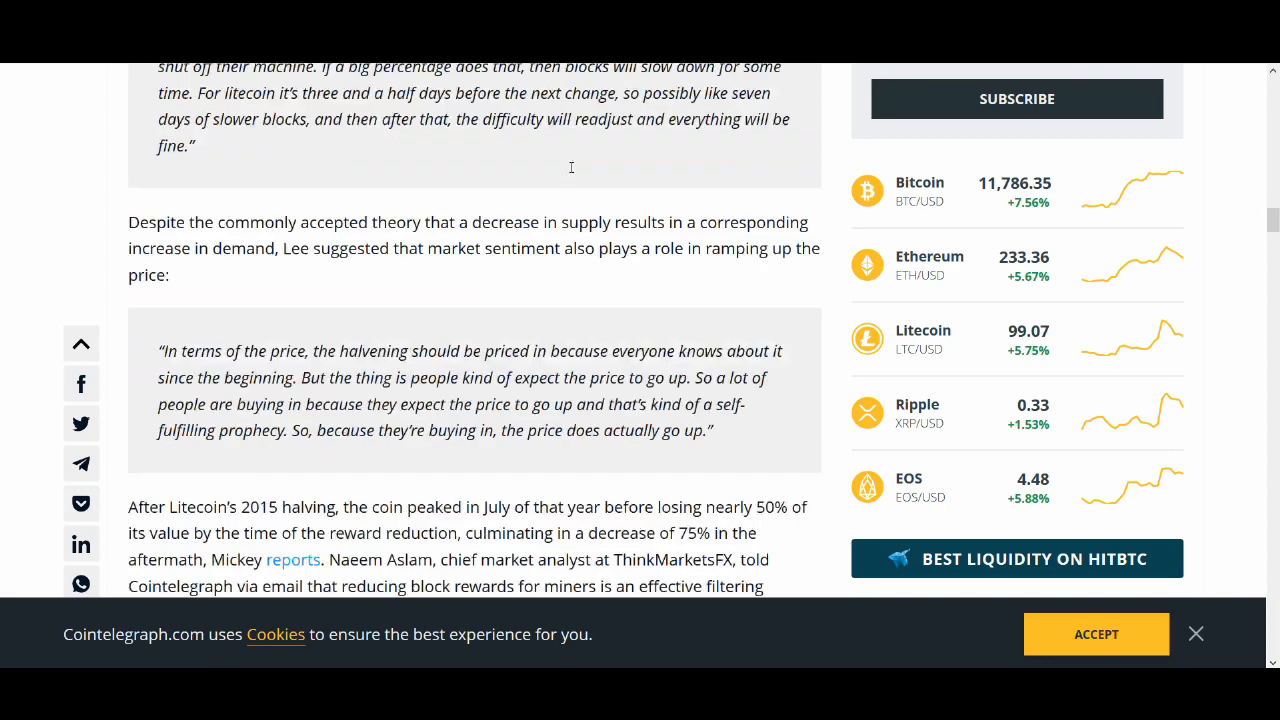
pyautogui.scroll(-3)
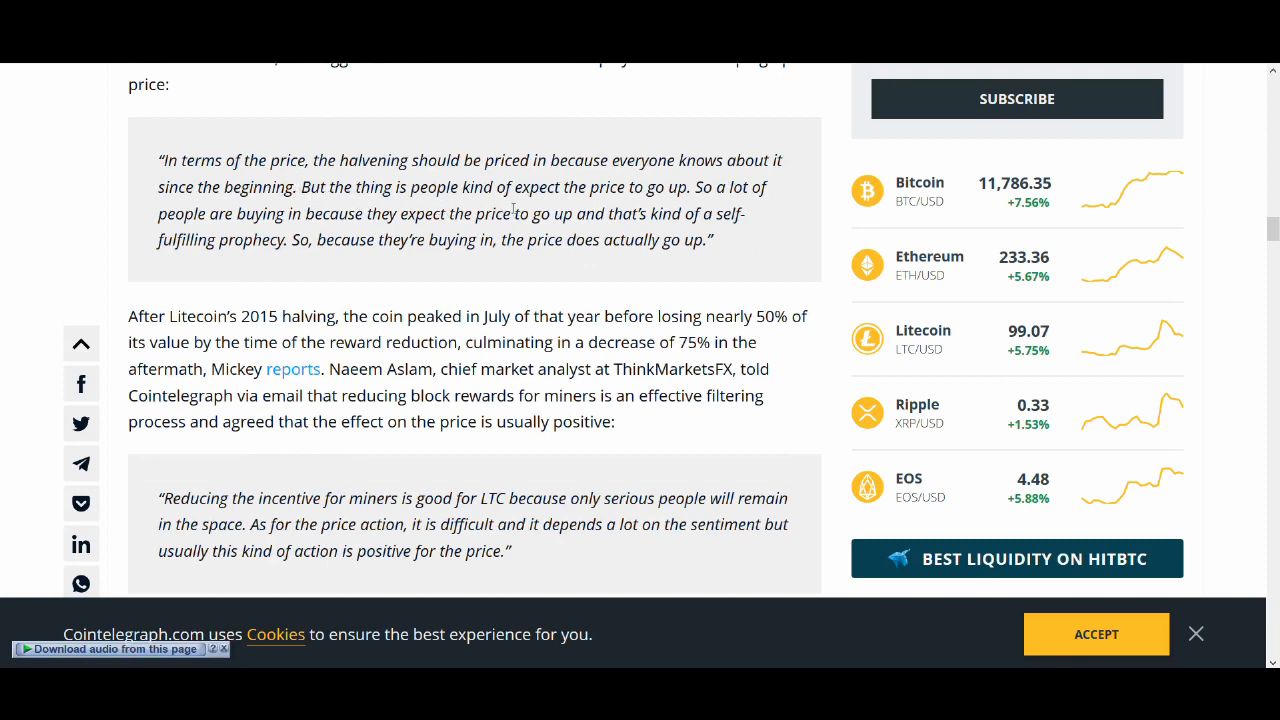
pyautogui.moveTo(440, 240)
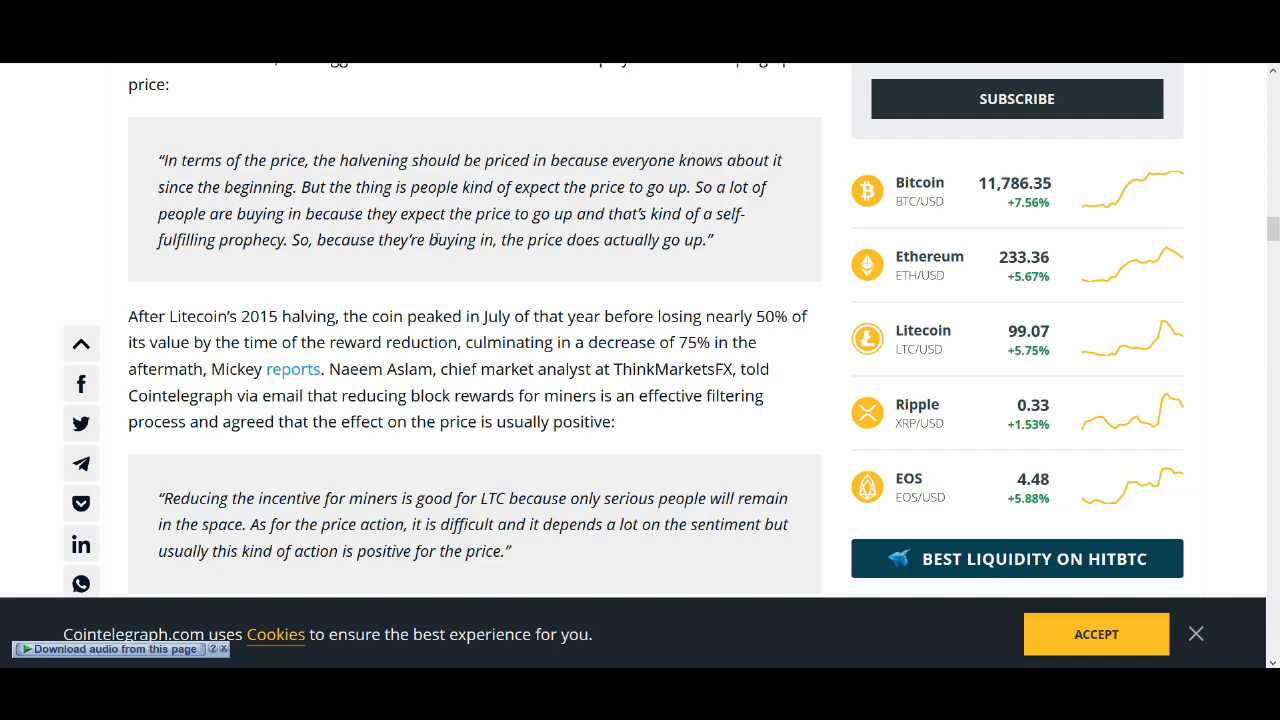
pyautogui.moveTo(588, 230)
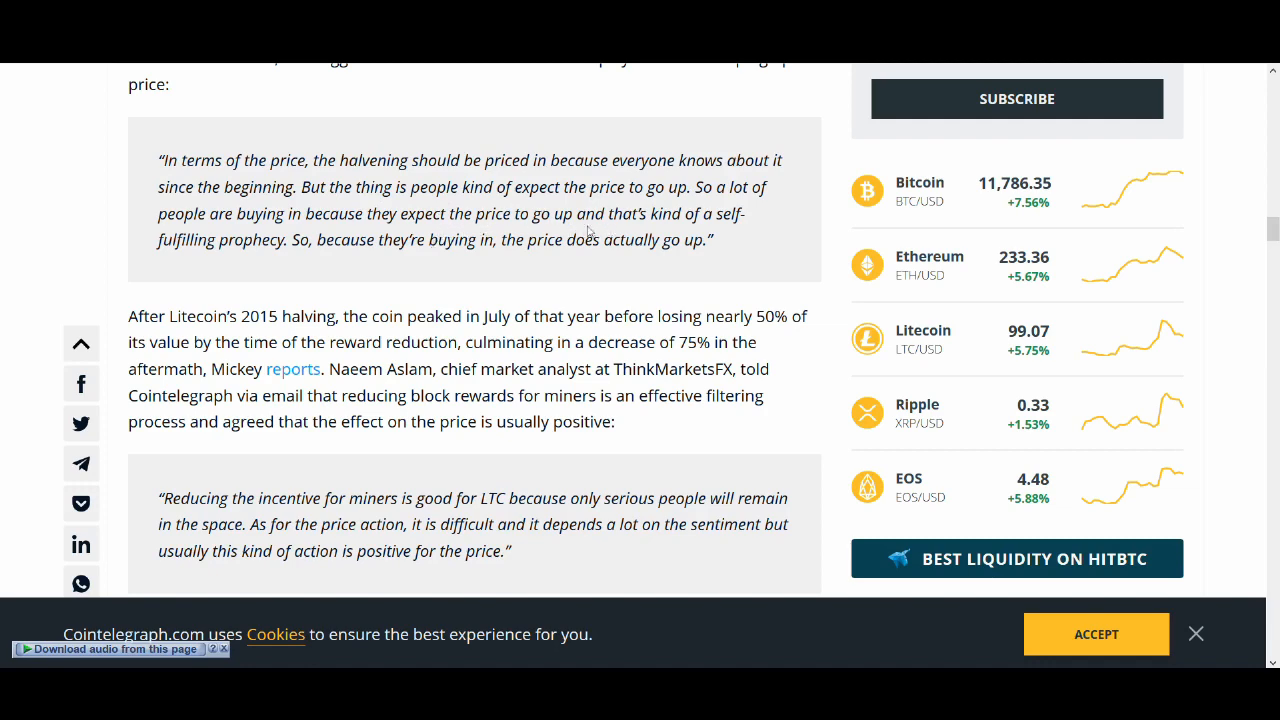
pyautogui.scroll(-3)
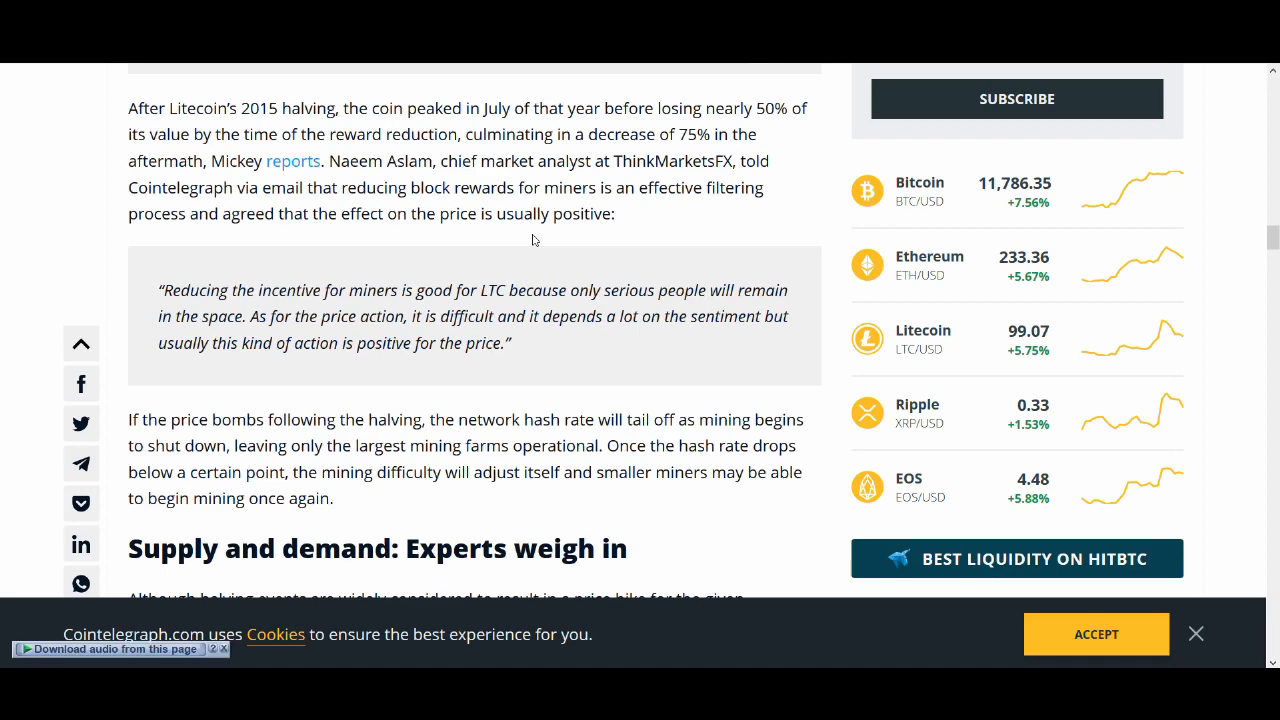
pyautogui.scroll(-3)
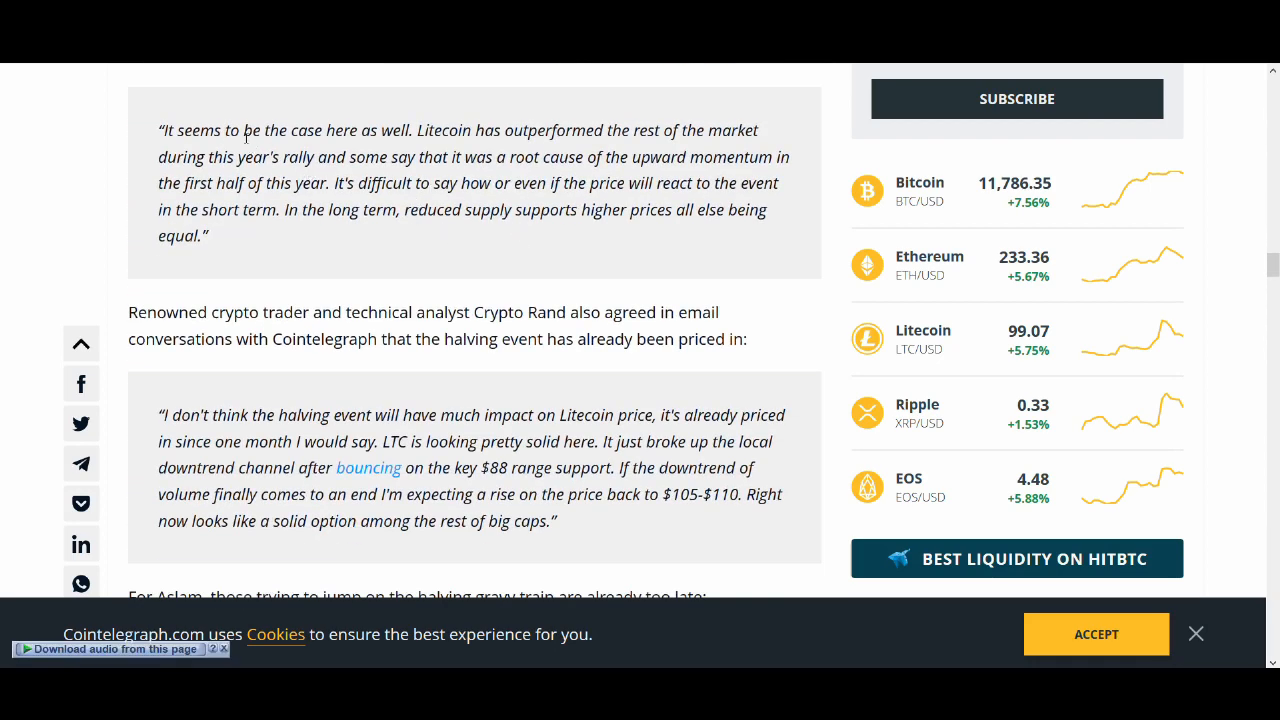
pyautogui.moveTo(394, 226)
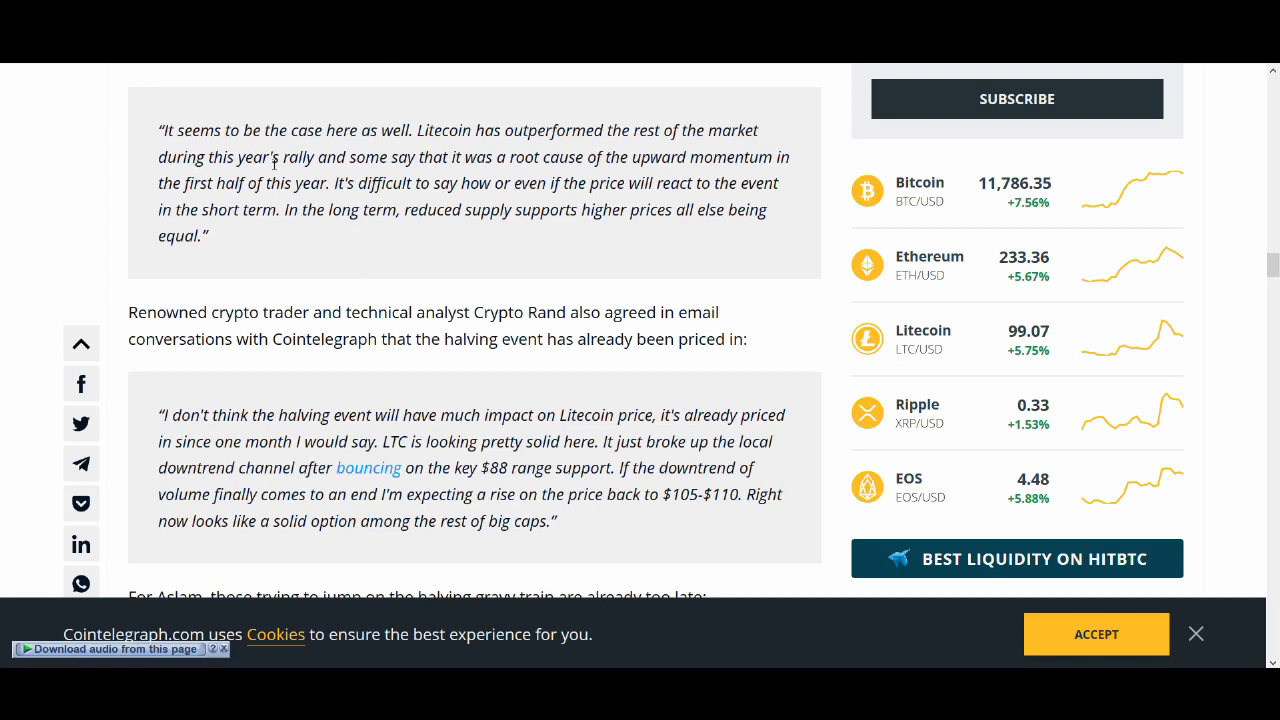
pyautogui.moveTo(436, 172)
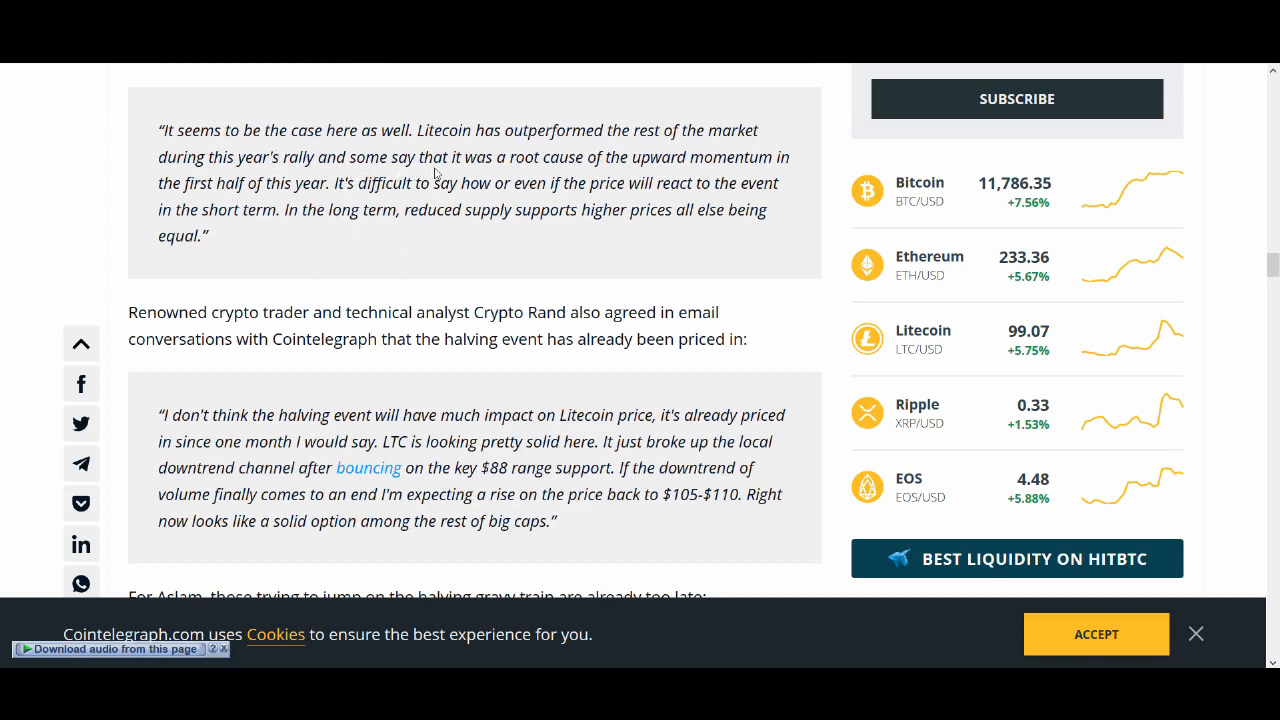
pyautogui.moveTo(520, 150)
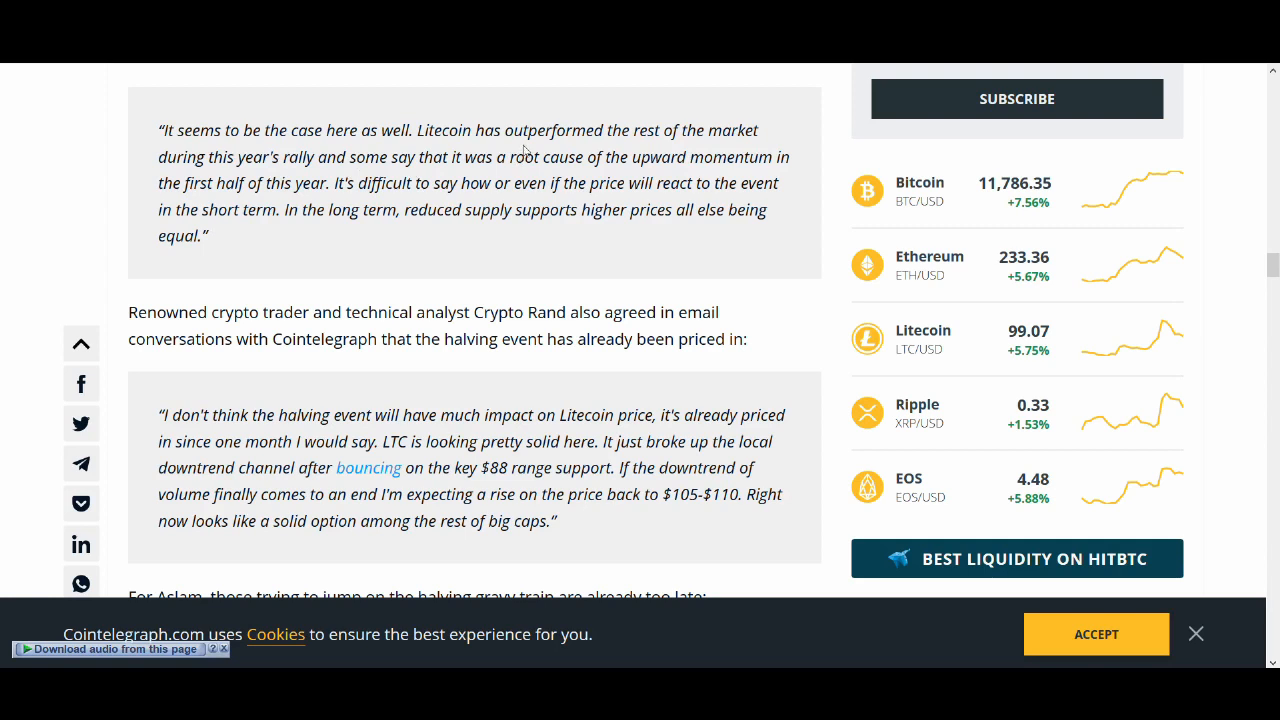
pyautogui.moveTo(396, 164)
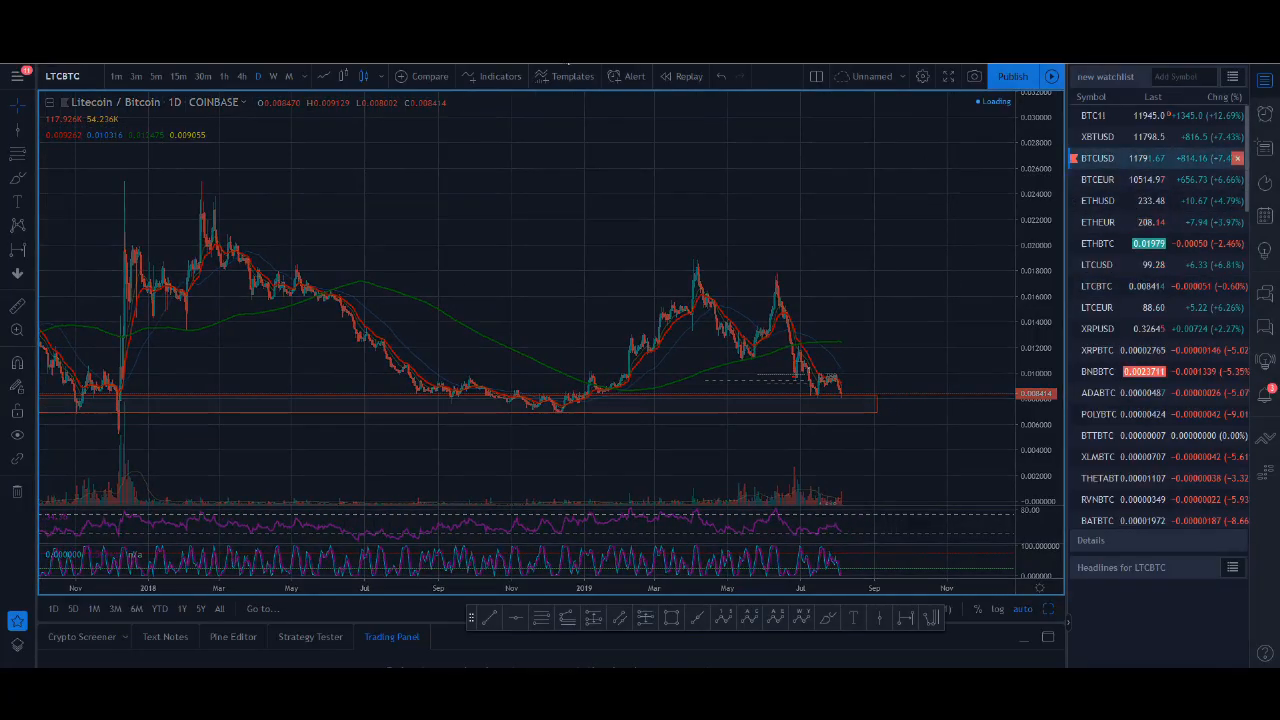
# - Show BTCUSD on the 1W interval and review the Fibonacci retracement levels across the 2019 rally
pyautogui.click(1096, 158)
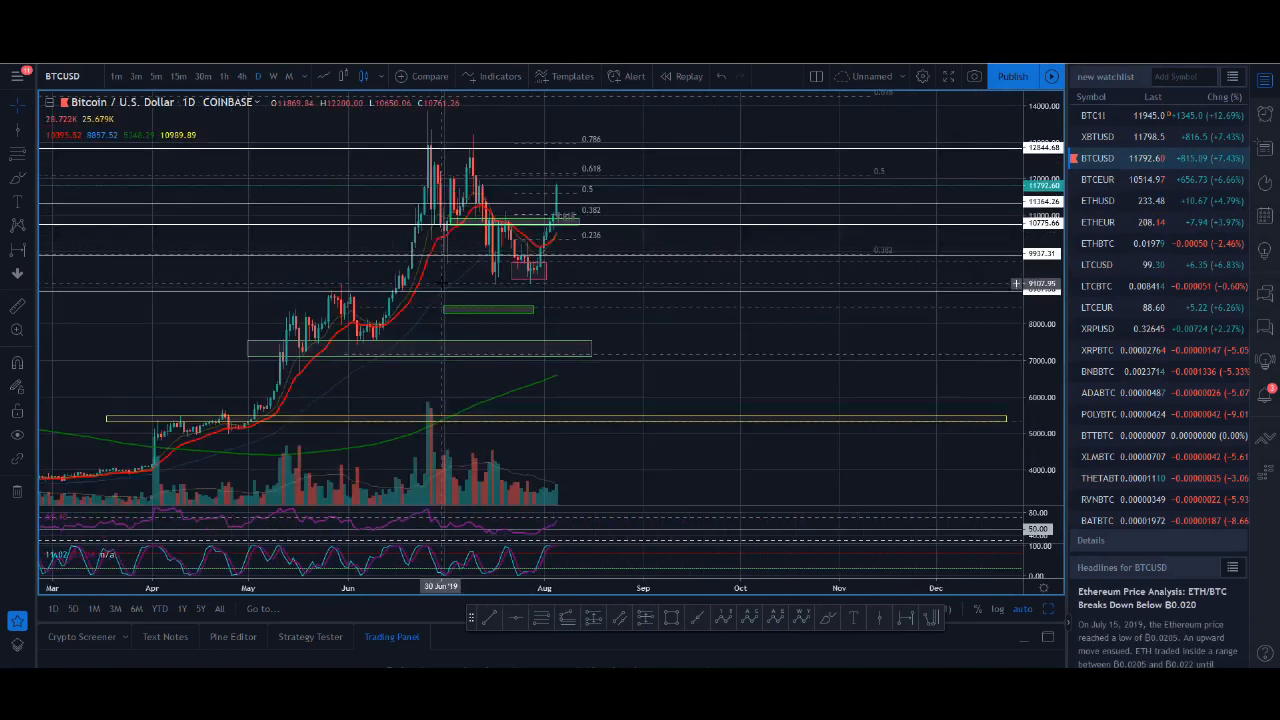
pyautogui.click(272, 76)
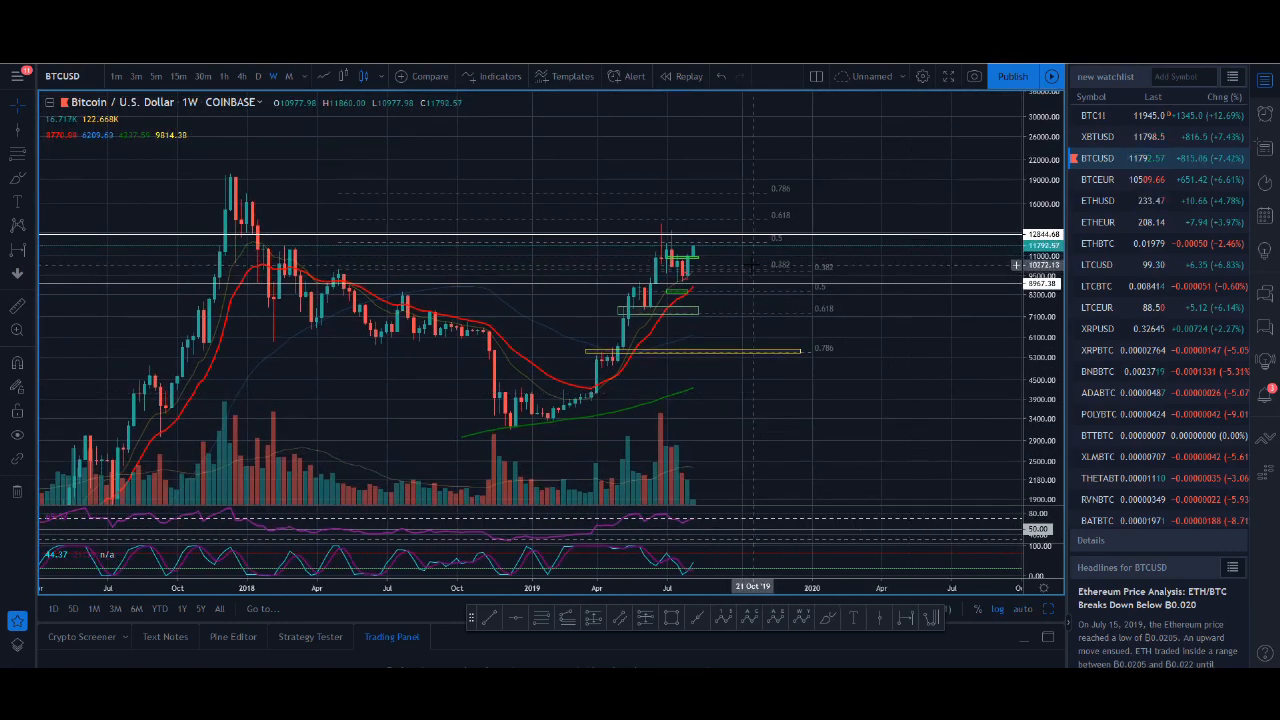
pyautogui.moveTo(744, 296)
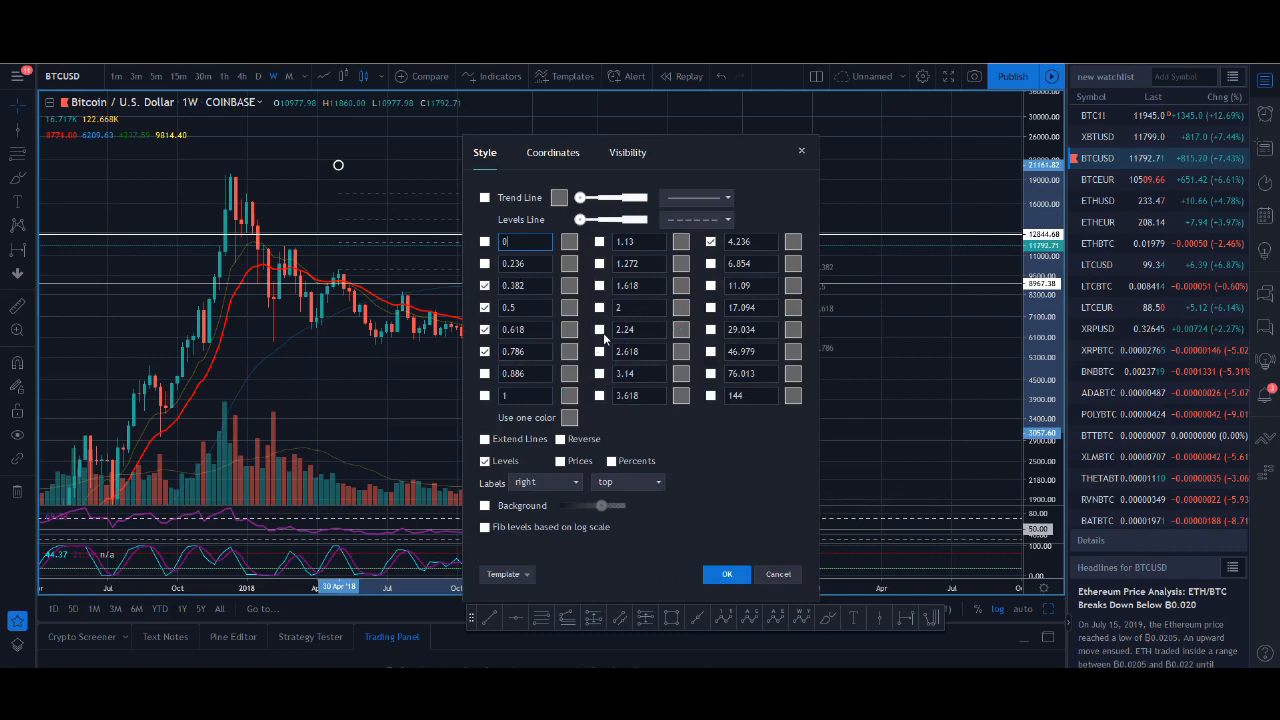
pyautogui.click(728, 572)
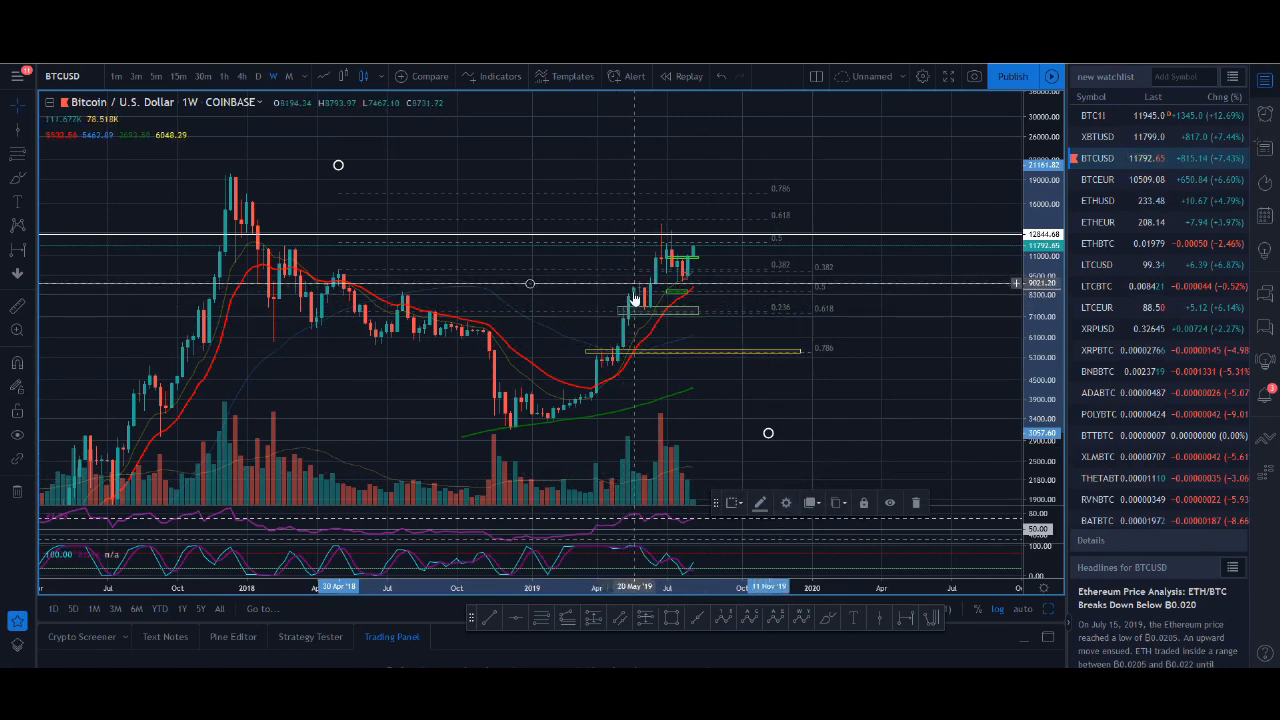
pyautogui.moveTo(660, 266)
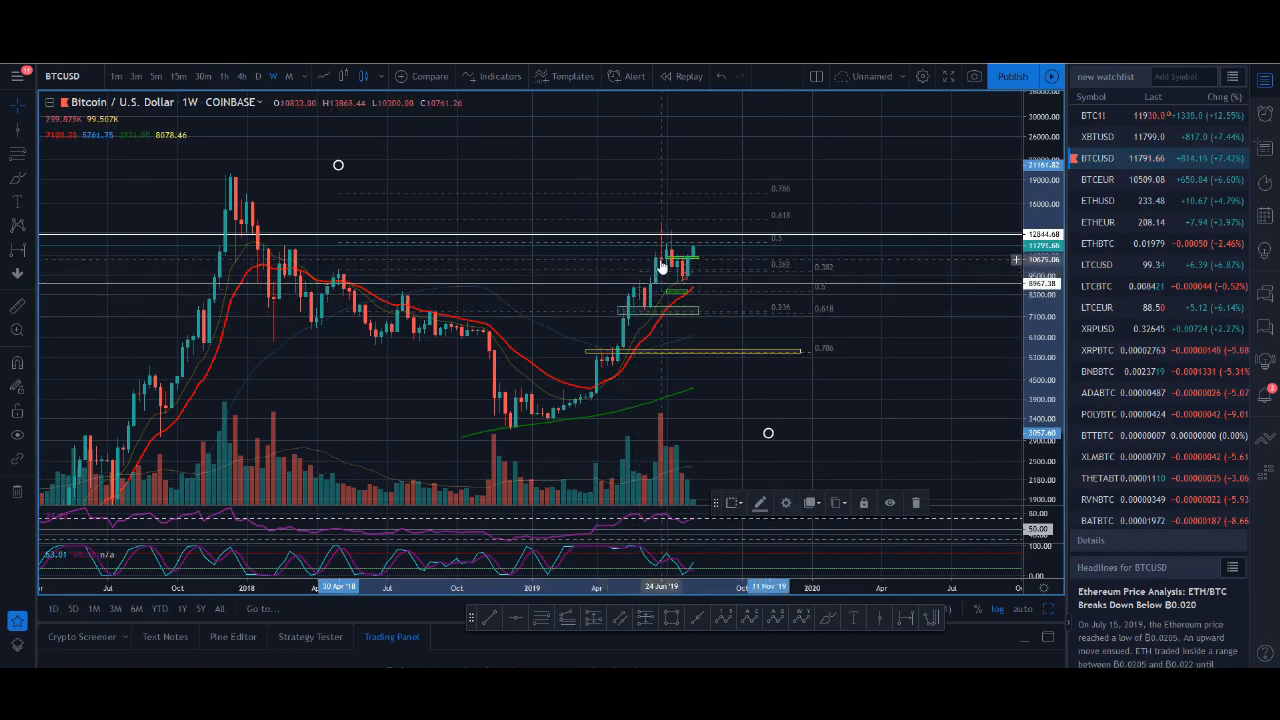
pyautogui.moveTo(662, 240)
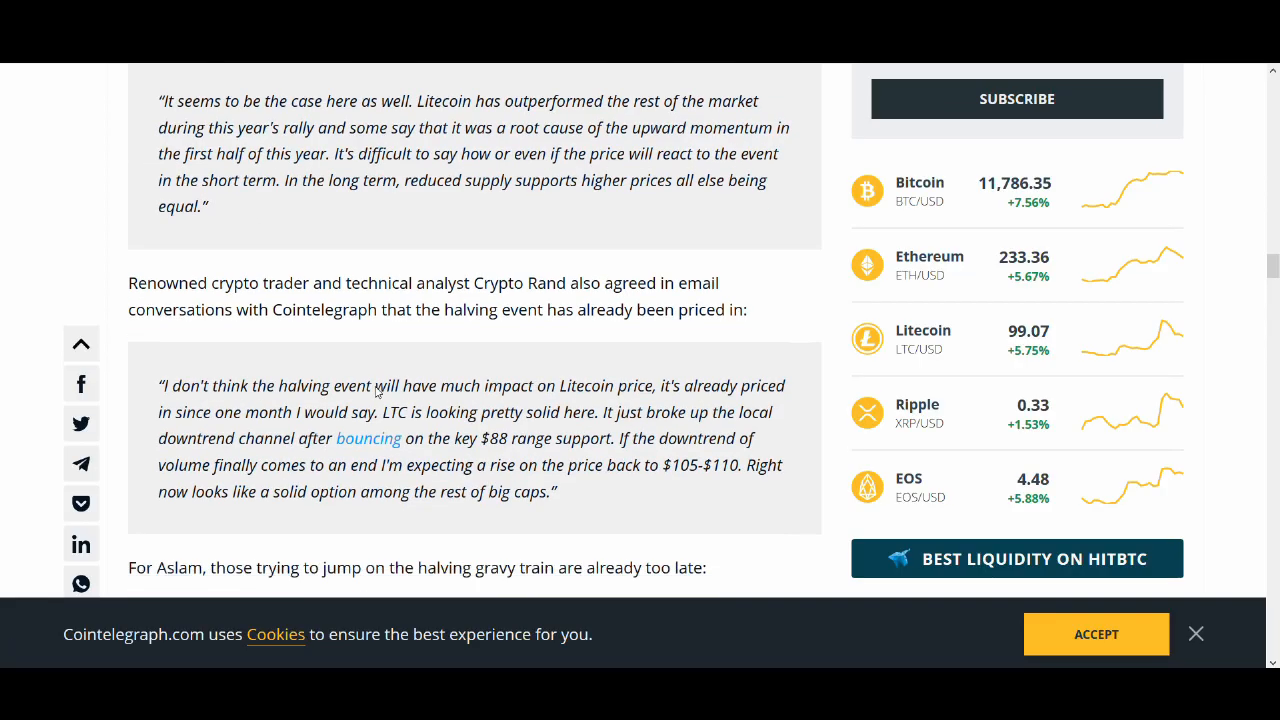
# - Scroll the article to the 'Strix Leviathan says halving profits are a myth' section
pyautogui.scroll(-3)
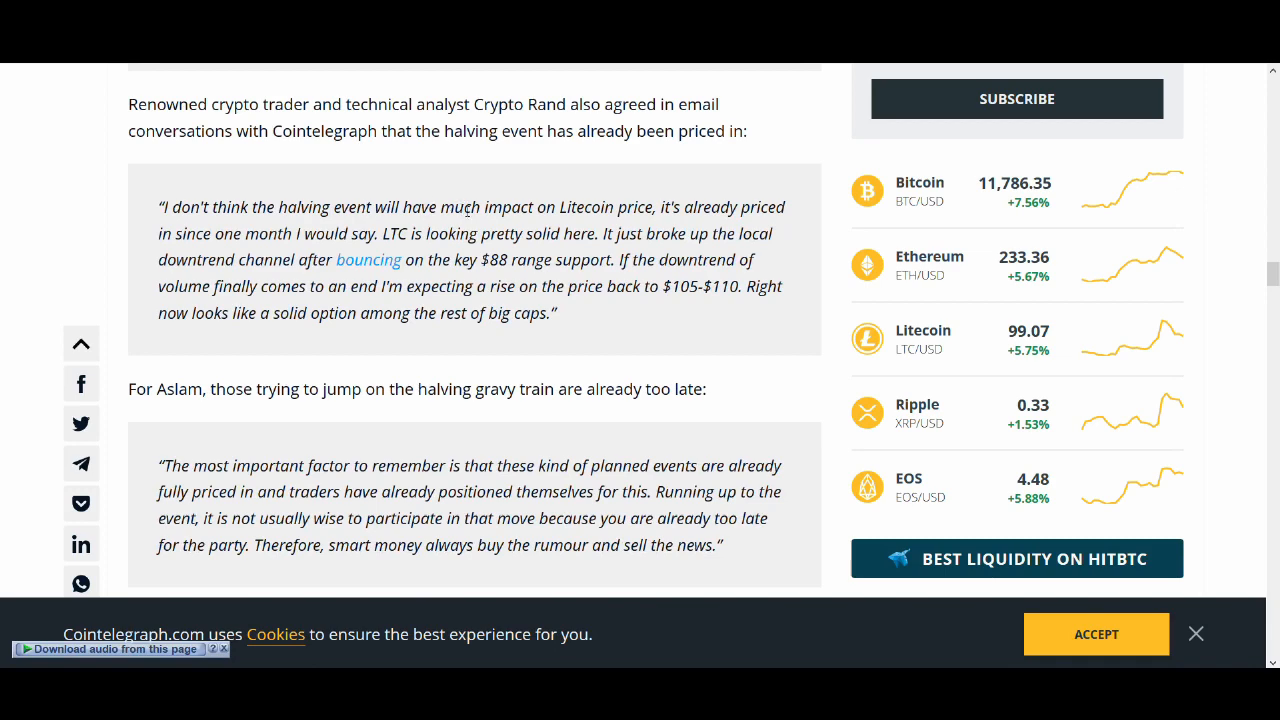
pyautogui.scroll(-3)
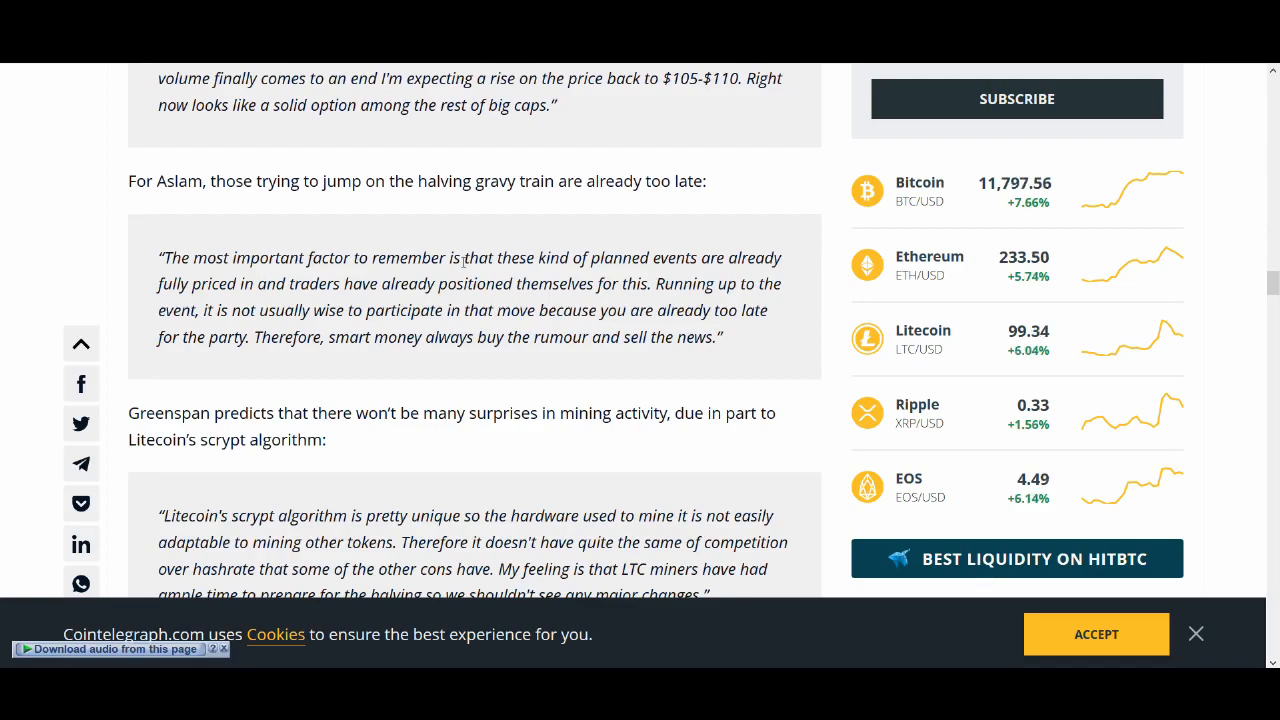
pyautogui.scroll(-3)
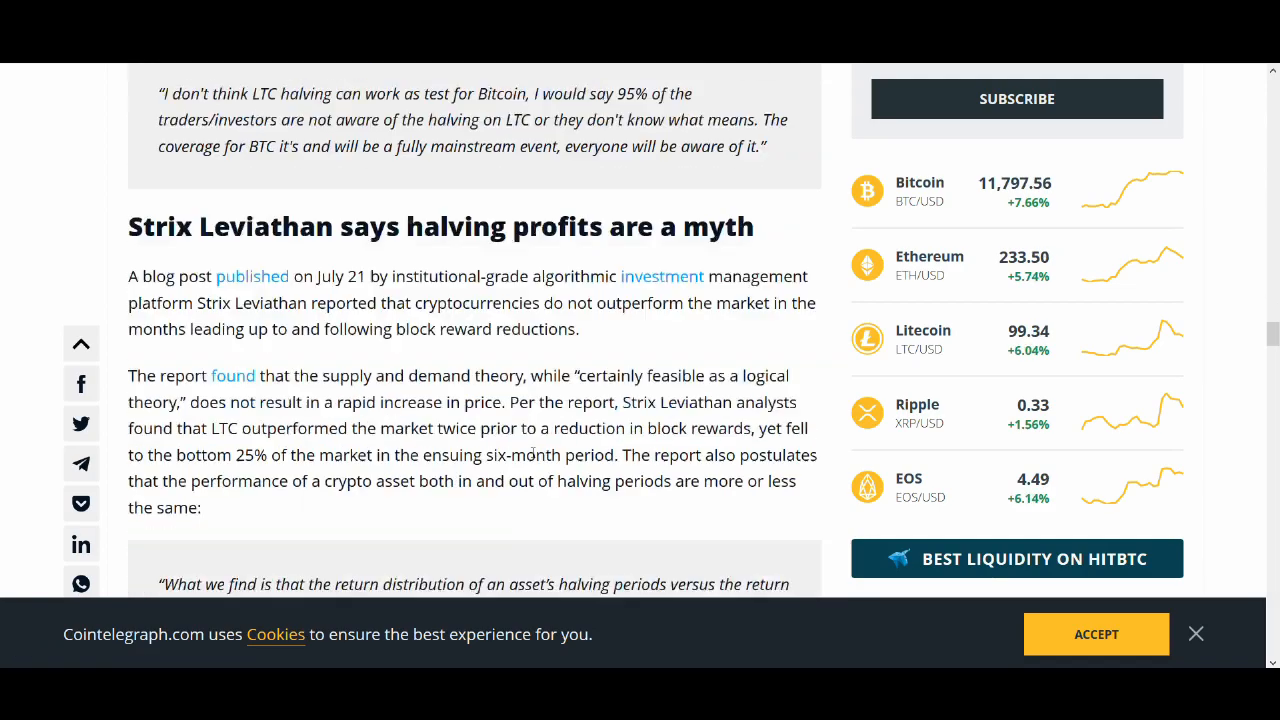
pyautogui.scroll(-3)
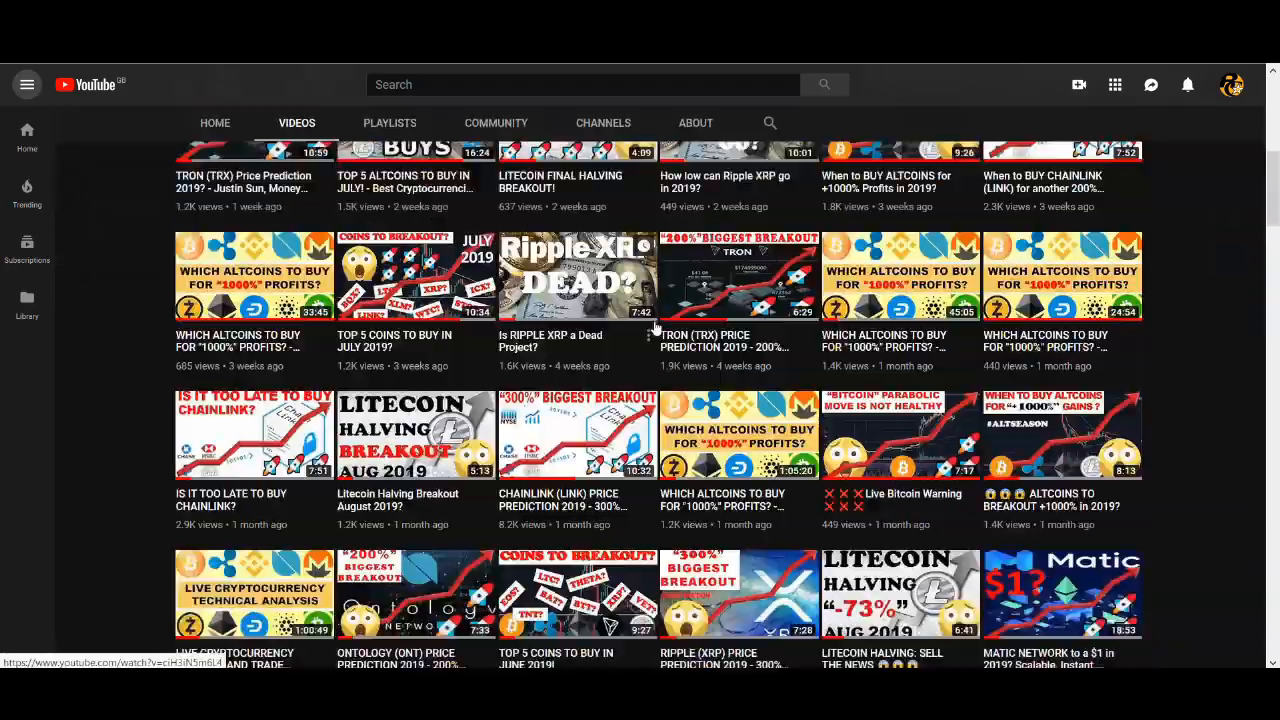
# - Scroll the channel's Videos tab through months-old uploads and back toward the newest ones
pyautogui.scroll(-3)
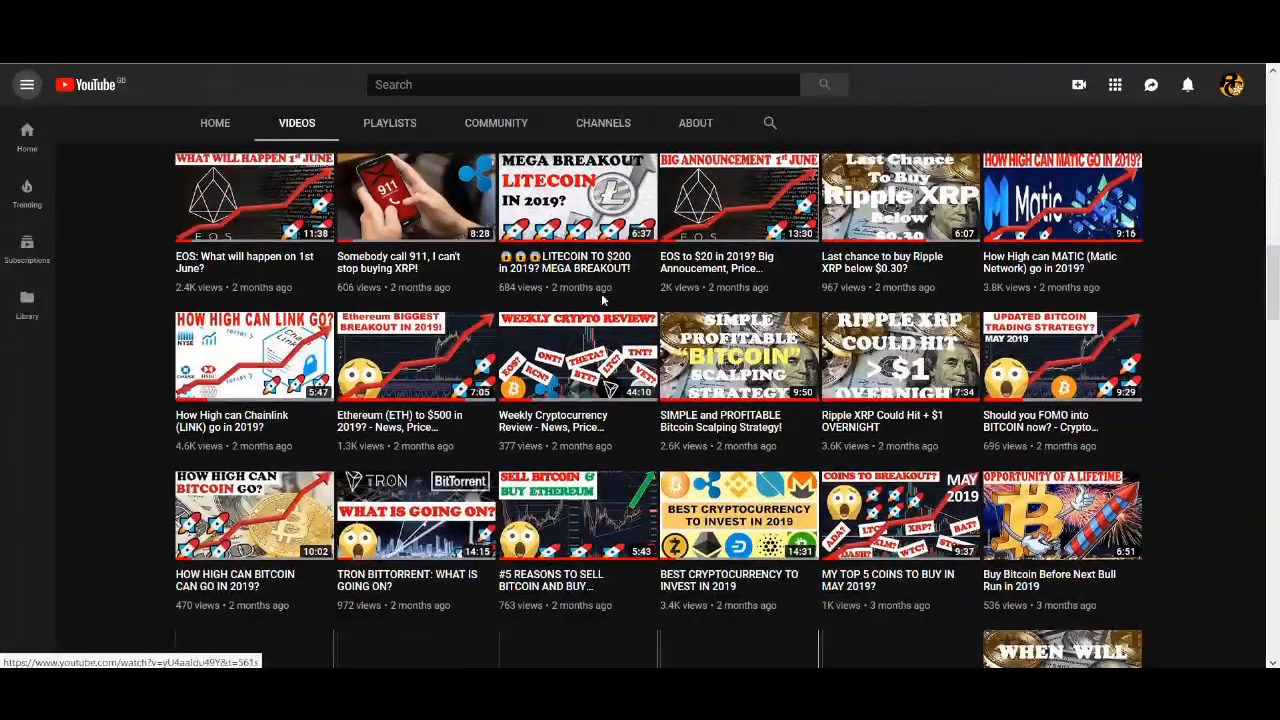
pyautogui.scroll(-3)
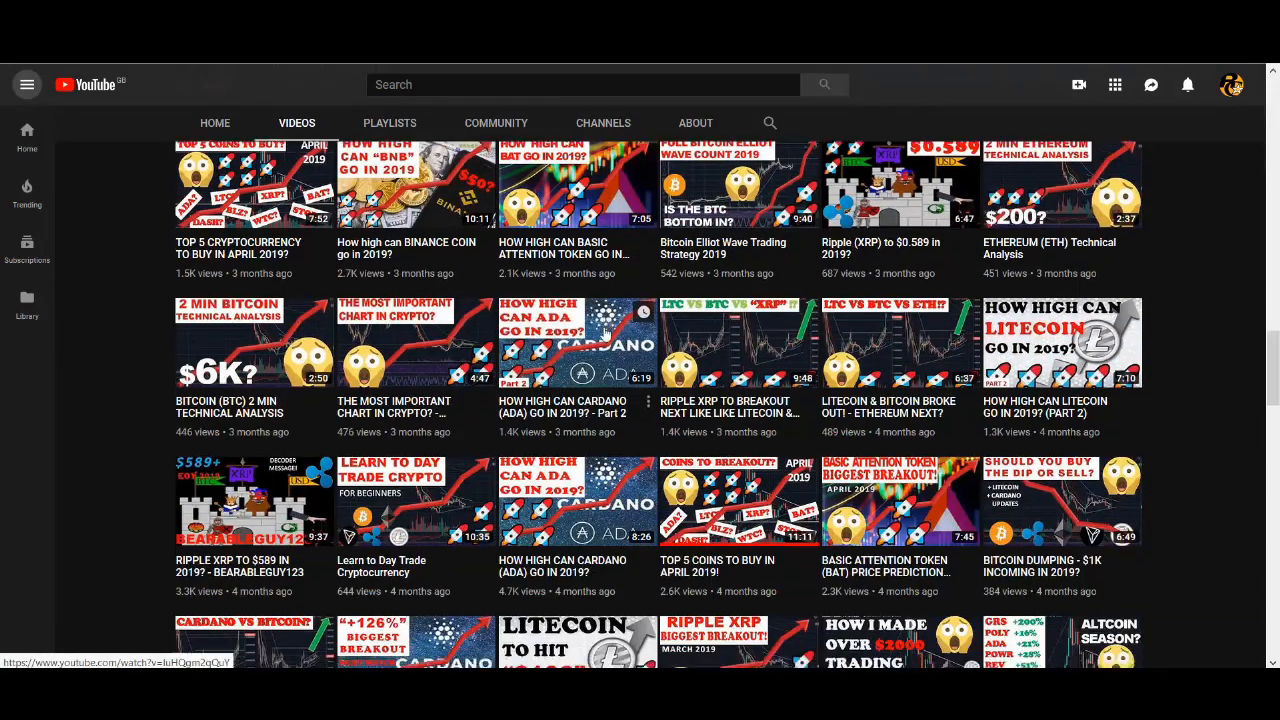
pyautogui.scroll(-3)
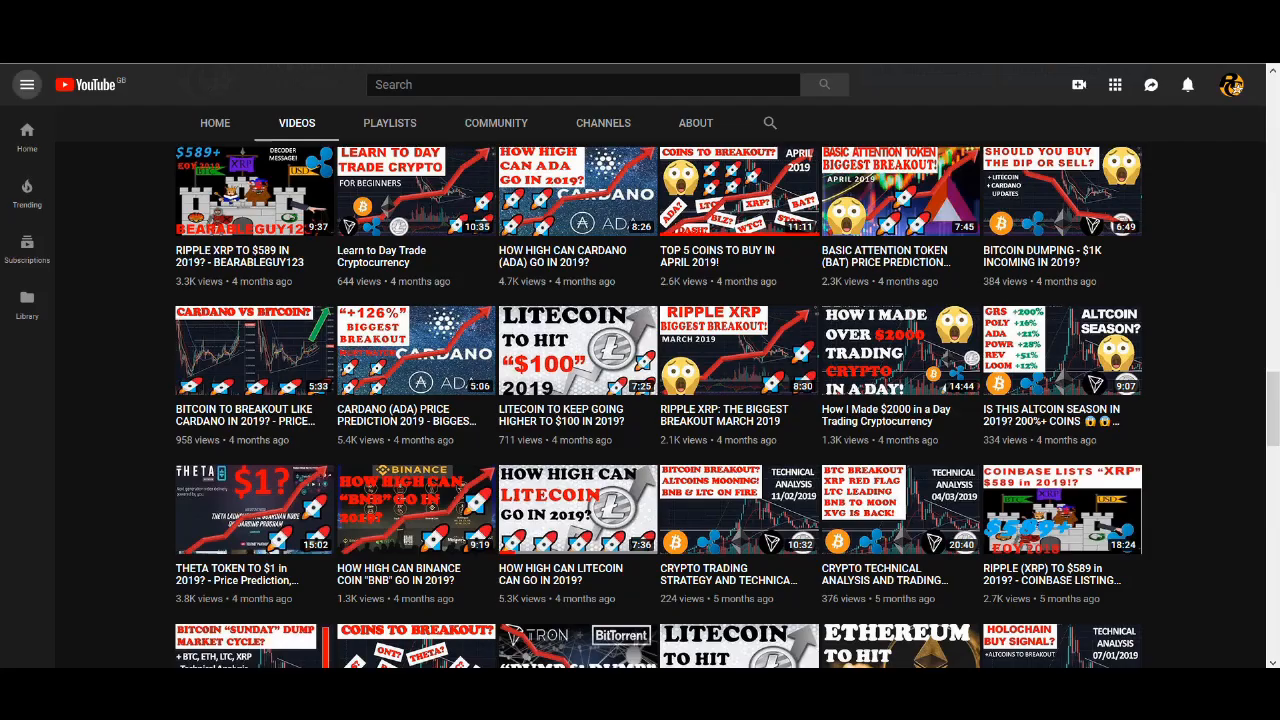
pyautogui.scroll(3)
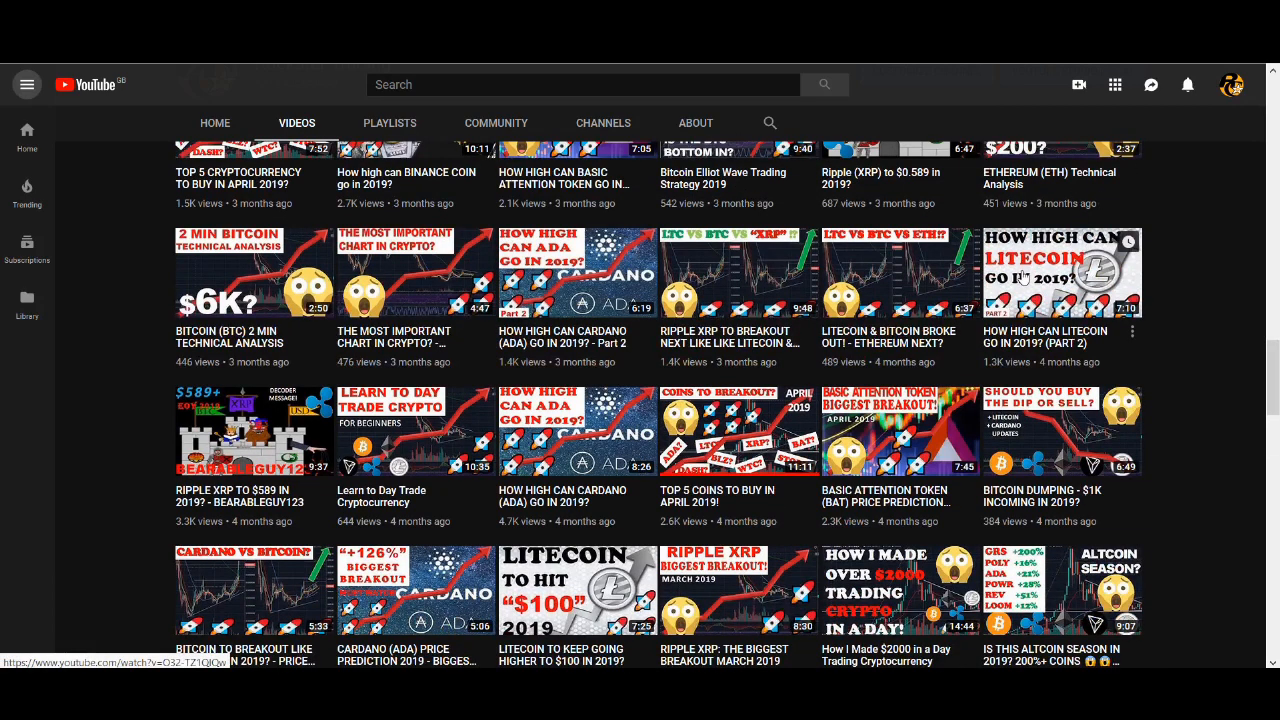
pyautogui.scroll(-3)
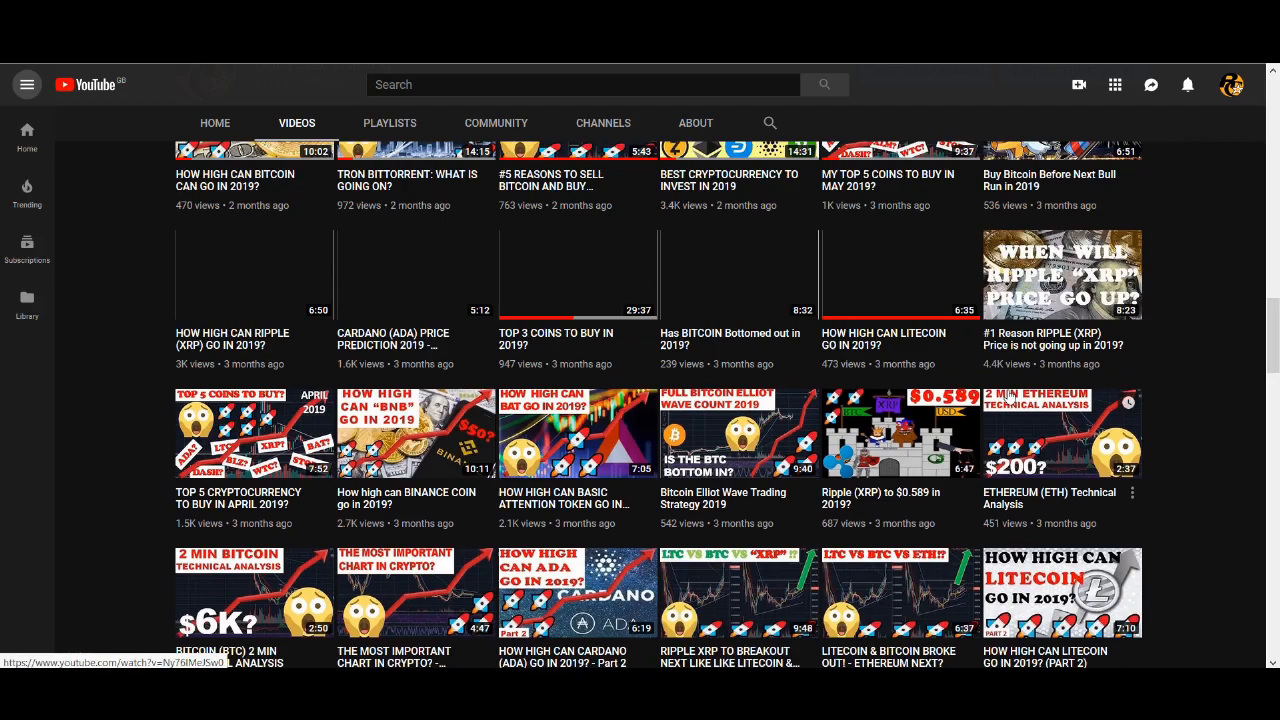
pyautogui.scroll(-3)
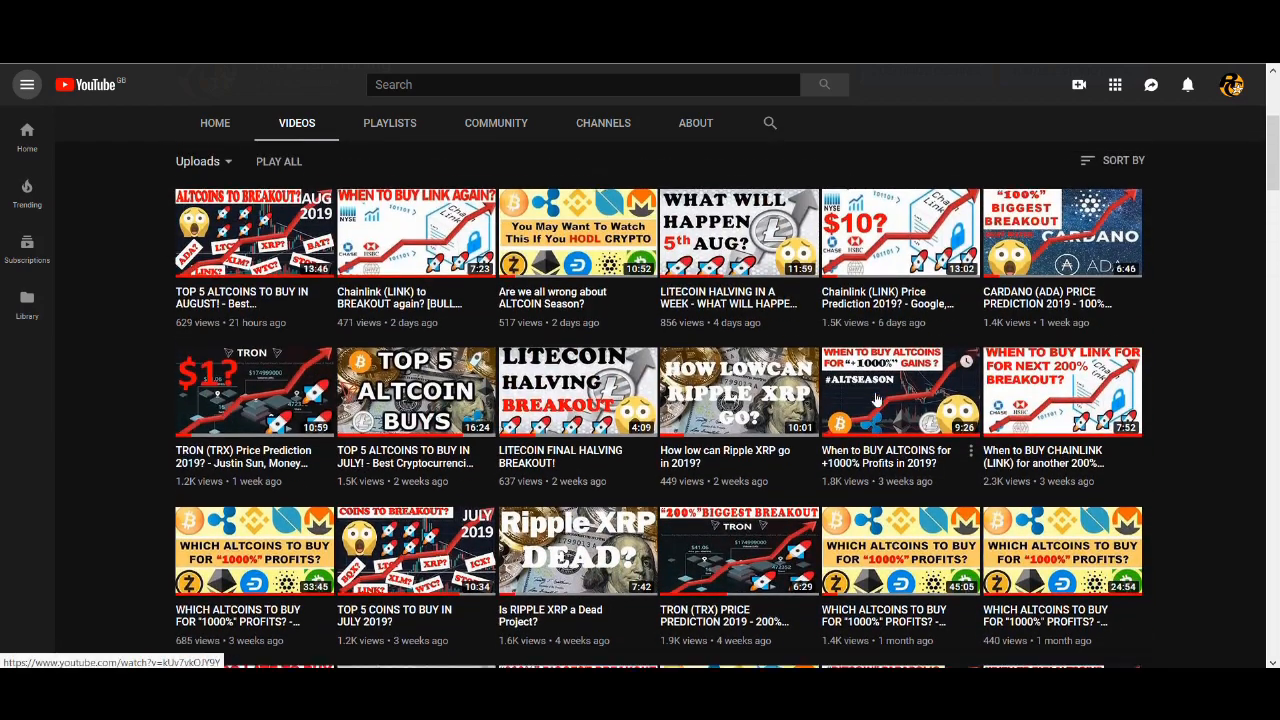
# - Scroll the channel page so the newest uploads, led by the 21-hours-ago altcoins video, stay in view
pyautogui.scroll(-3)
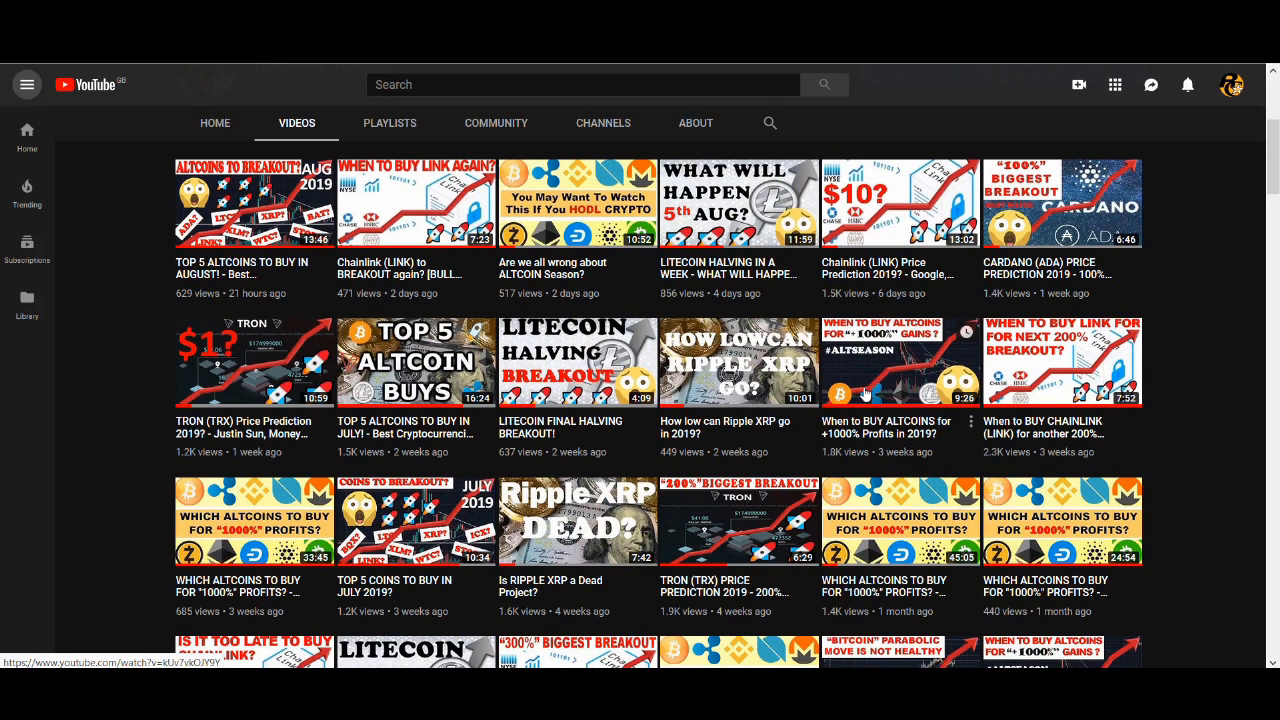
pyautogui.moveTo(864, 390)
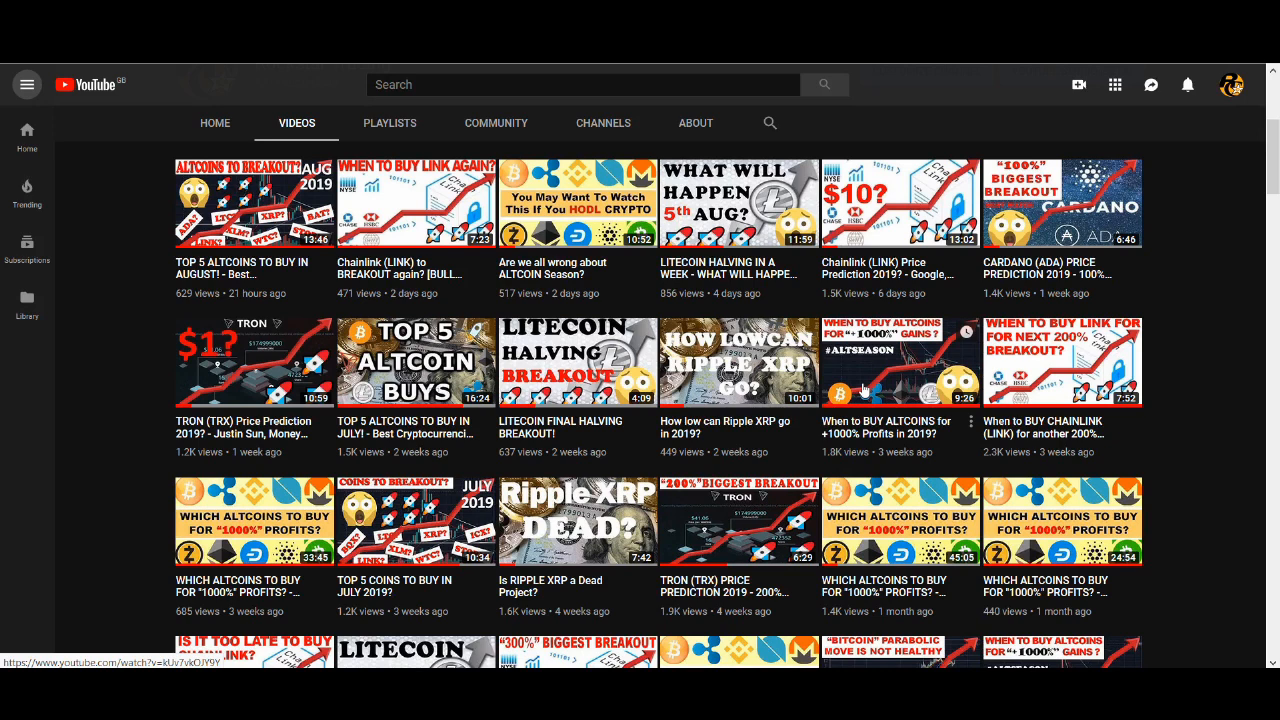
pyautogui.moveTo(864, 388)
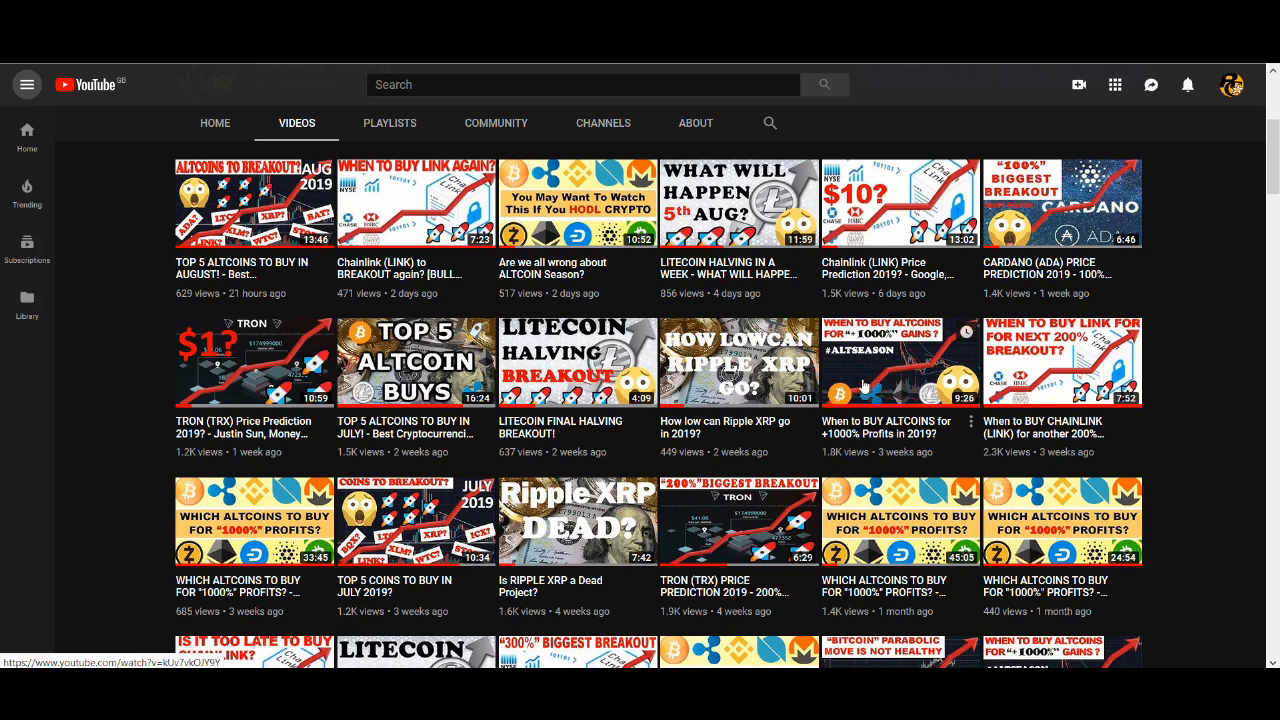
pyautogui.moveTo(862, 388)
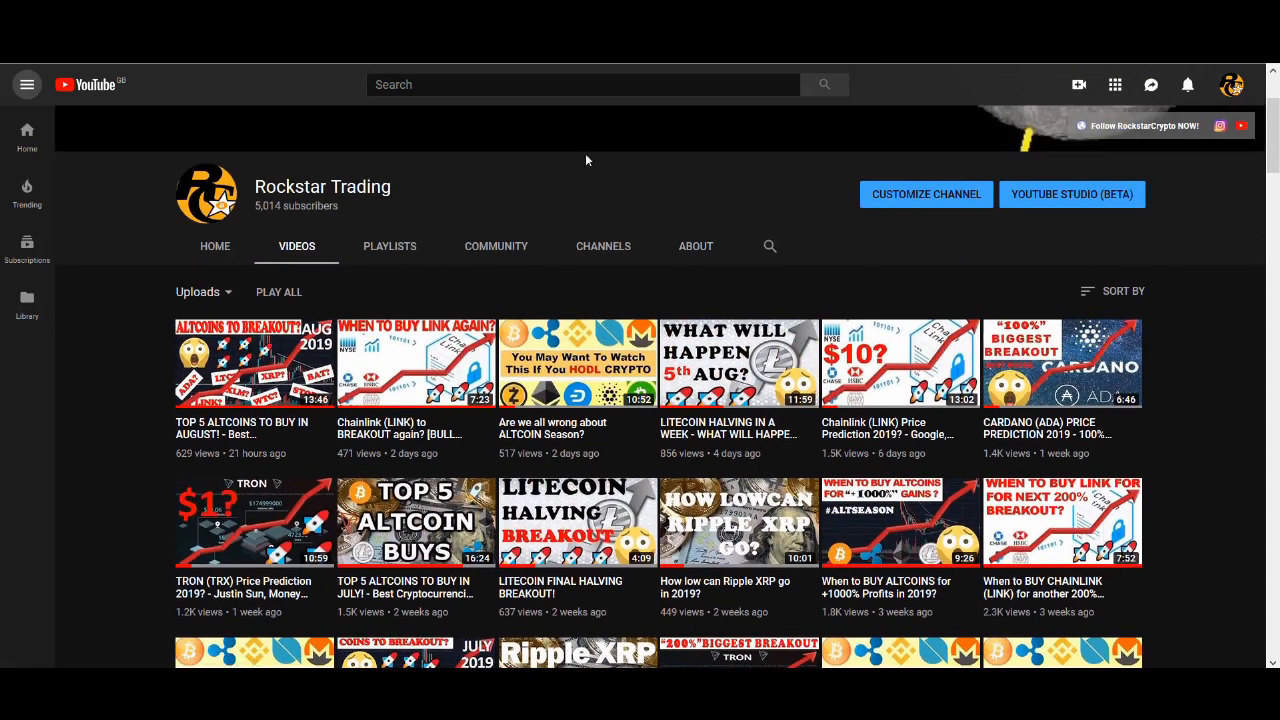
pyautogui.moveTo(512, 250)
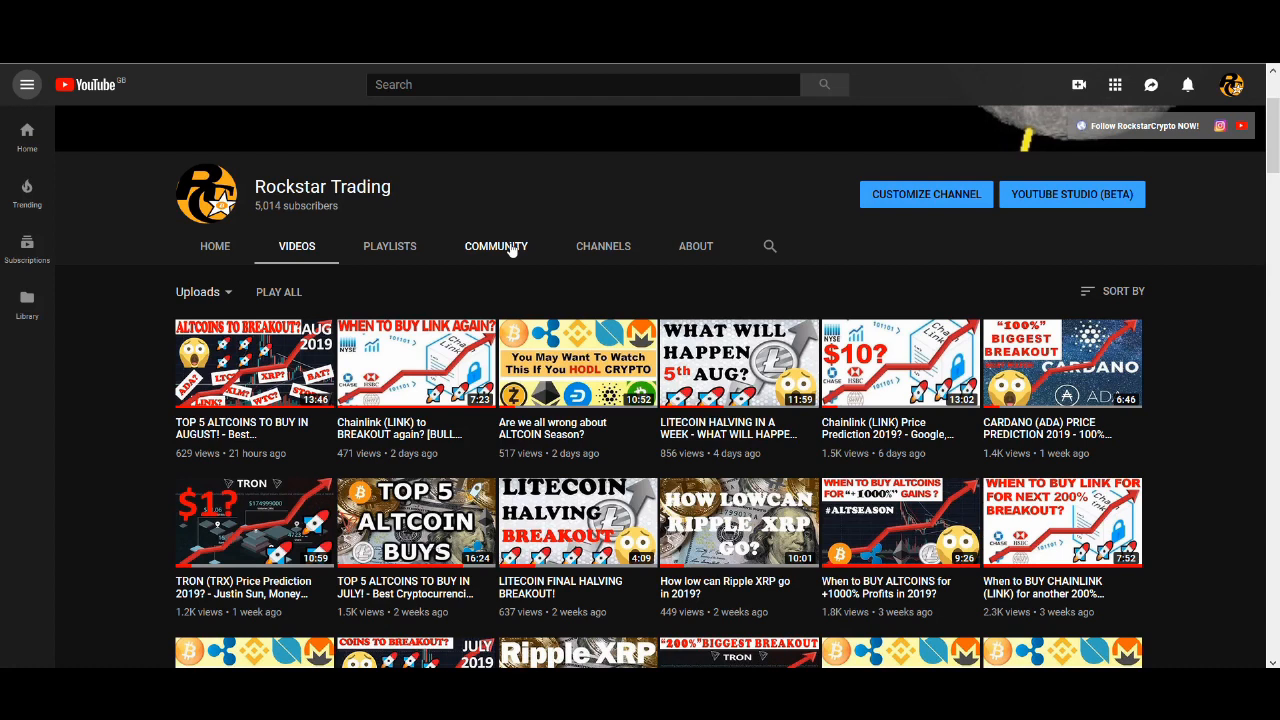
pyautogui.moveTo(516, 248)
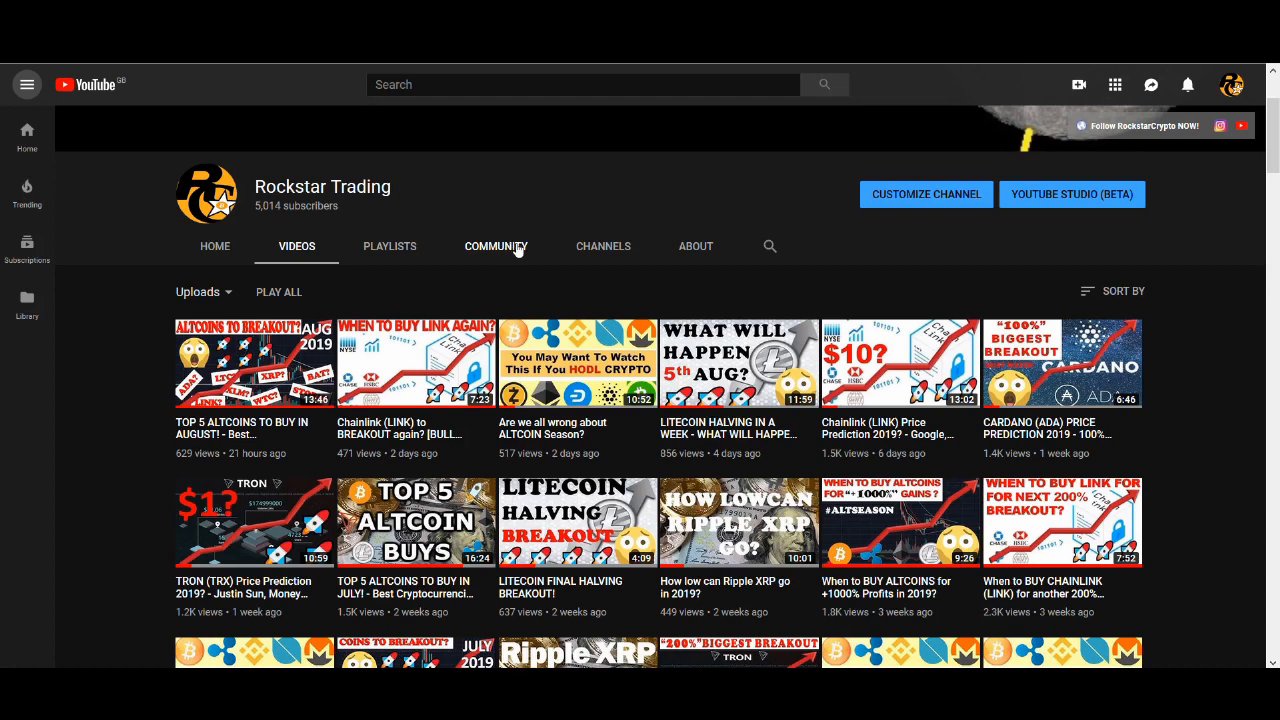